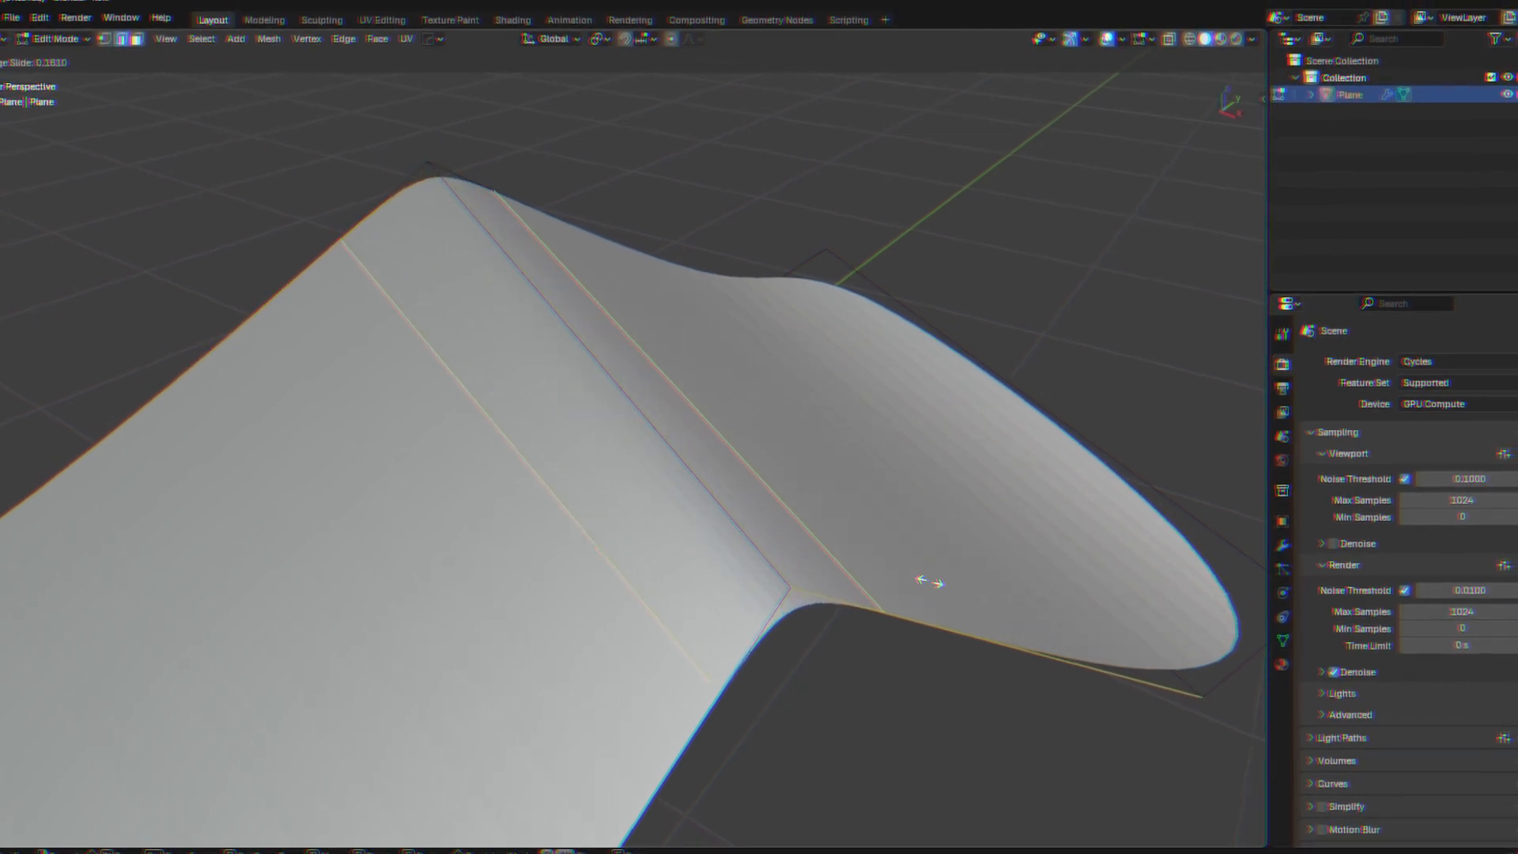
{"action": "mouse_move", "coordinate": [904, 566]}
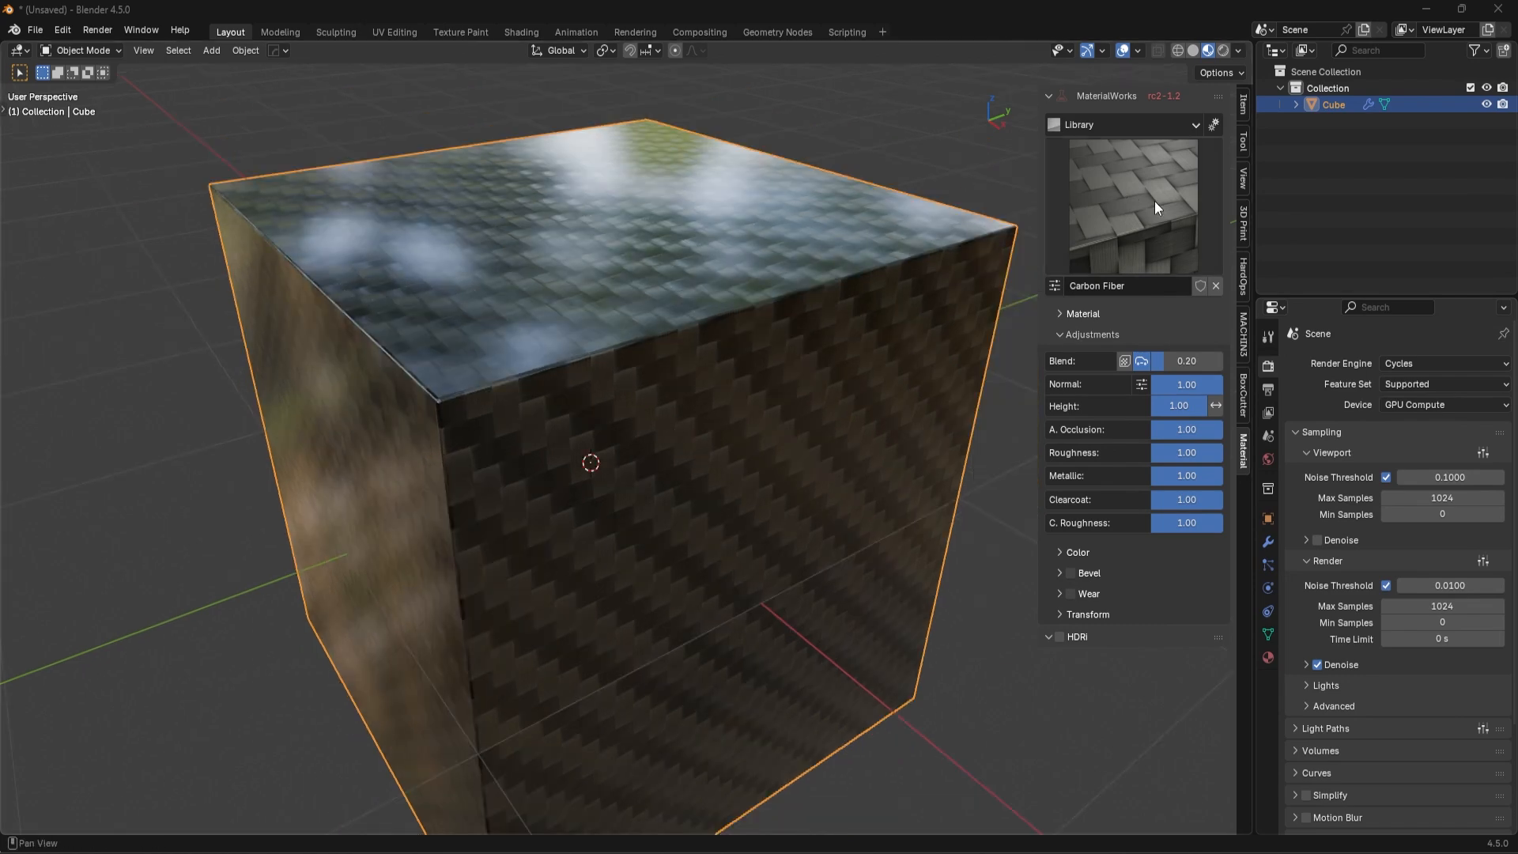
Step: Assign the Carbon Fiber material from the MaterialWorks library with Blend toggled off
{"action": "left_click", "coordinate": [1127, 204]}
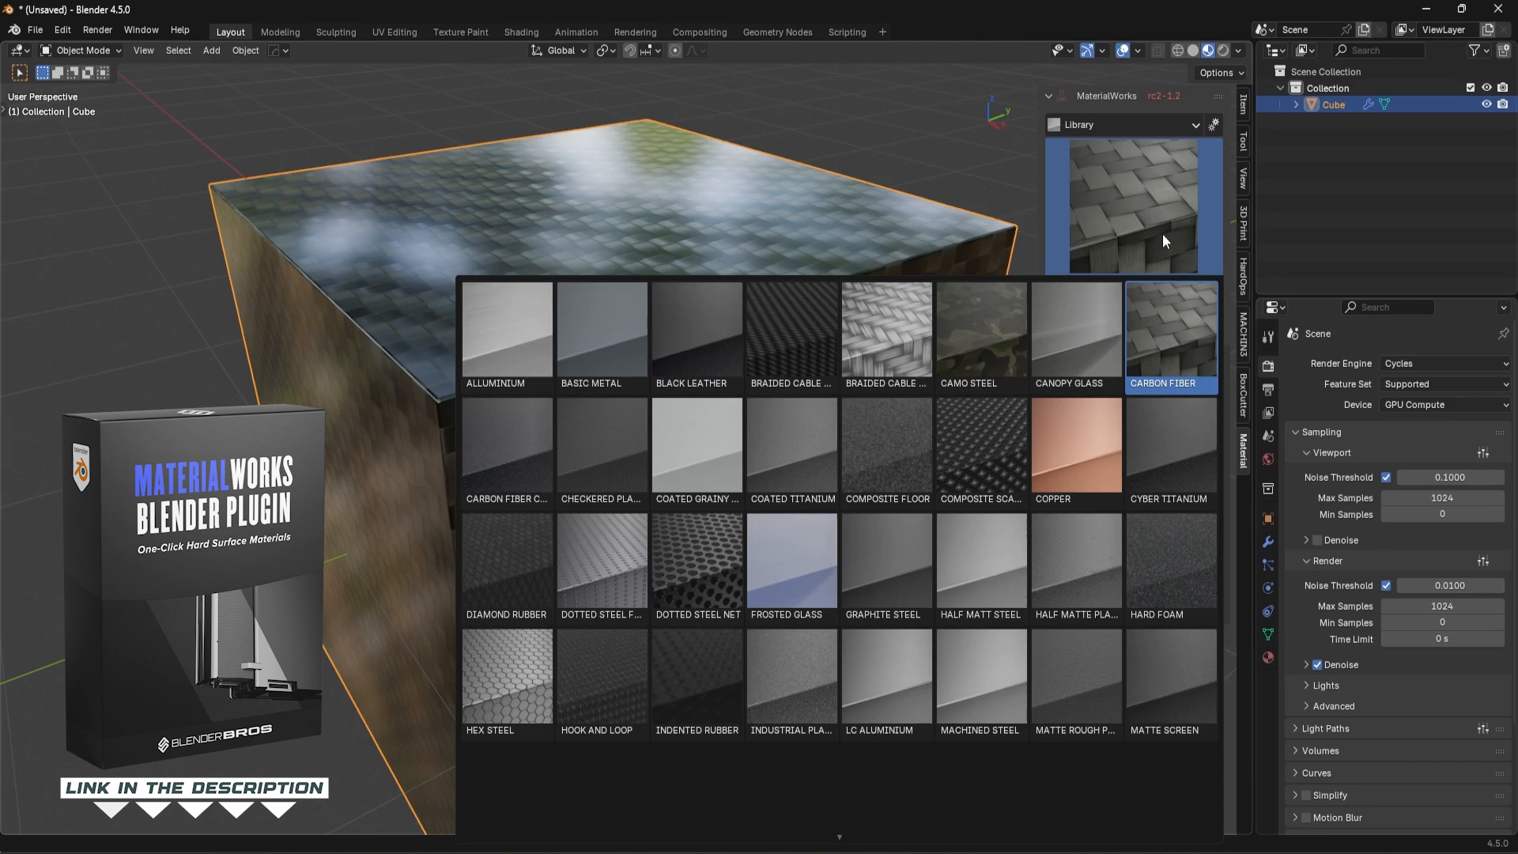
{"action": "double_click", "coordinate": [1170, 334]}
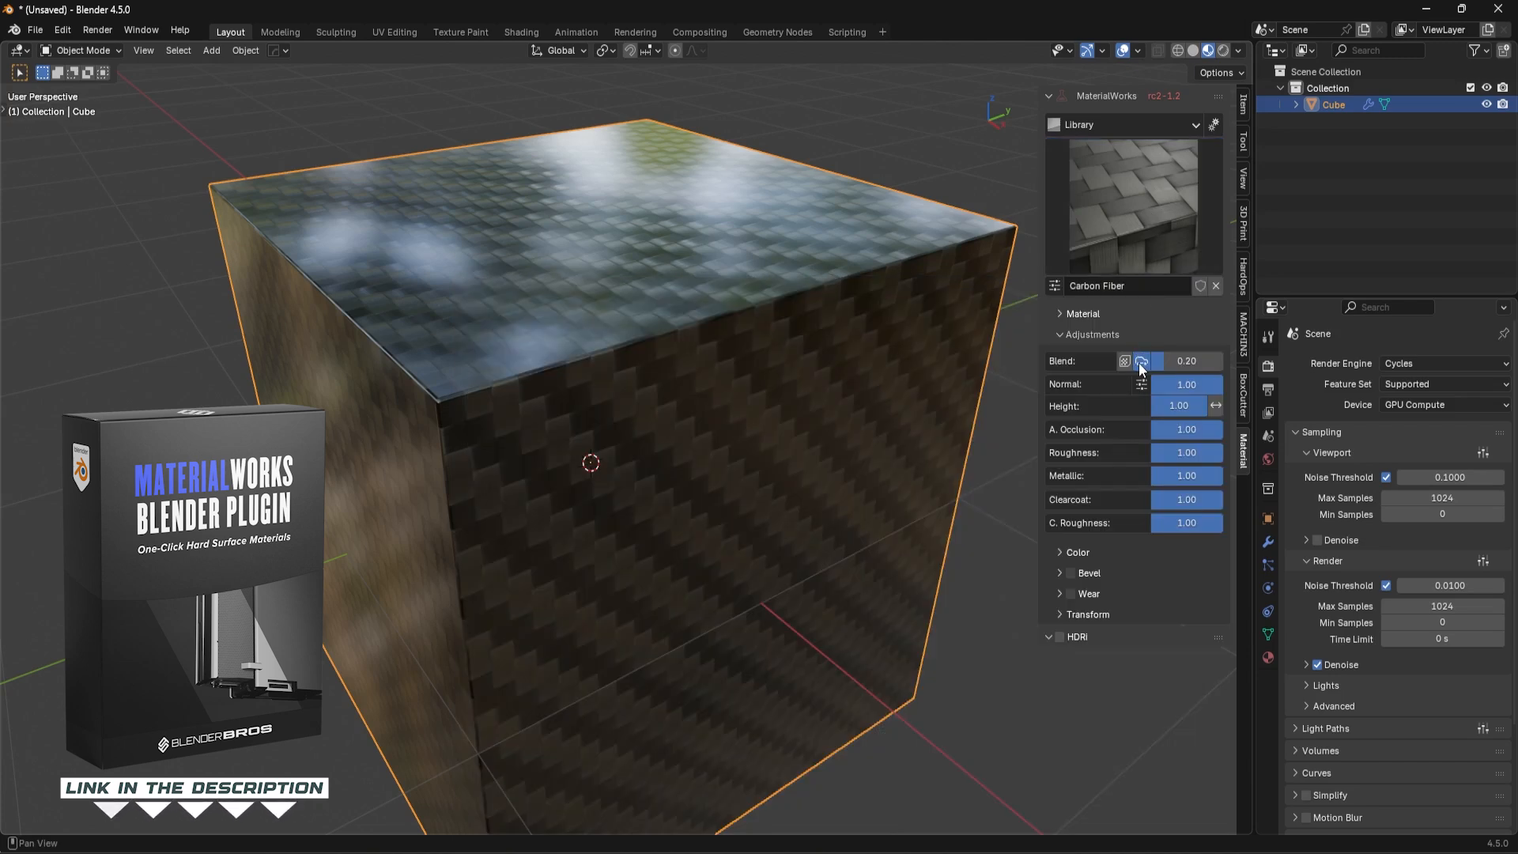
{"action": "left_click", "coordinate": [1124, 361]}
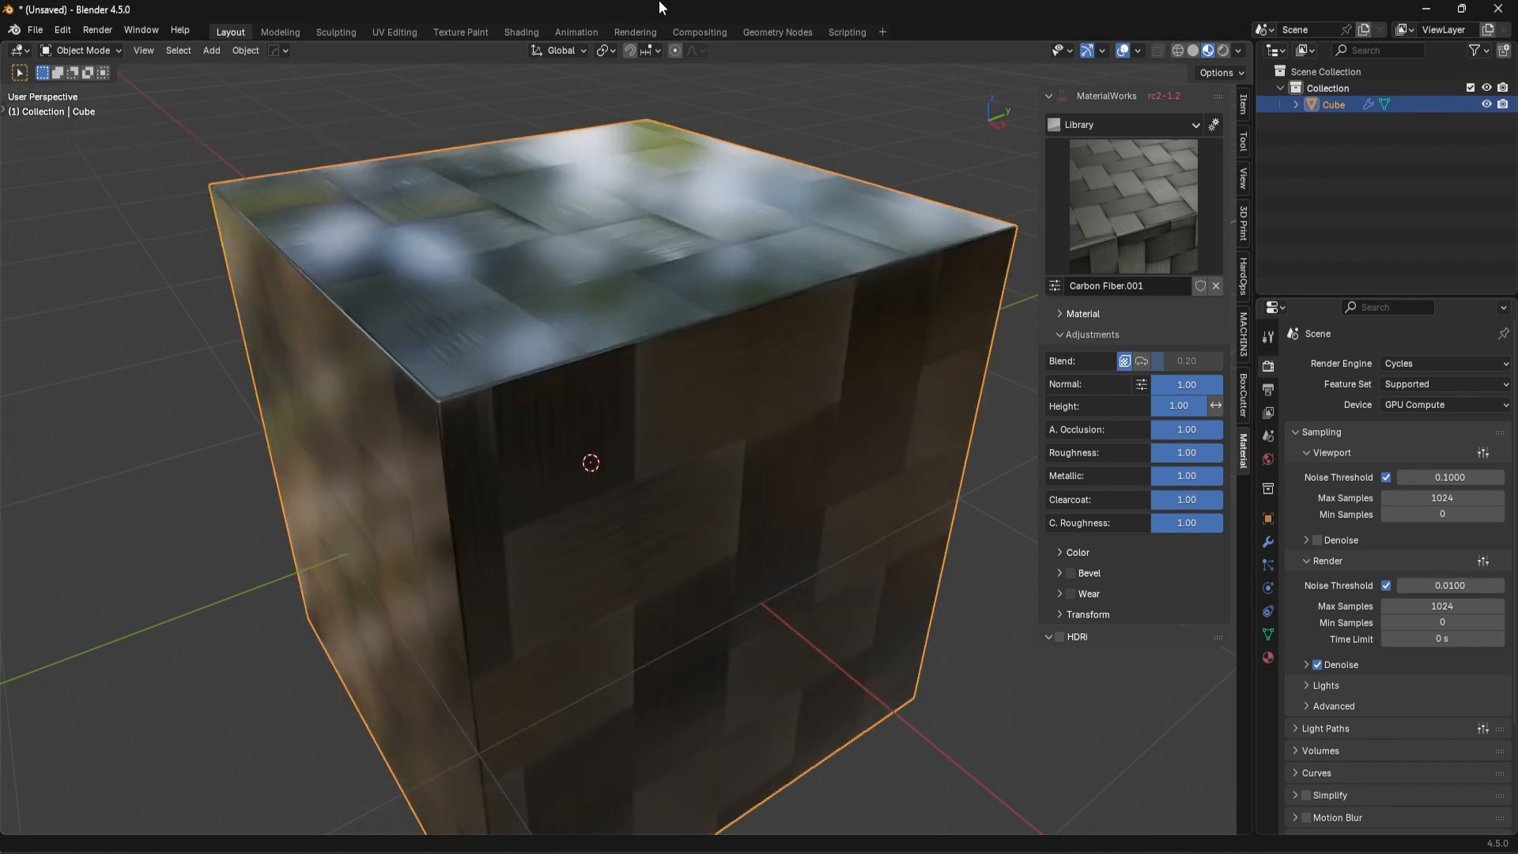
Step: In Edge mode, cut a vertical edge loop and slide it toward the cube's right side
{"action": "key", "text": "Tab"}
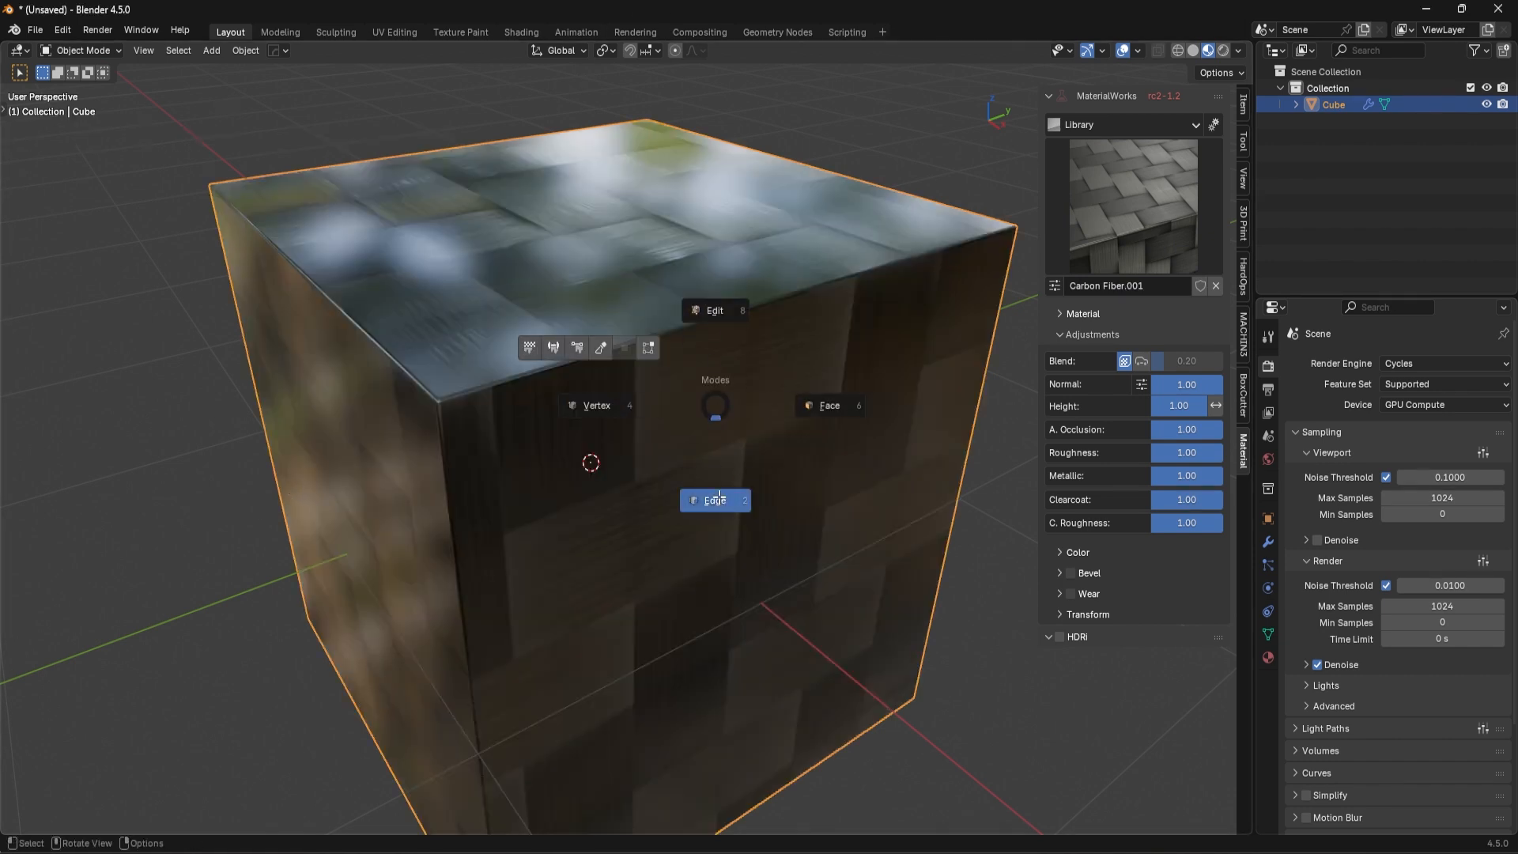
{"action": "left_click", "coordinate": [713, 499]}
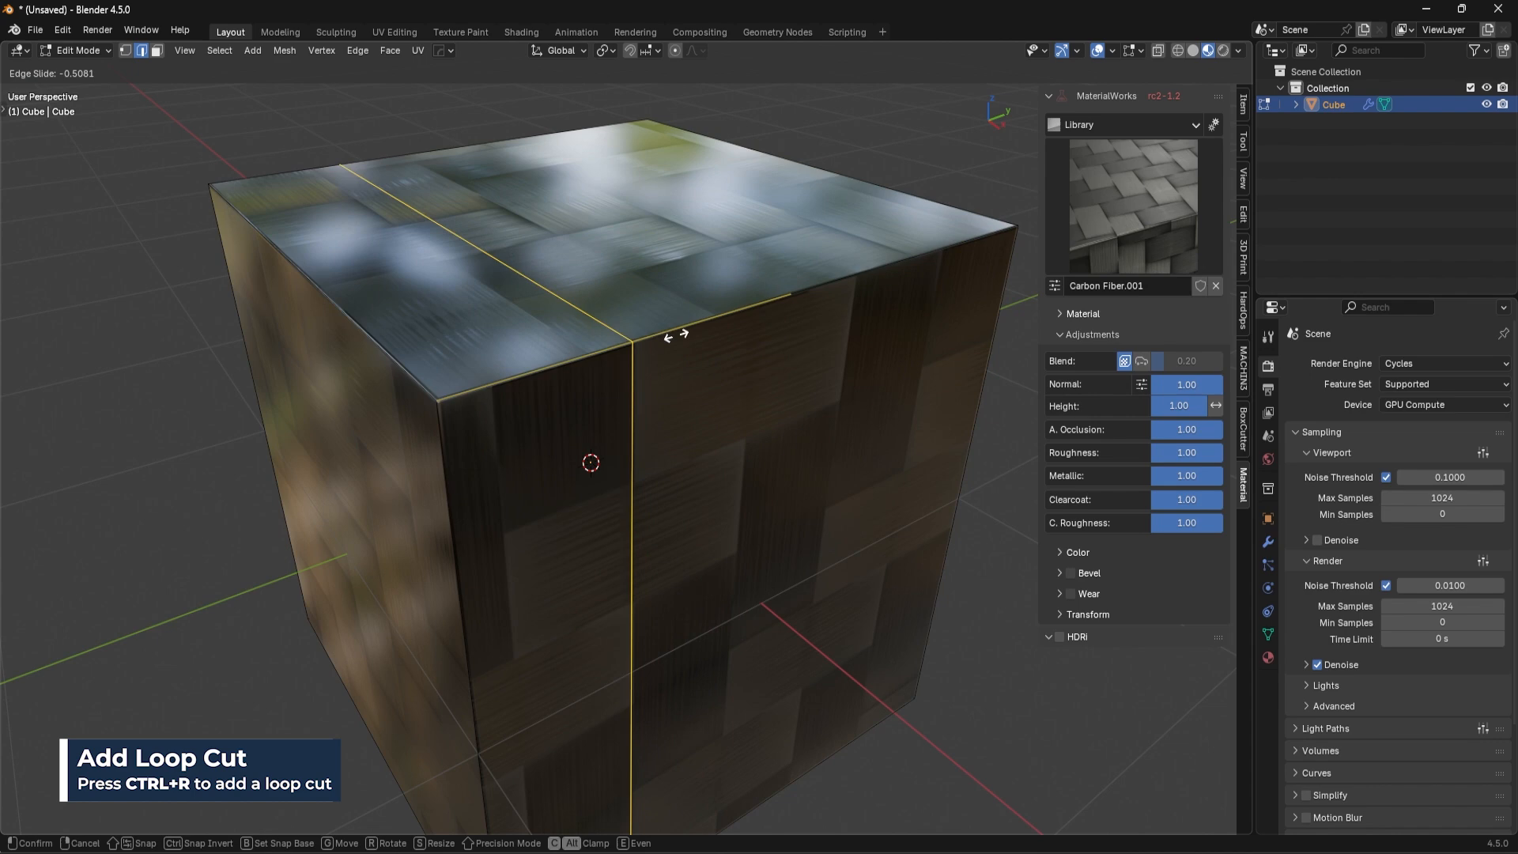
{"action": "left_click", "coordinate": [469, 324]}
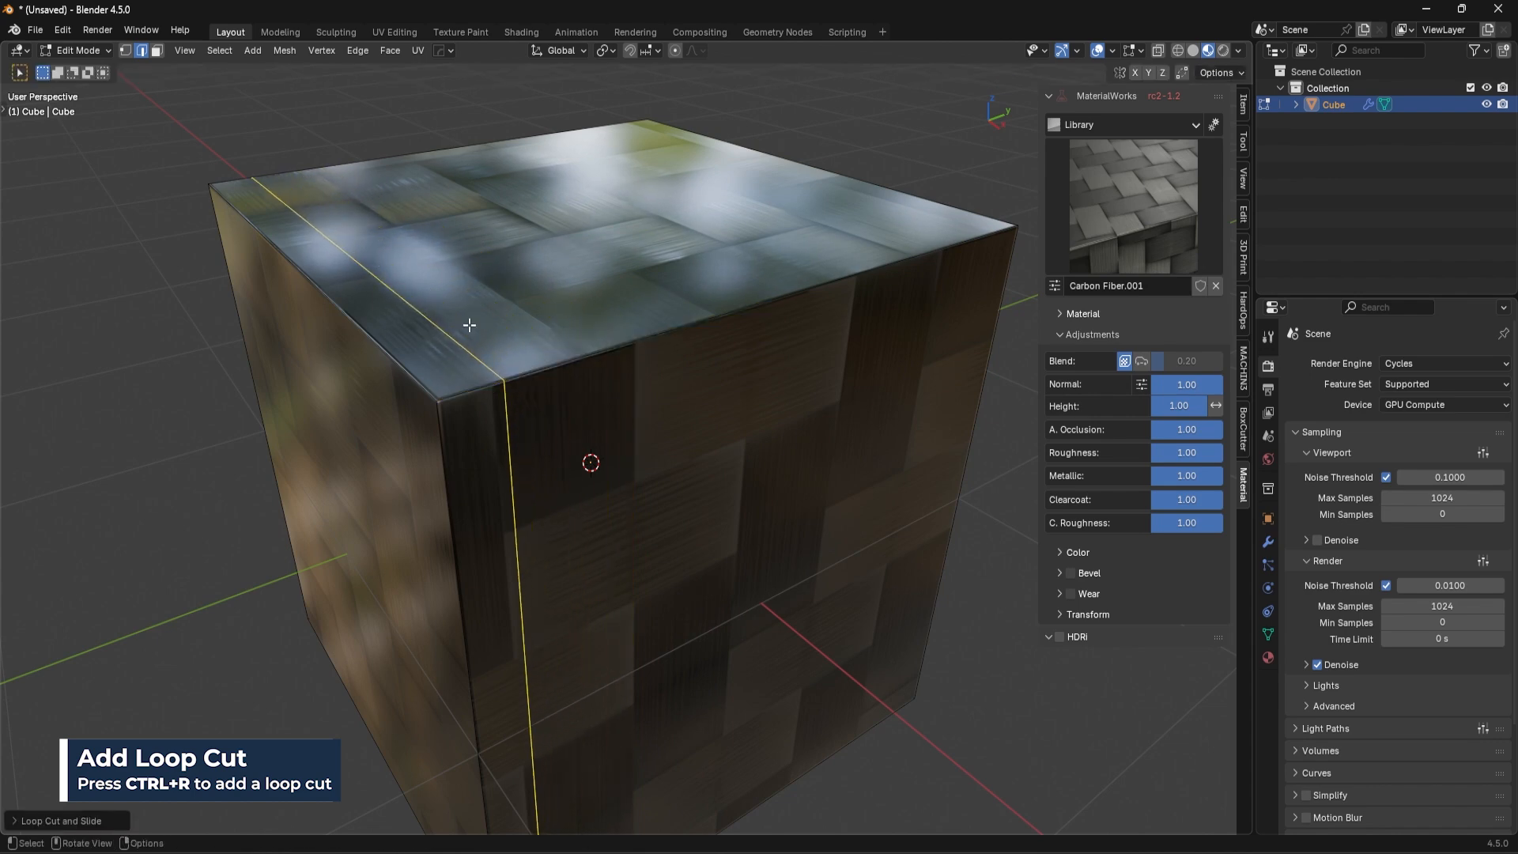
{"action": "mouse_move", "coordinate": [614, 414]}
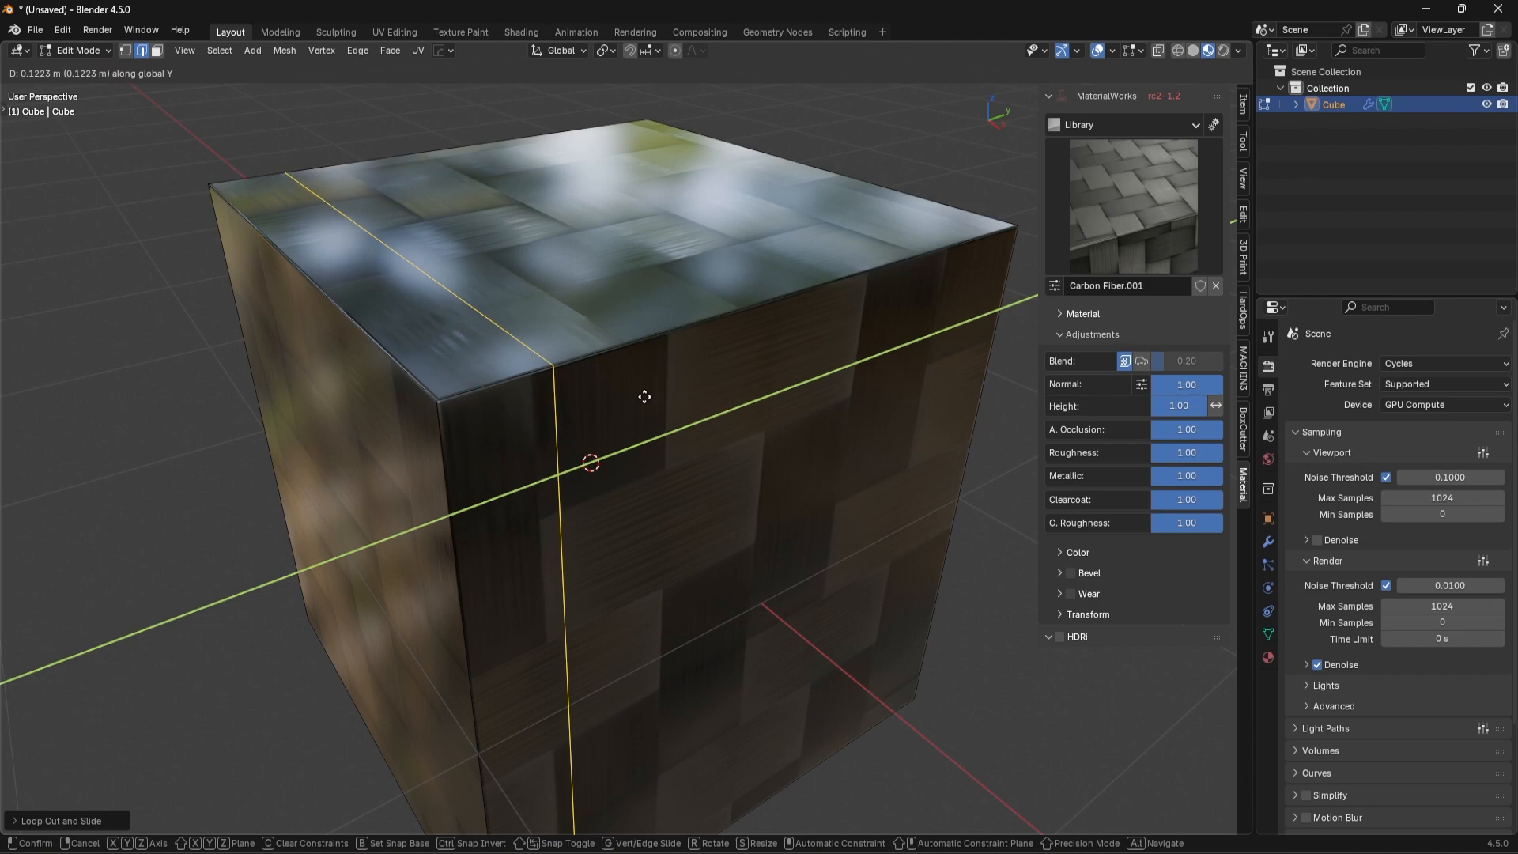
{"action": "mouse_move", "coordinate": [731, 312]}
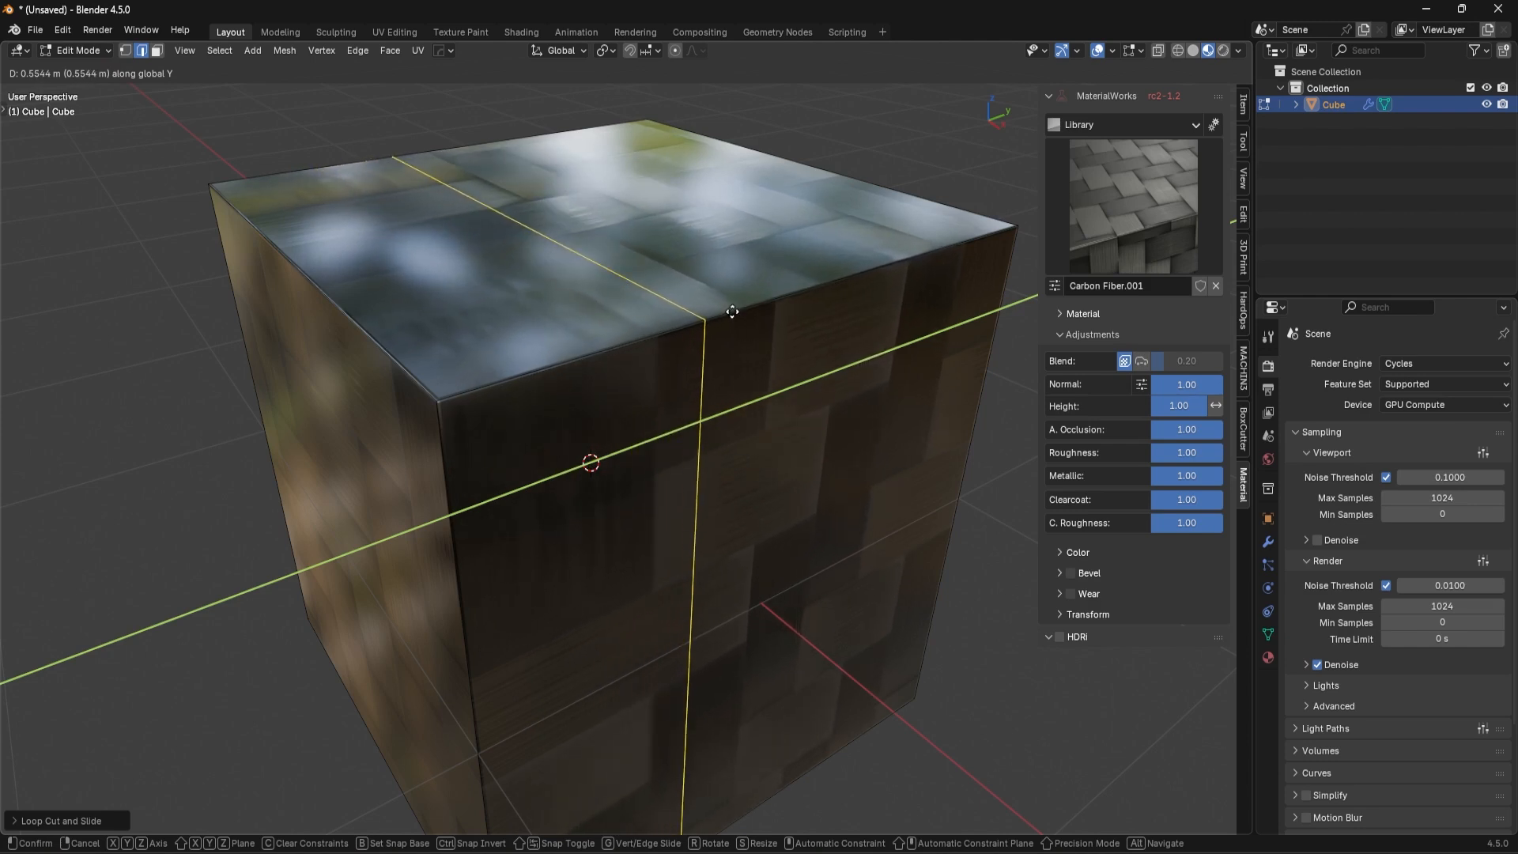
{"action": "mouse_move", "coordinate": [835, 258]}
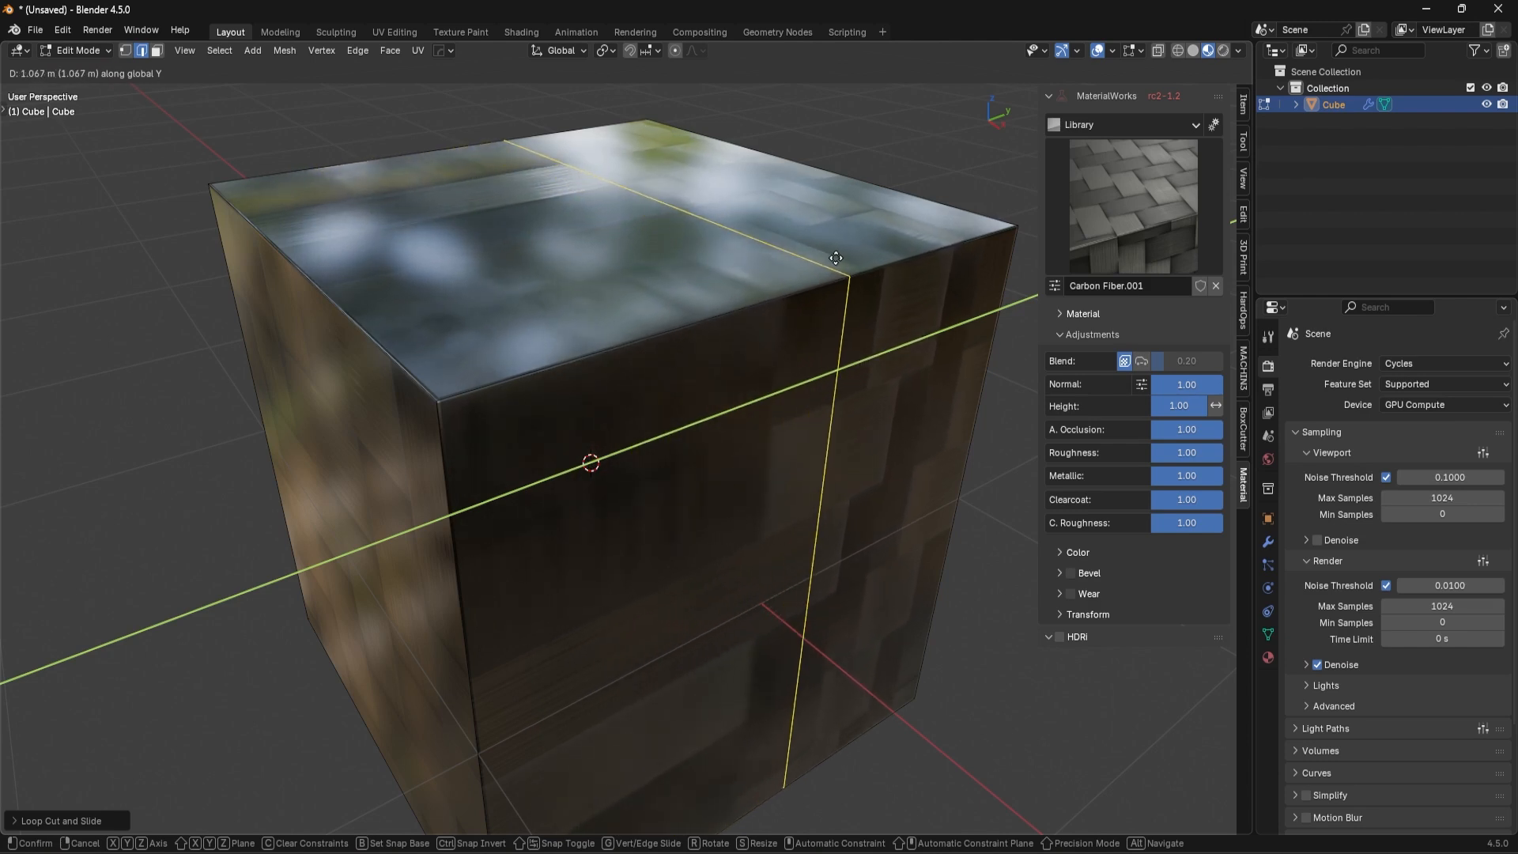
{"action": "mouse_move", "coordinate": [848, 248]}
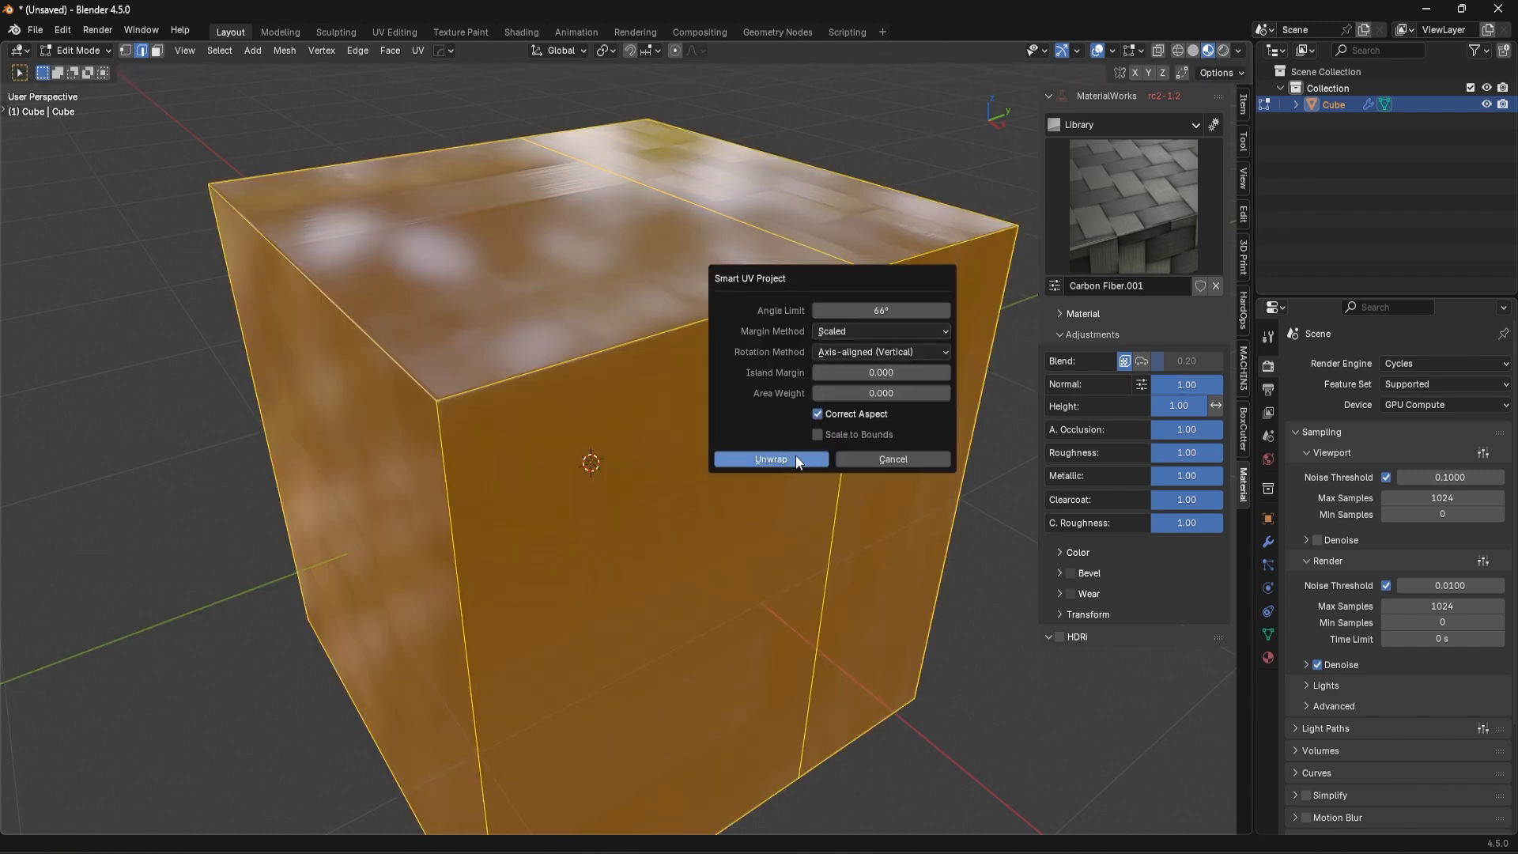
Step: Smart UV Project the whole cube so the weave maps evenly, then clear the selection
{"action": "left_click", "coordinate": [770, 459]}
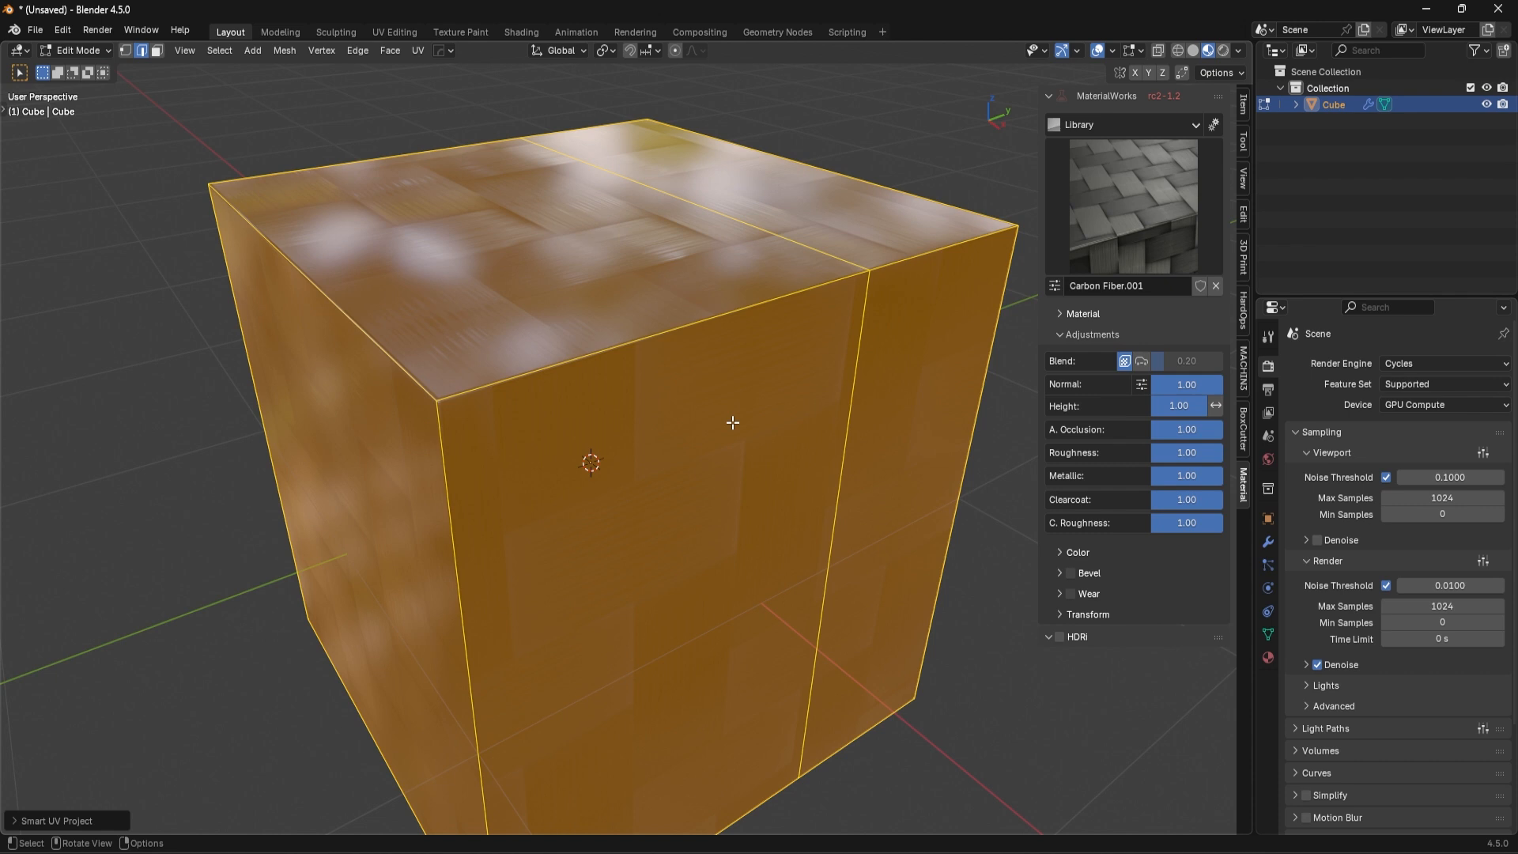
{"action": "mouse_move", "coordinate": [839, 256]}
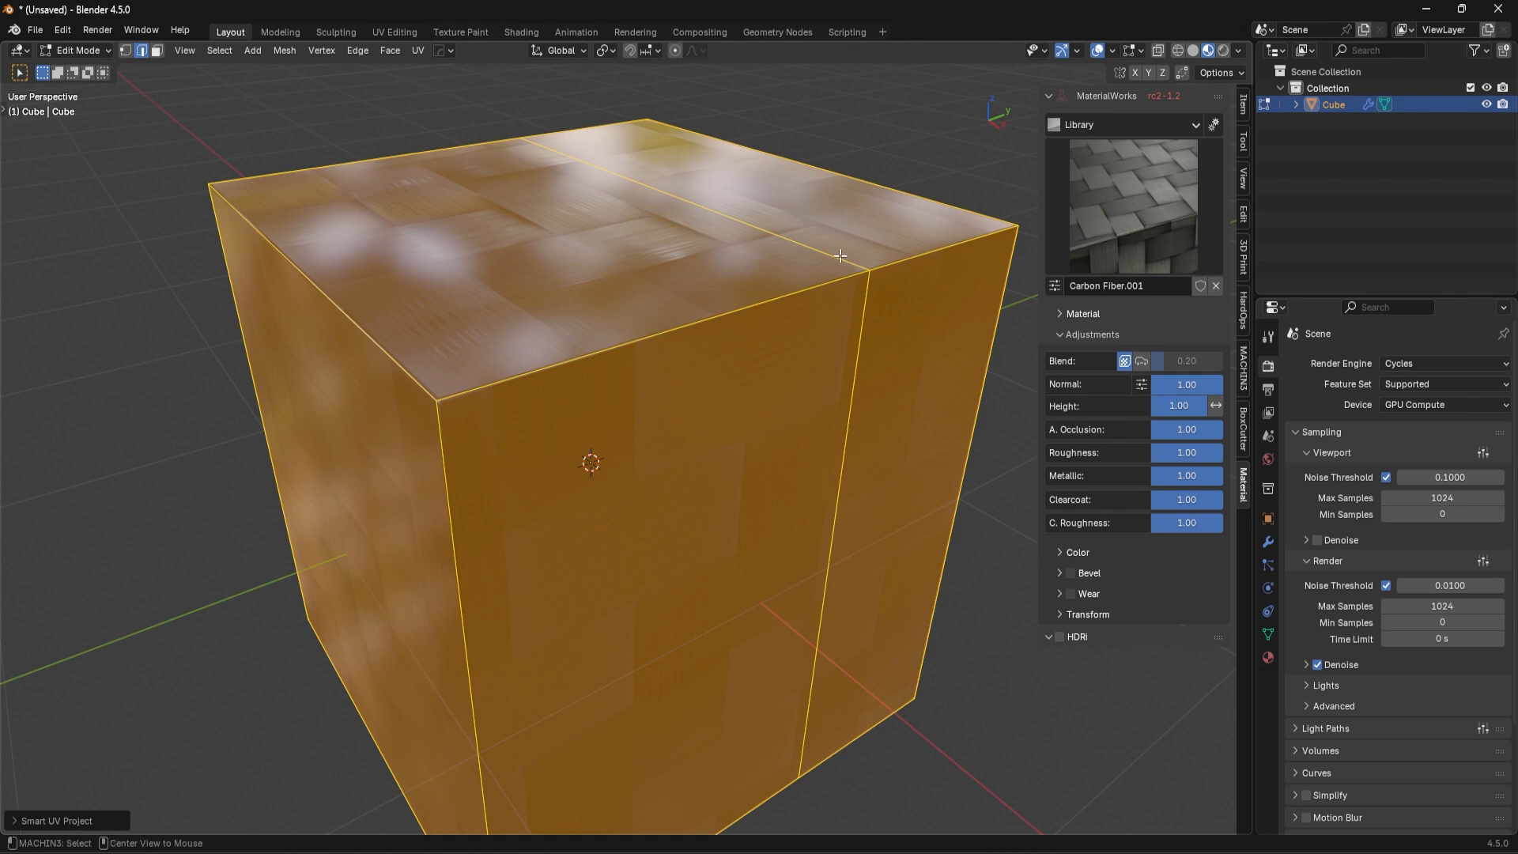
{"action": "key", "text": "g"}
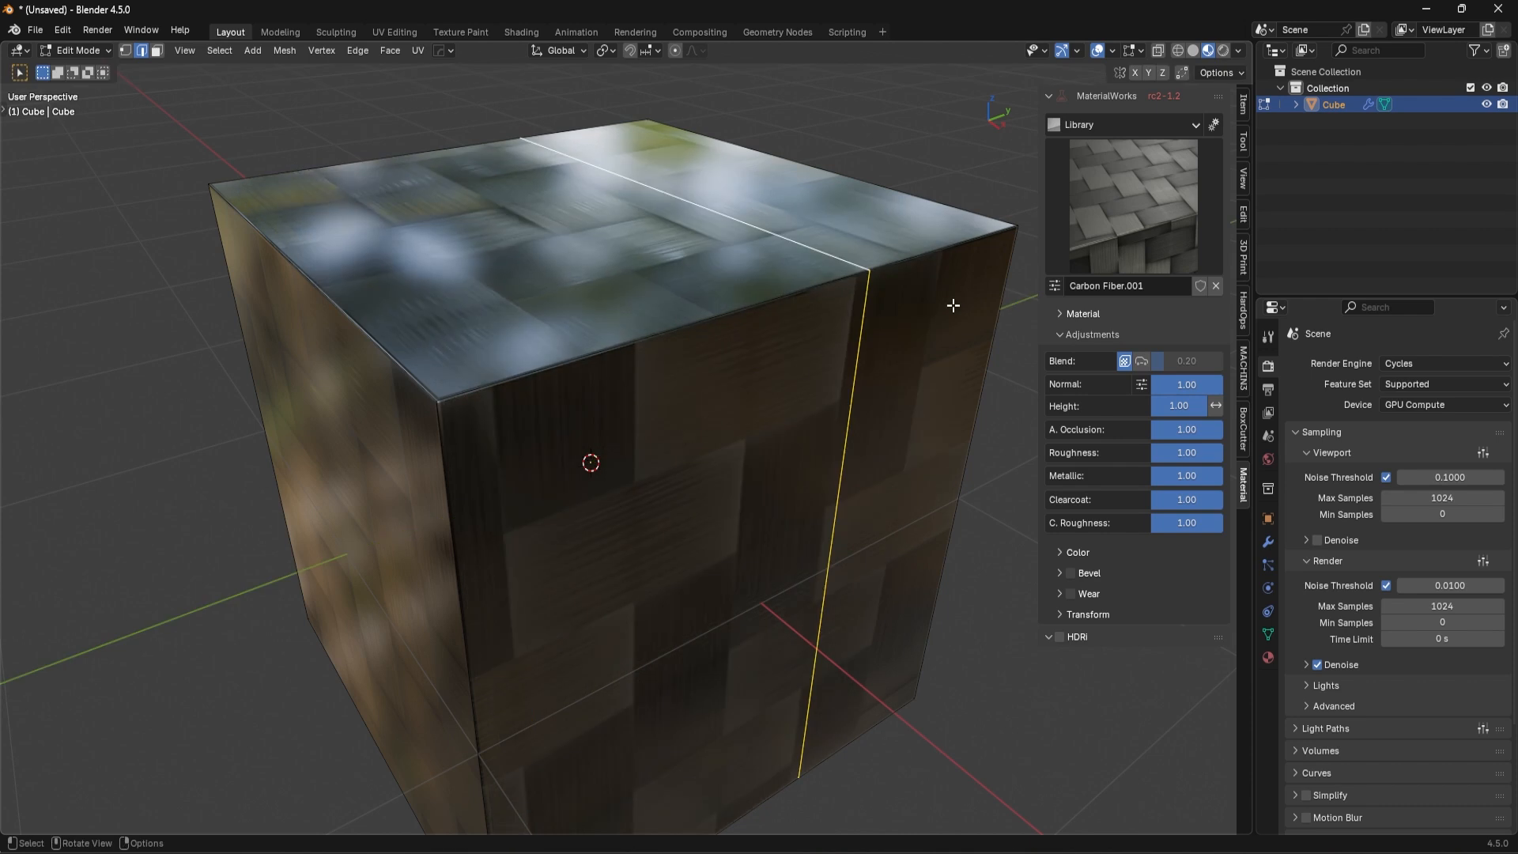
Step: Edge-slide the loop to just beside the cube's left corner and confirm it
{"action": "key", "text": "g"}
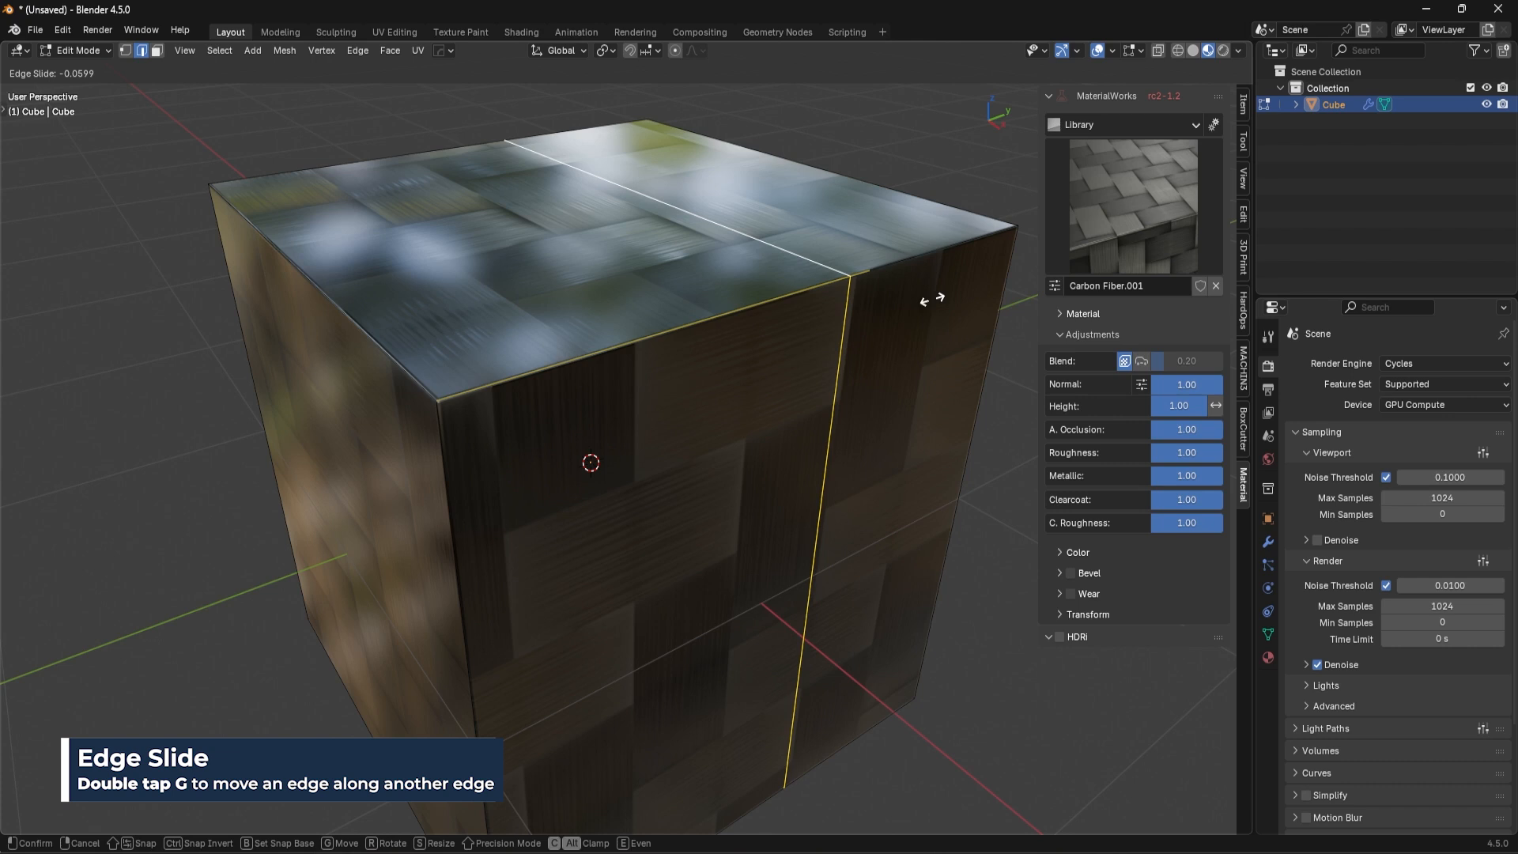
{"action": "mouse_move", "coordinate": [910, 310]}
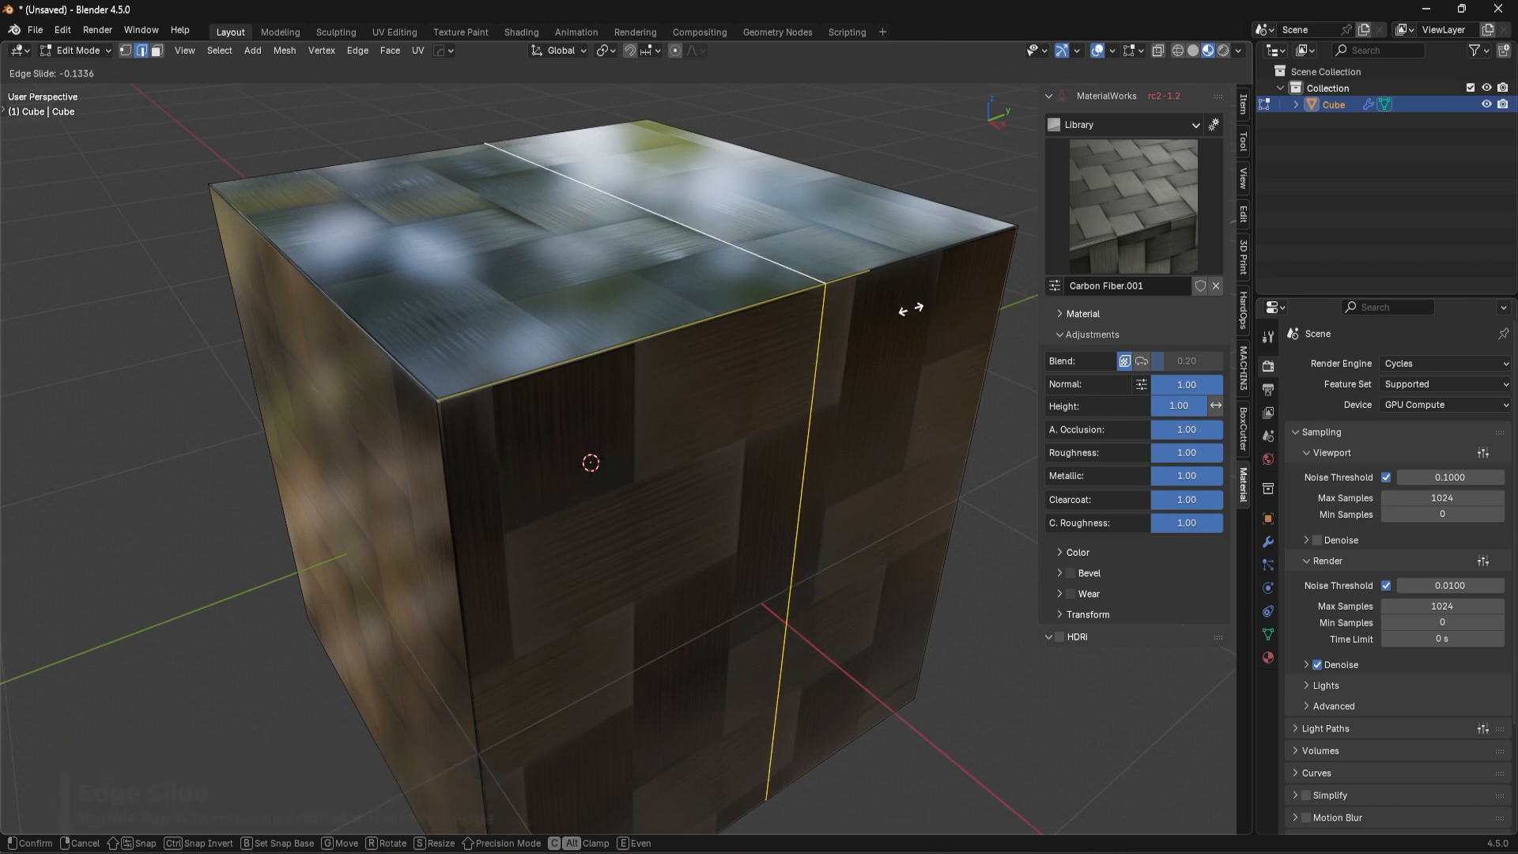
{"action": "mouse_move", "coordinate": [726, 346]}
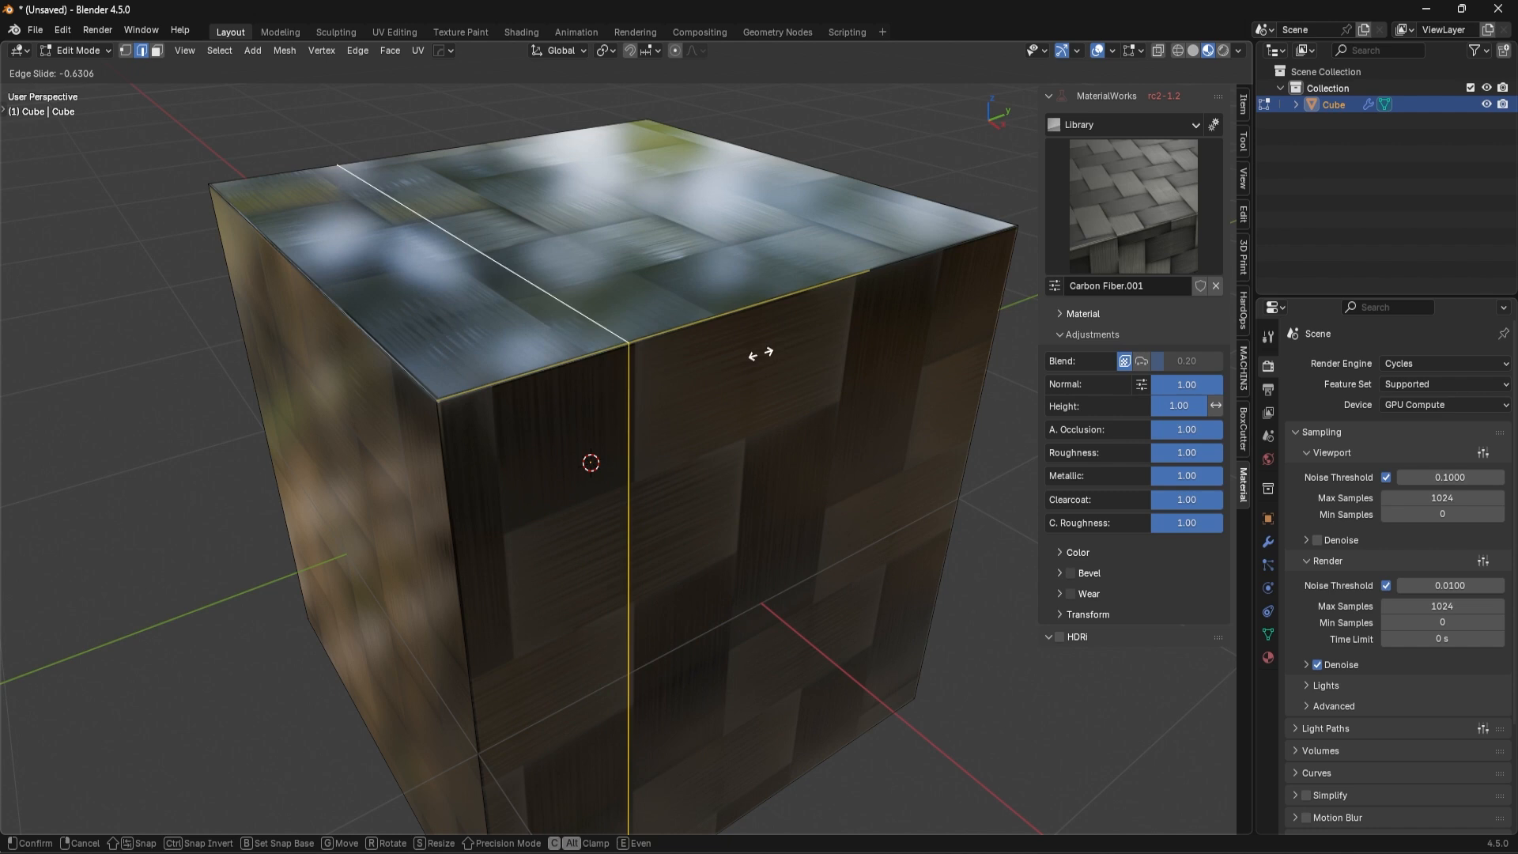
{"action": "mouse_move", "coordinate": [721, 364]}
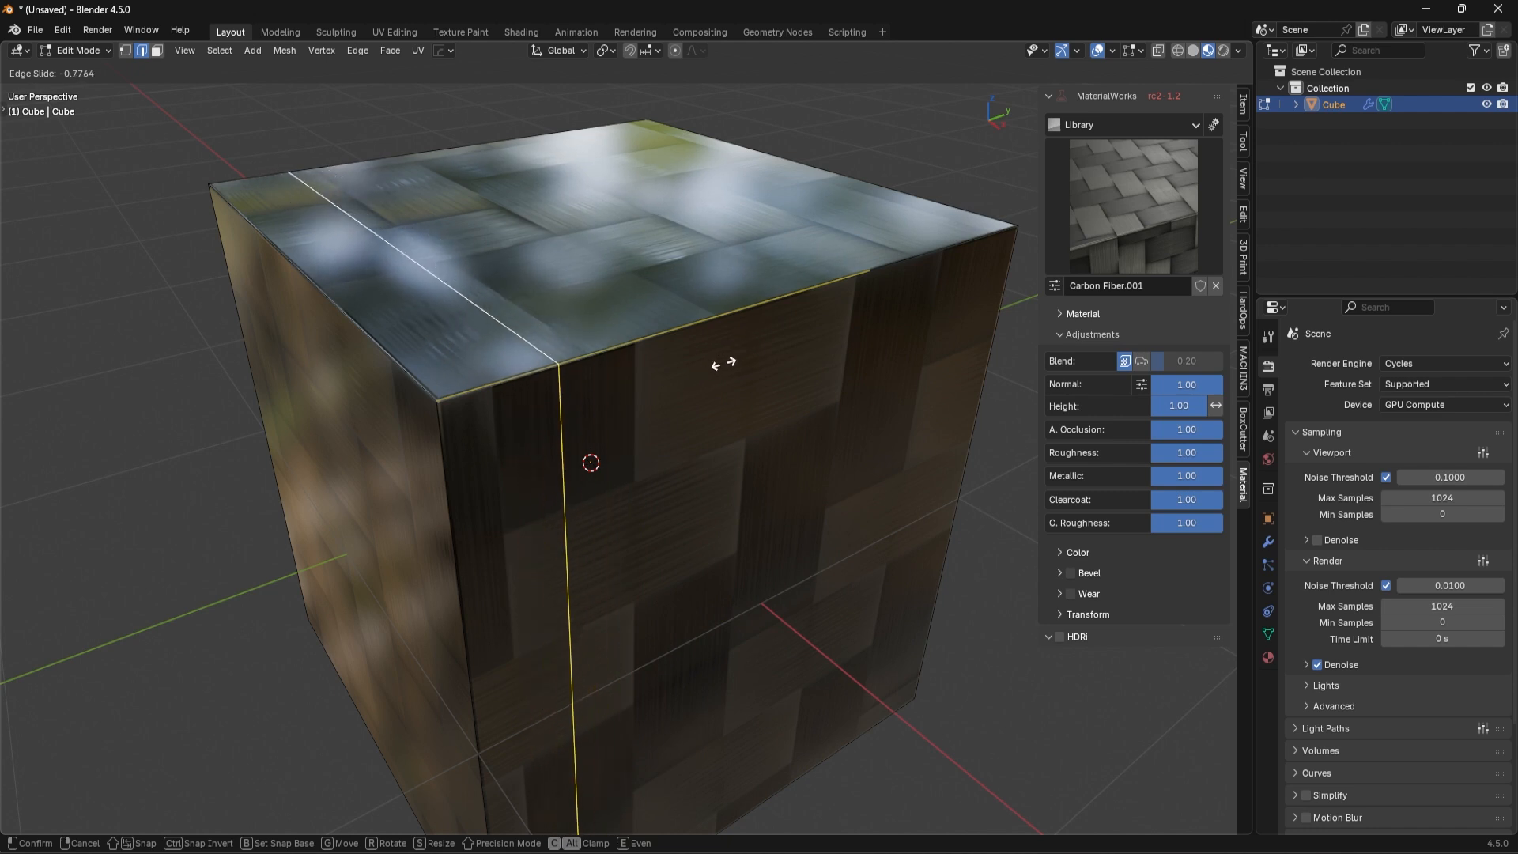
{"action": "left_click", "coordinate": [625, 425]}
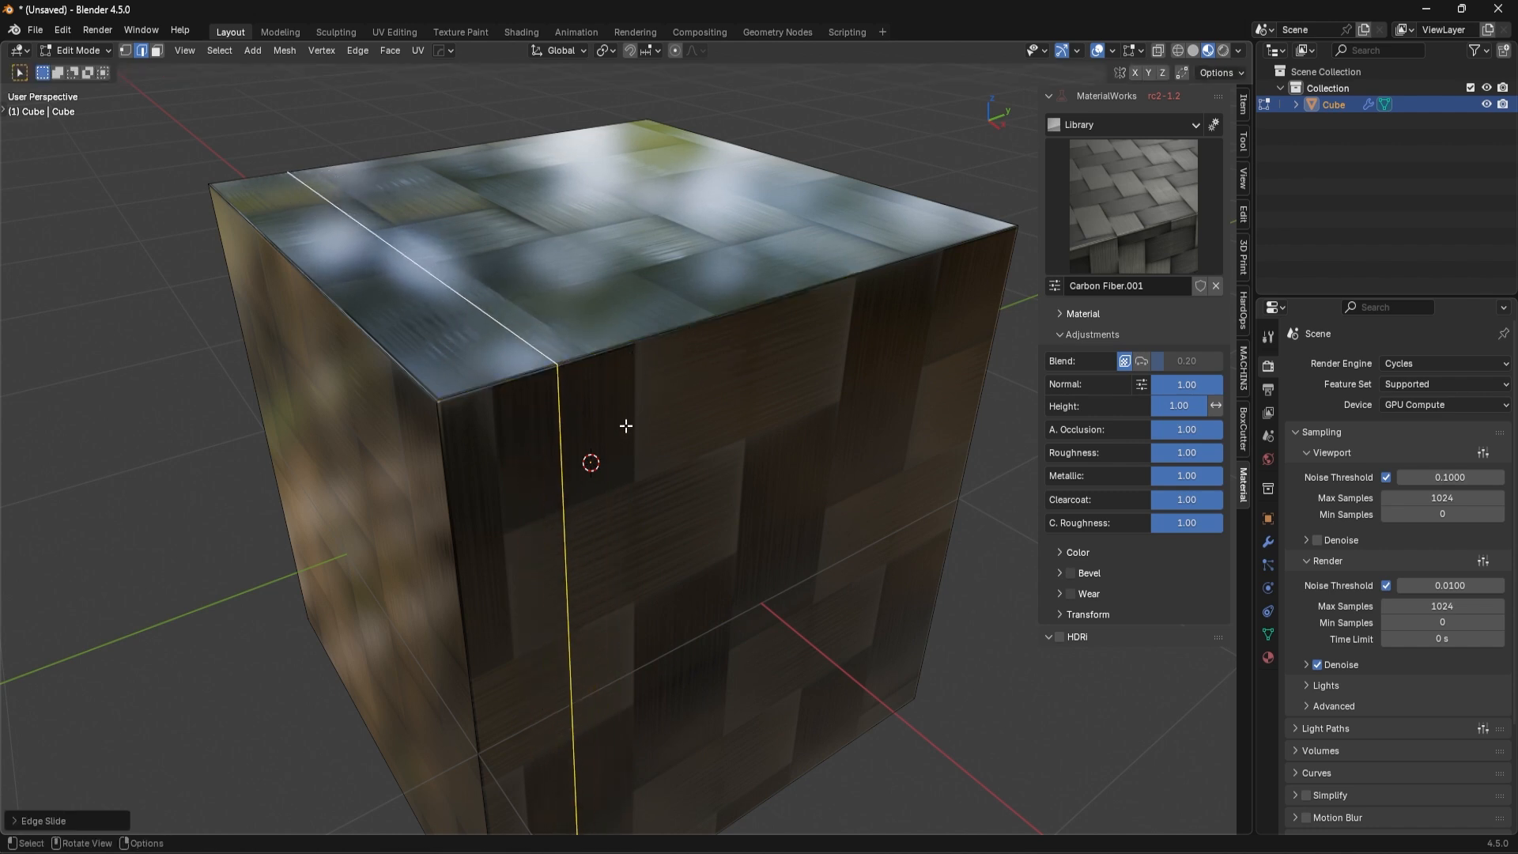
{"action": "mouse_move", "coordinate": [749, 368]}
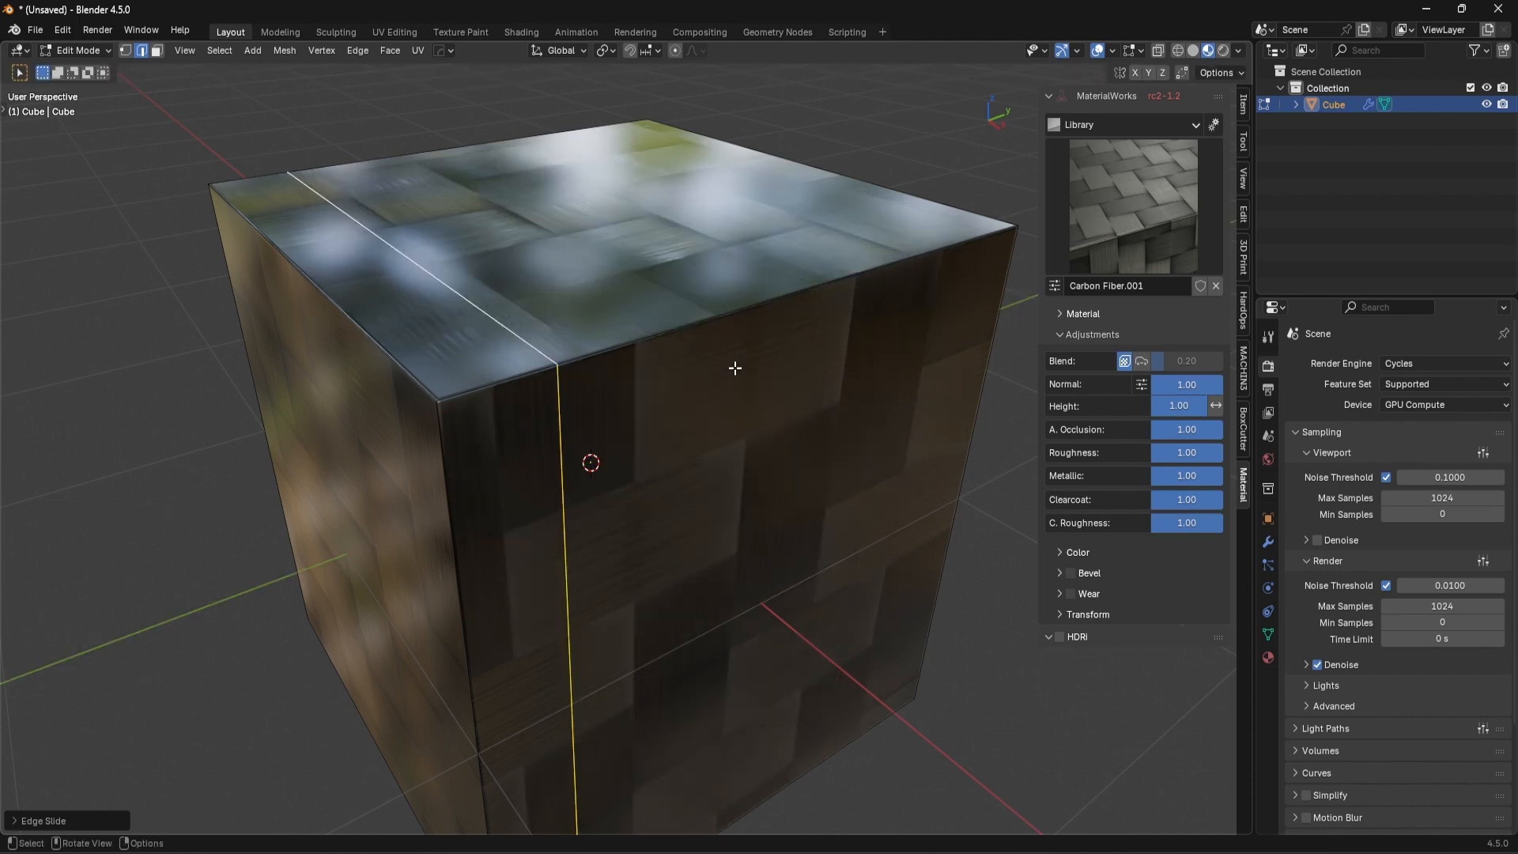
{"action": "mouse_move", "coordinate": [838, 365]}
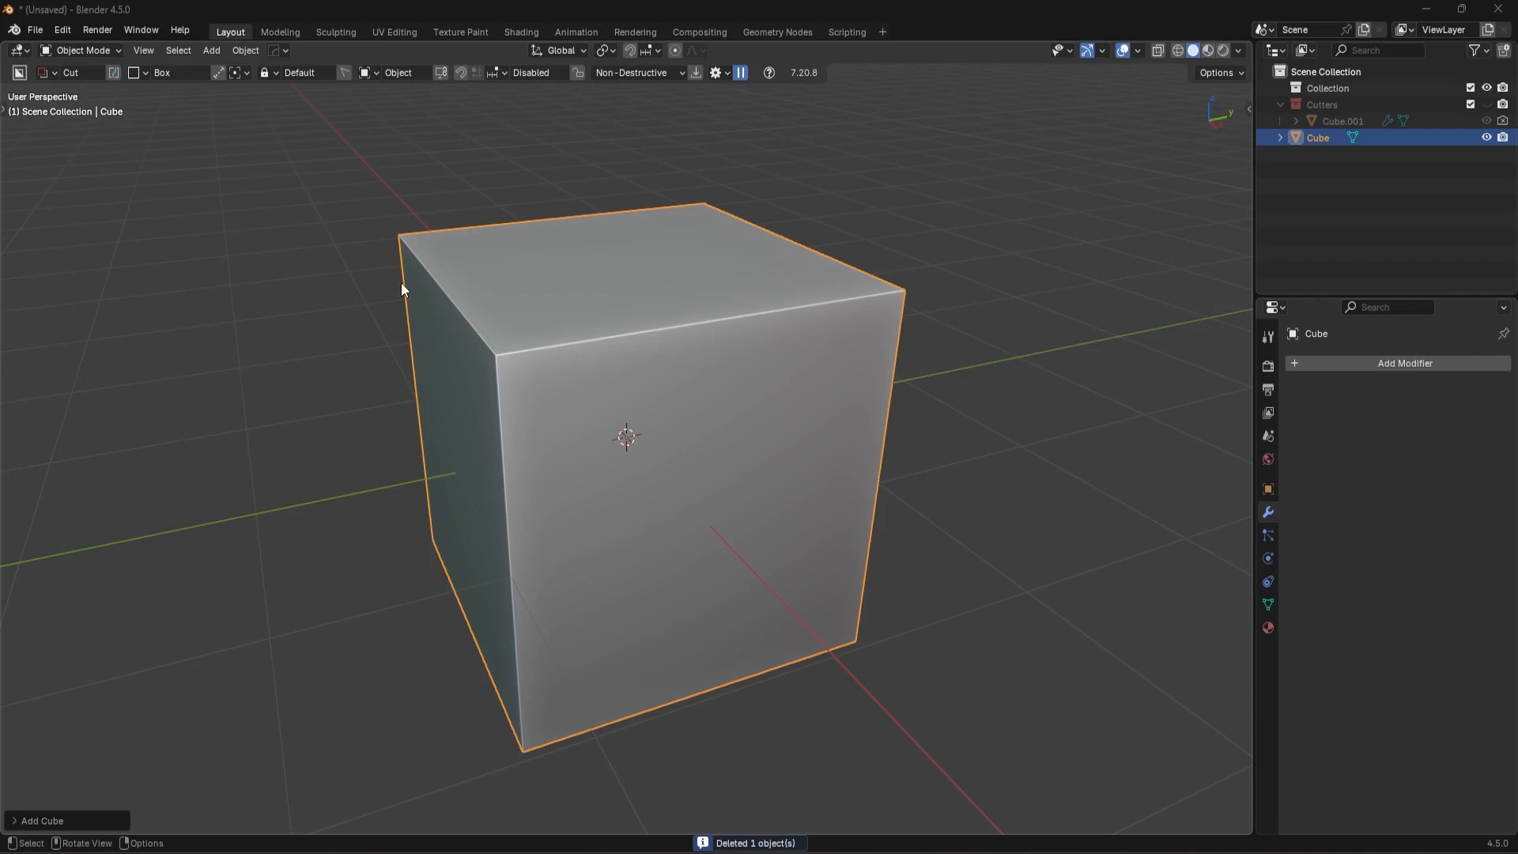
{"action": "mouse_move", "coordinate": [624, 341]}
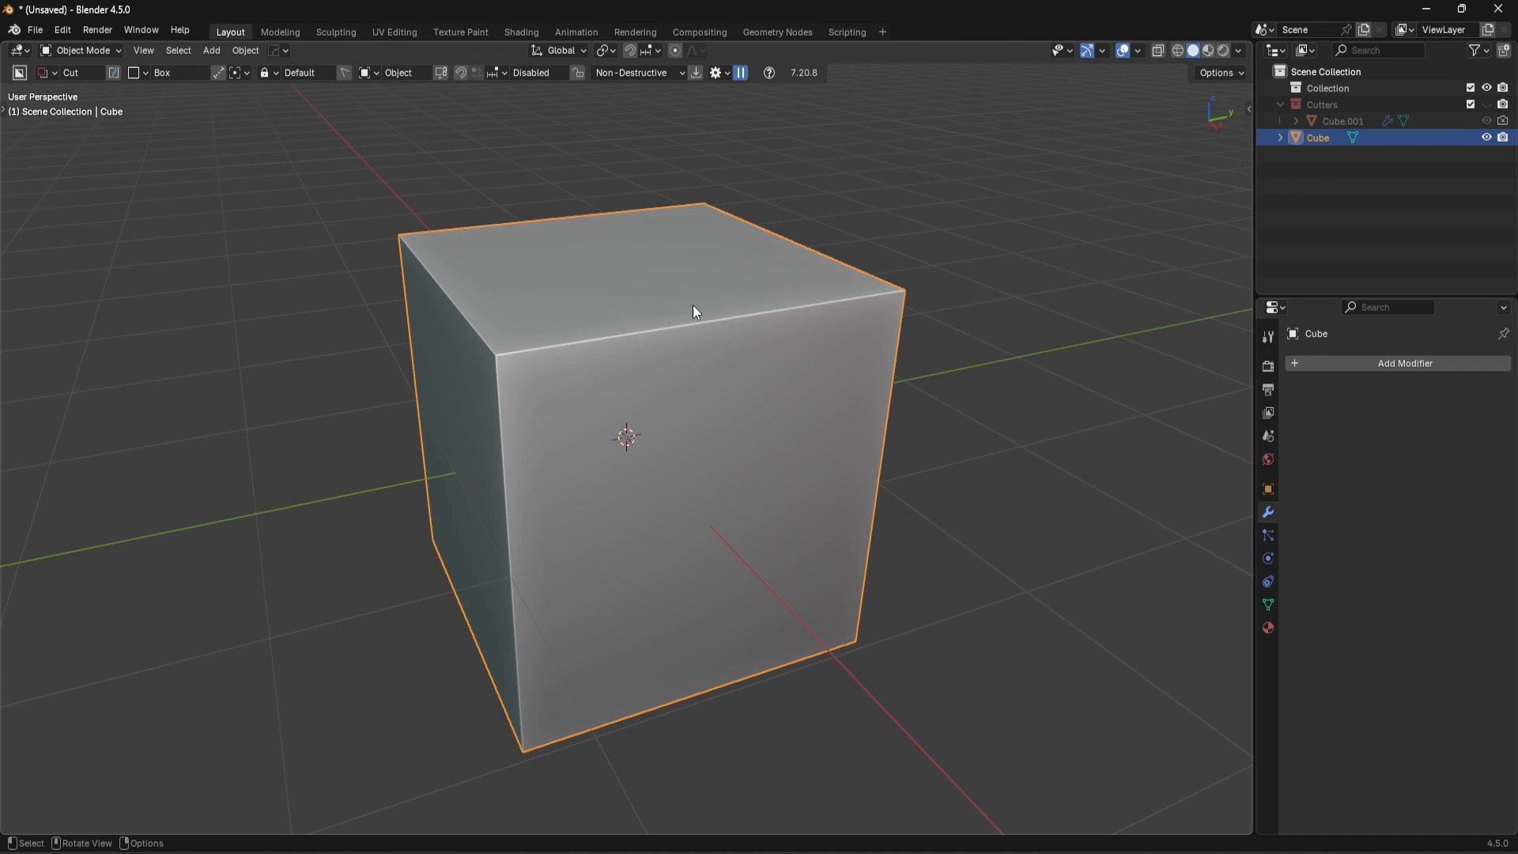
Step: Add a level-3 Subdivision Surface modifier rounding the cube into a sphere
{"action": "key", "text": "ctrl+3"}
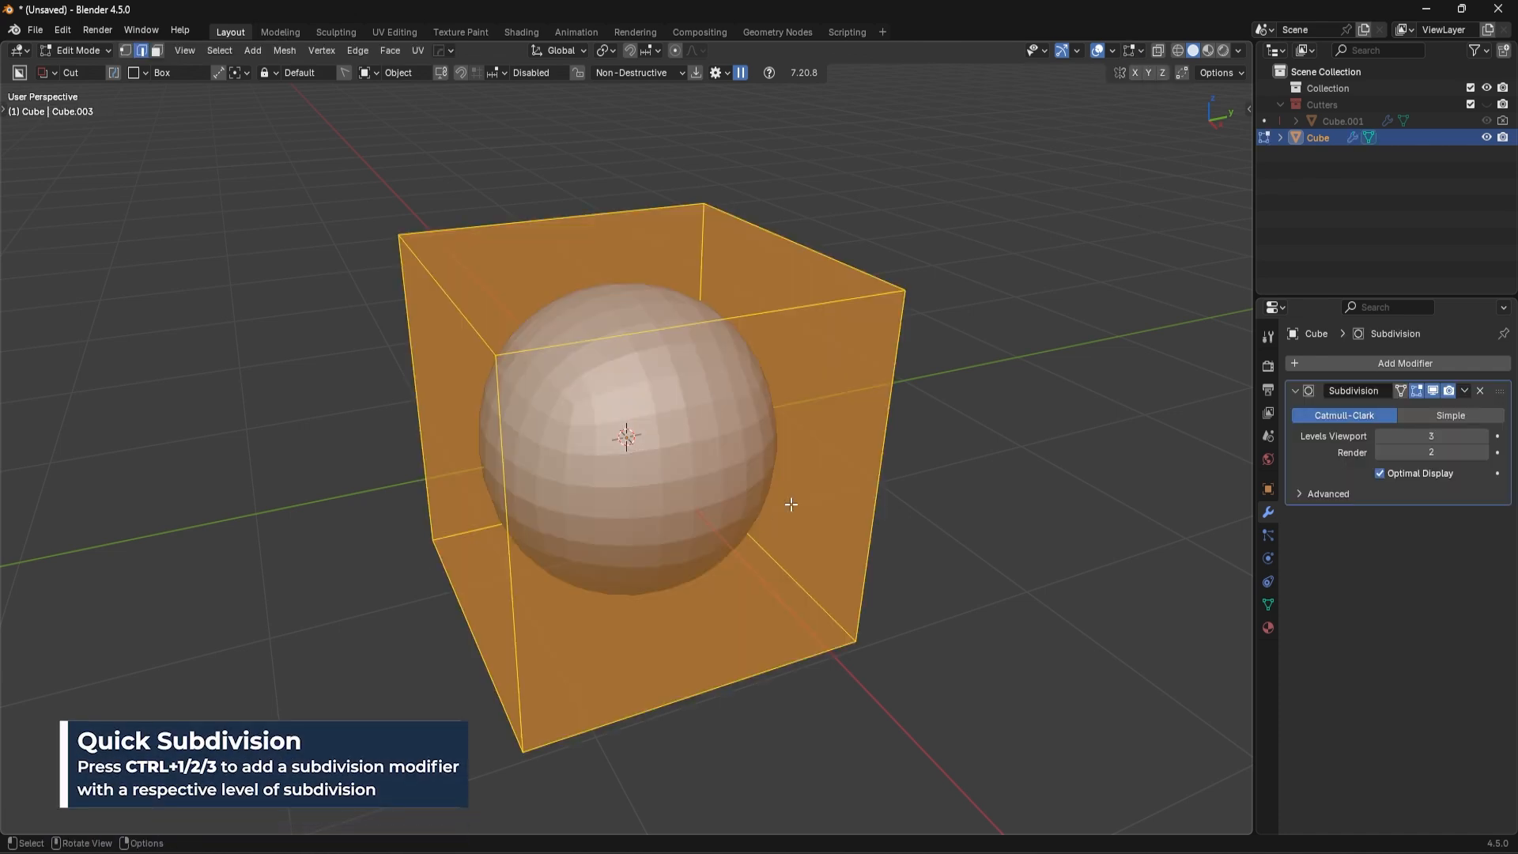
{"action": "mouse_move", "coordinate": [697, 319]}
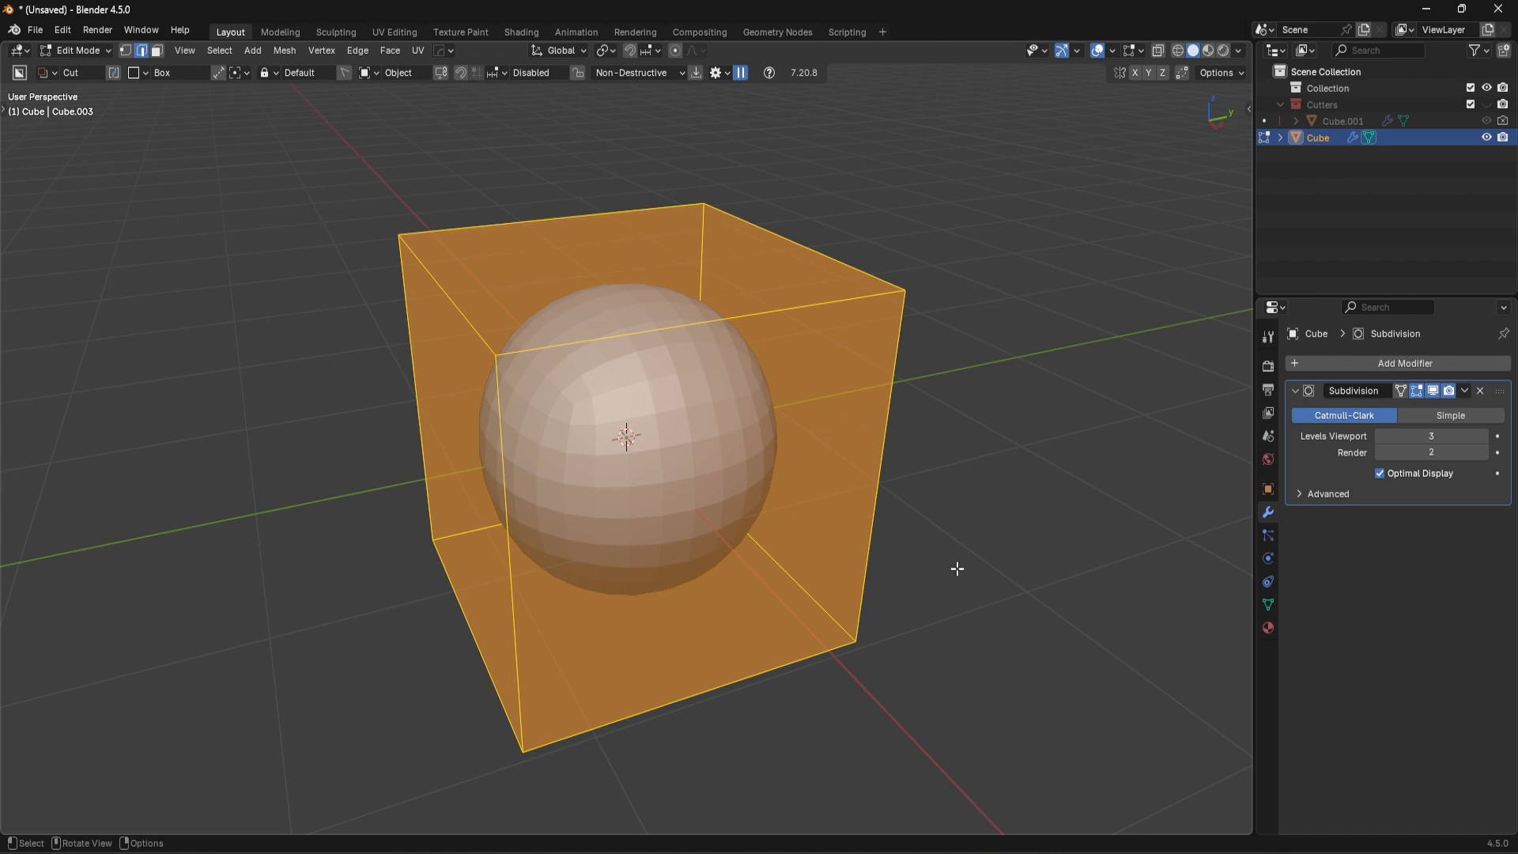
Step: Bevel the cube's edges, raise subdivision to level 3 and apply Smooth by Angle shading
{"action": "key", "text": "ctrl+b"}
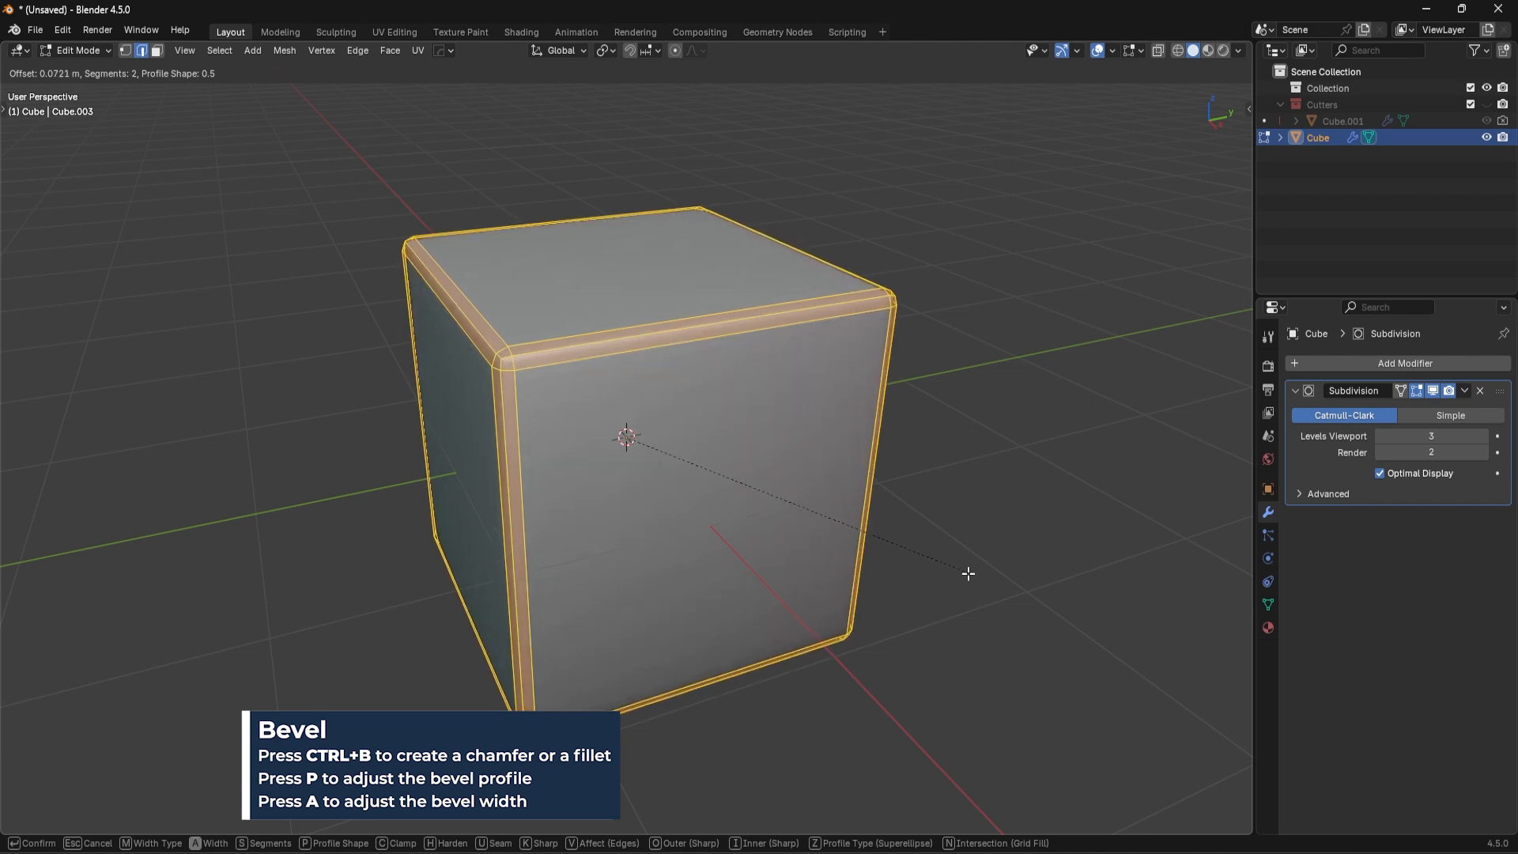
{"action": "mouse_move", "coordinate": [968, 572]}
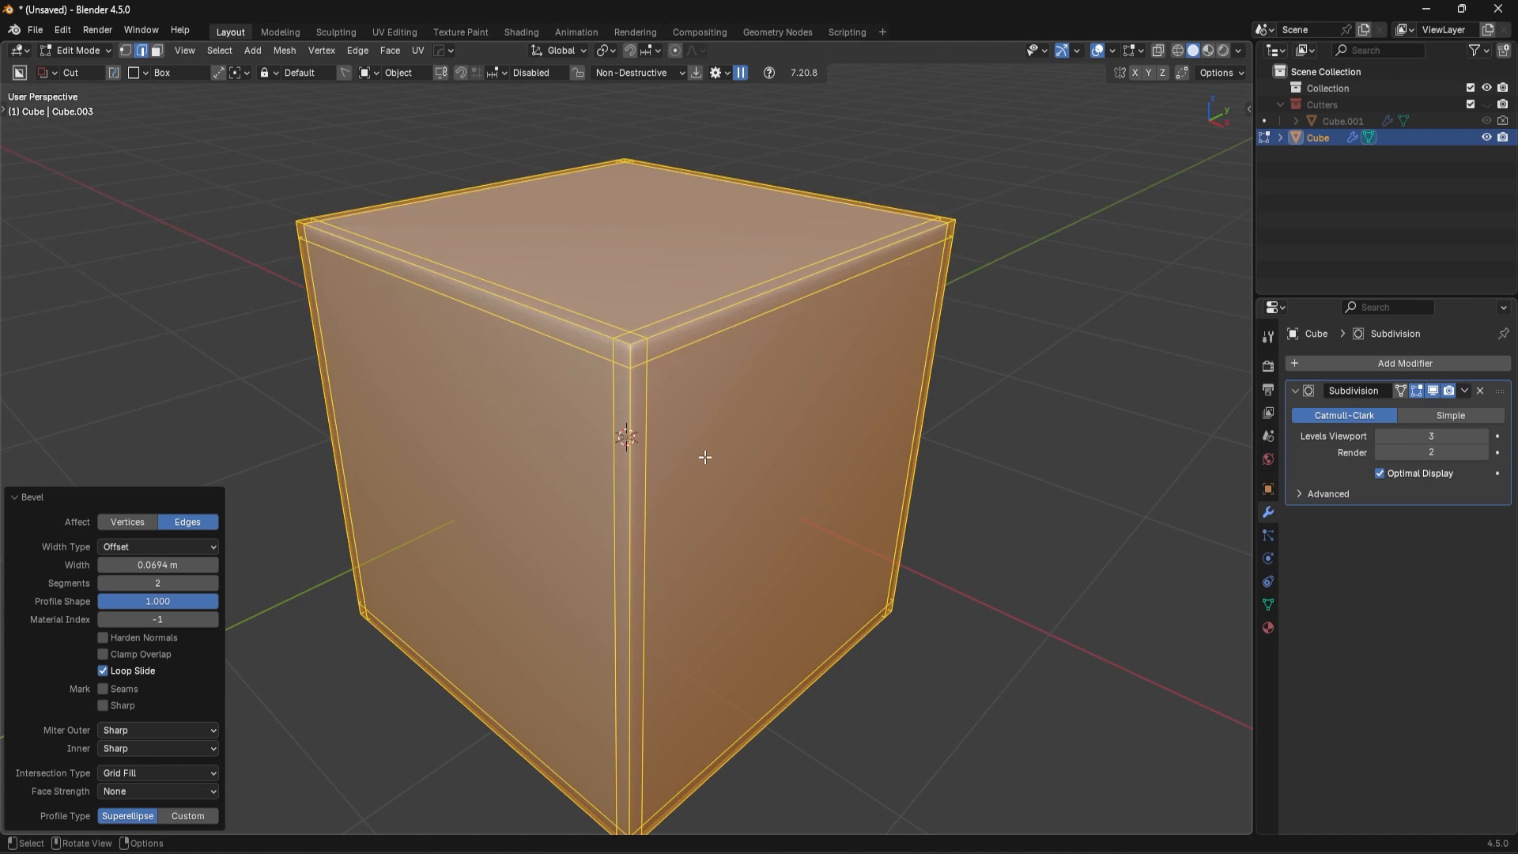
{"action": "mouse_move", "coordinate": [610, 523]}
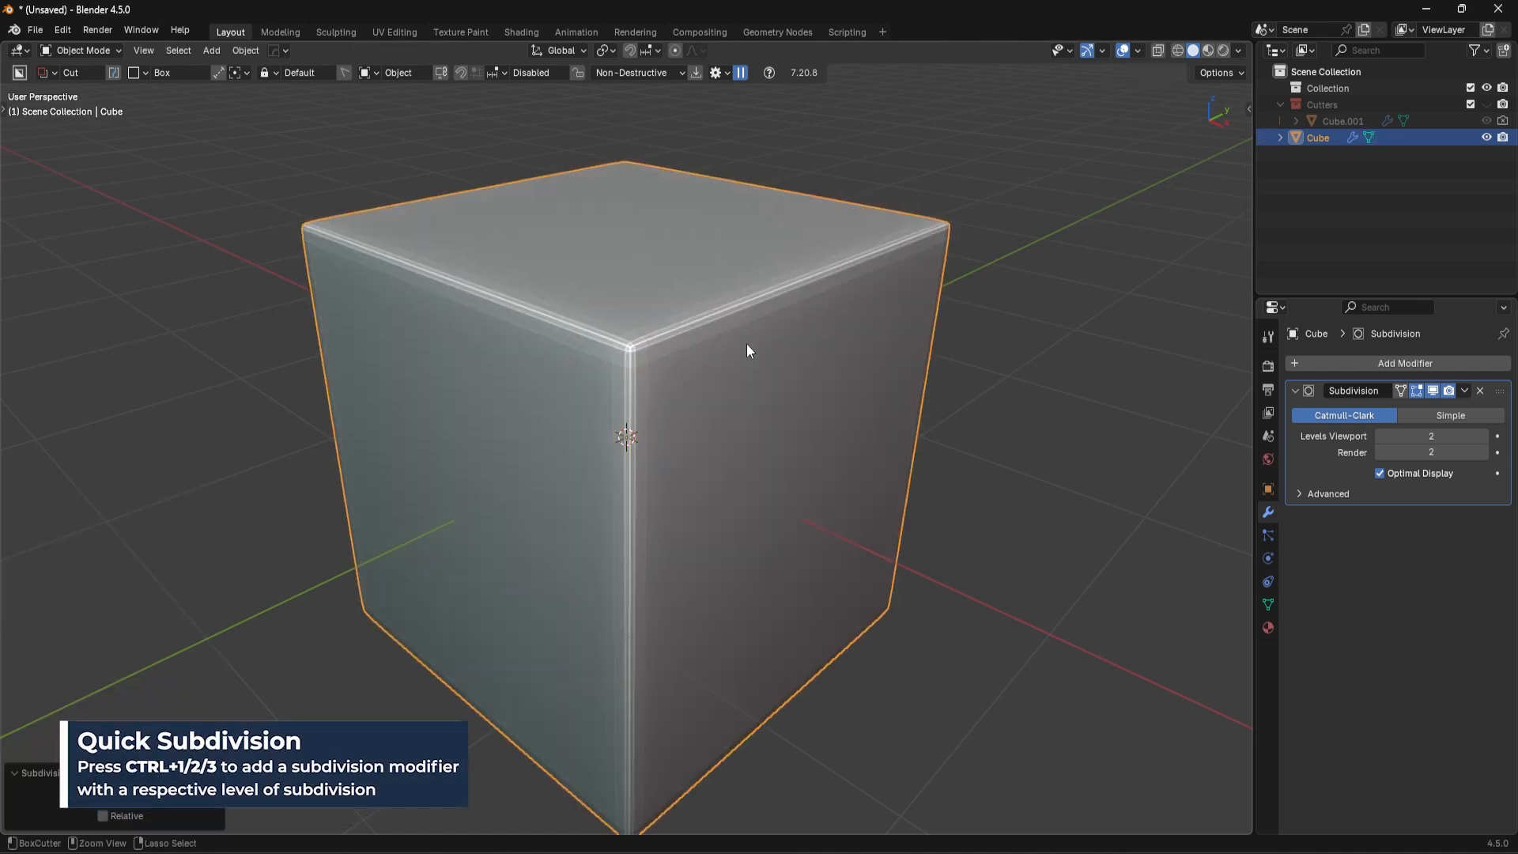
{"action": "key", "text": "ctrl+3"}
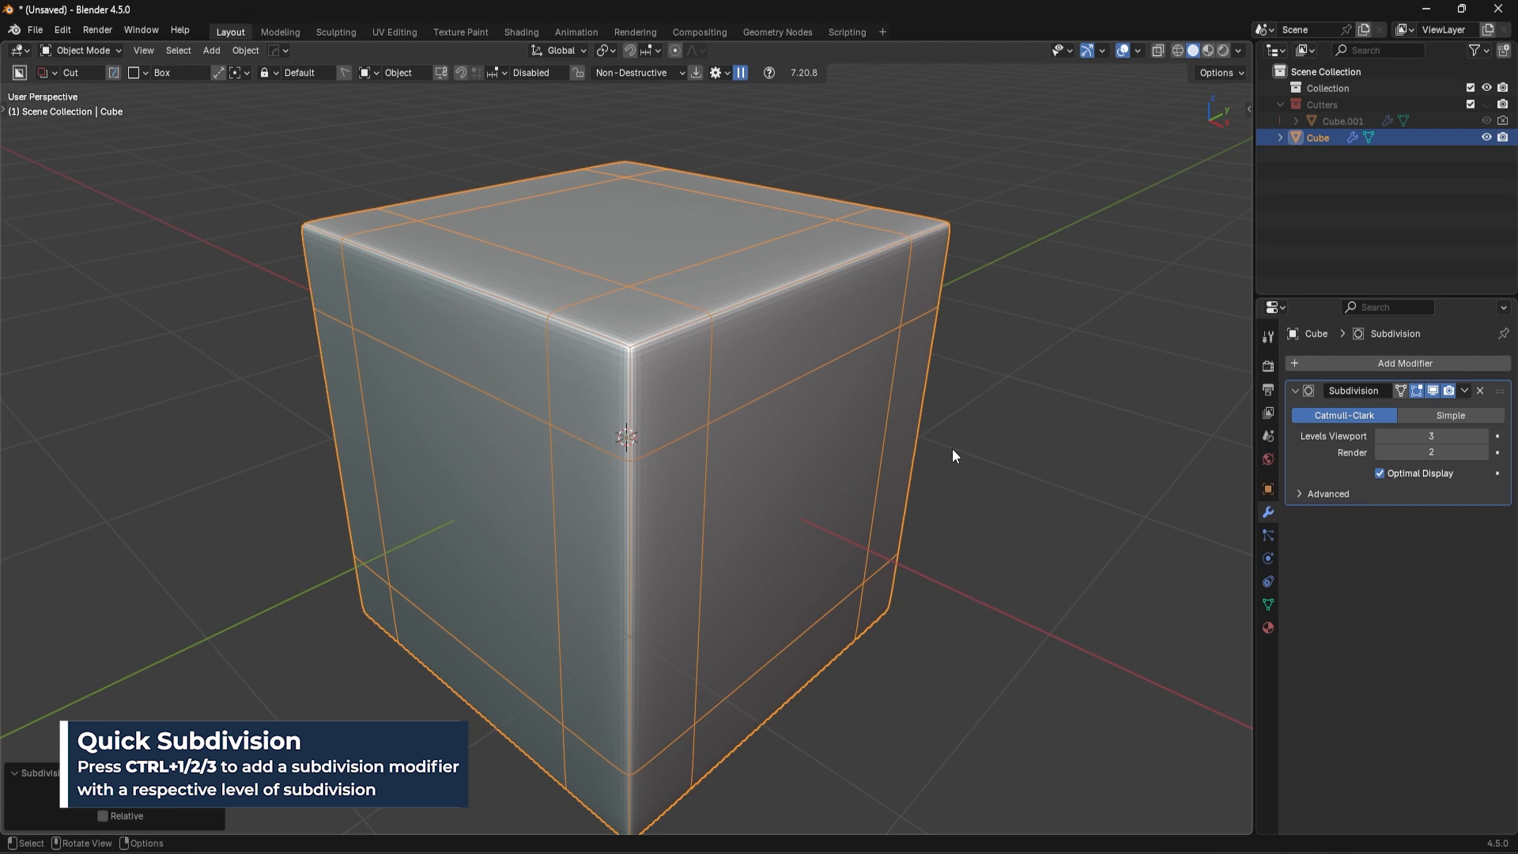
{"action": "right_click", "coordinate": [953, 456]}
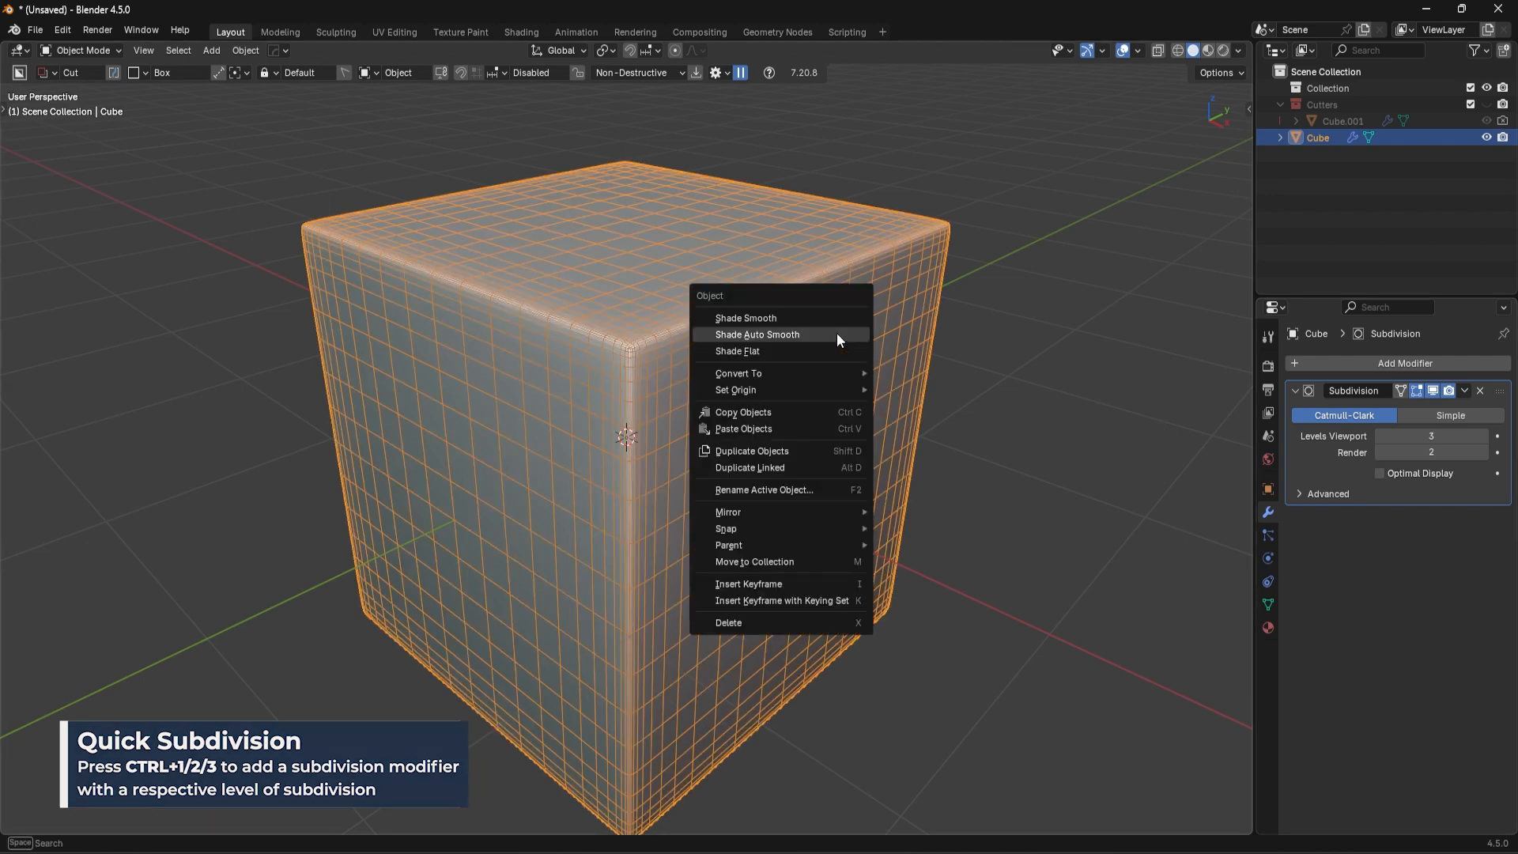
{"action": "left_click", "coordinate": [757, 334]}
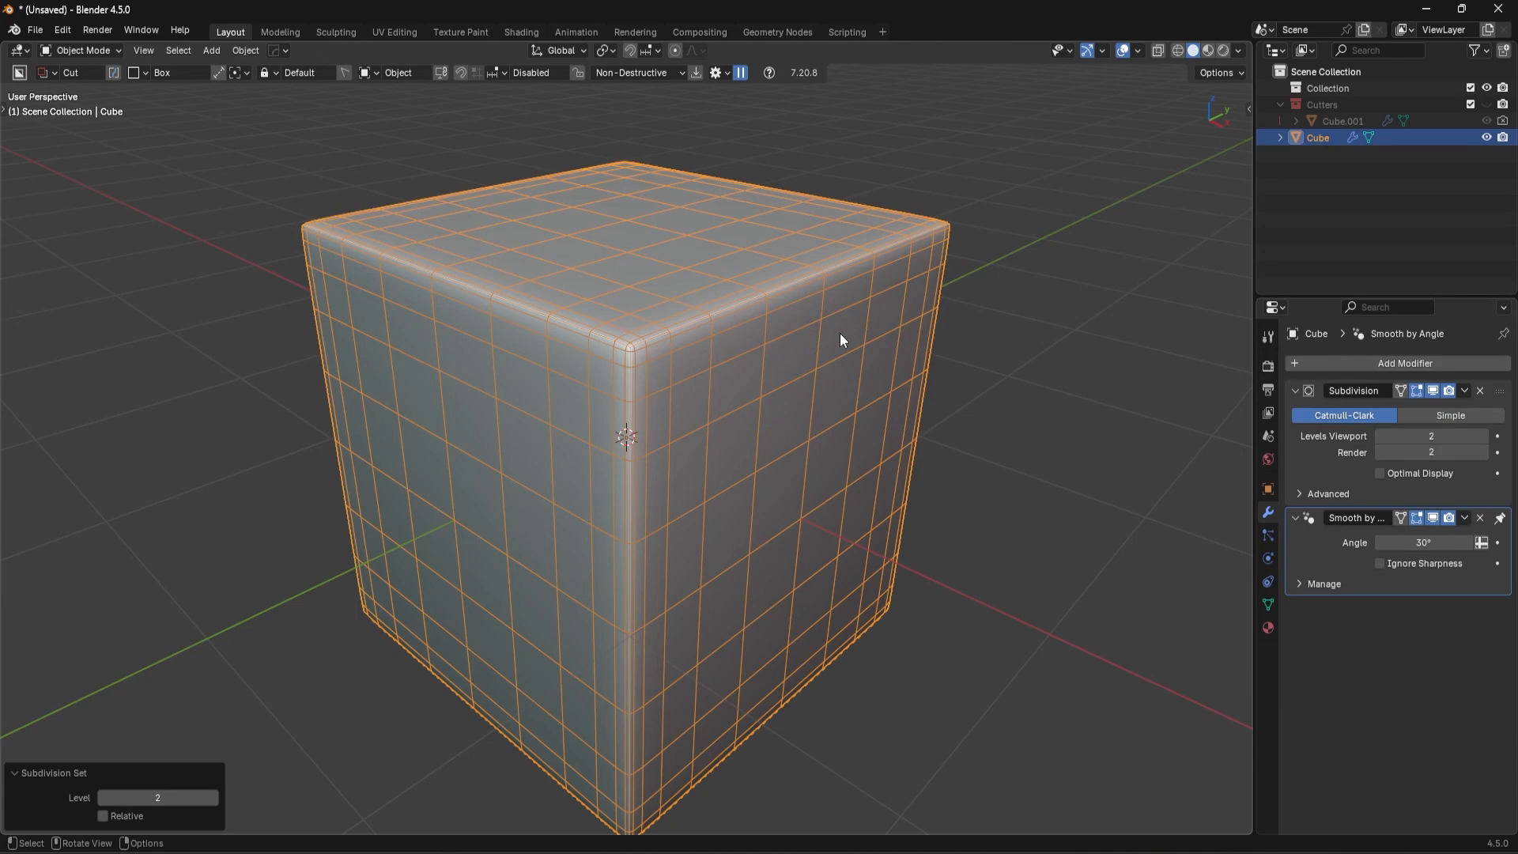
{"action": "mouse_move", "coordinate": [702, 454]}
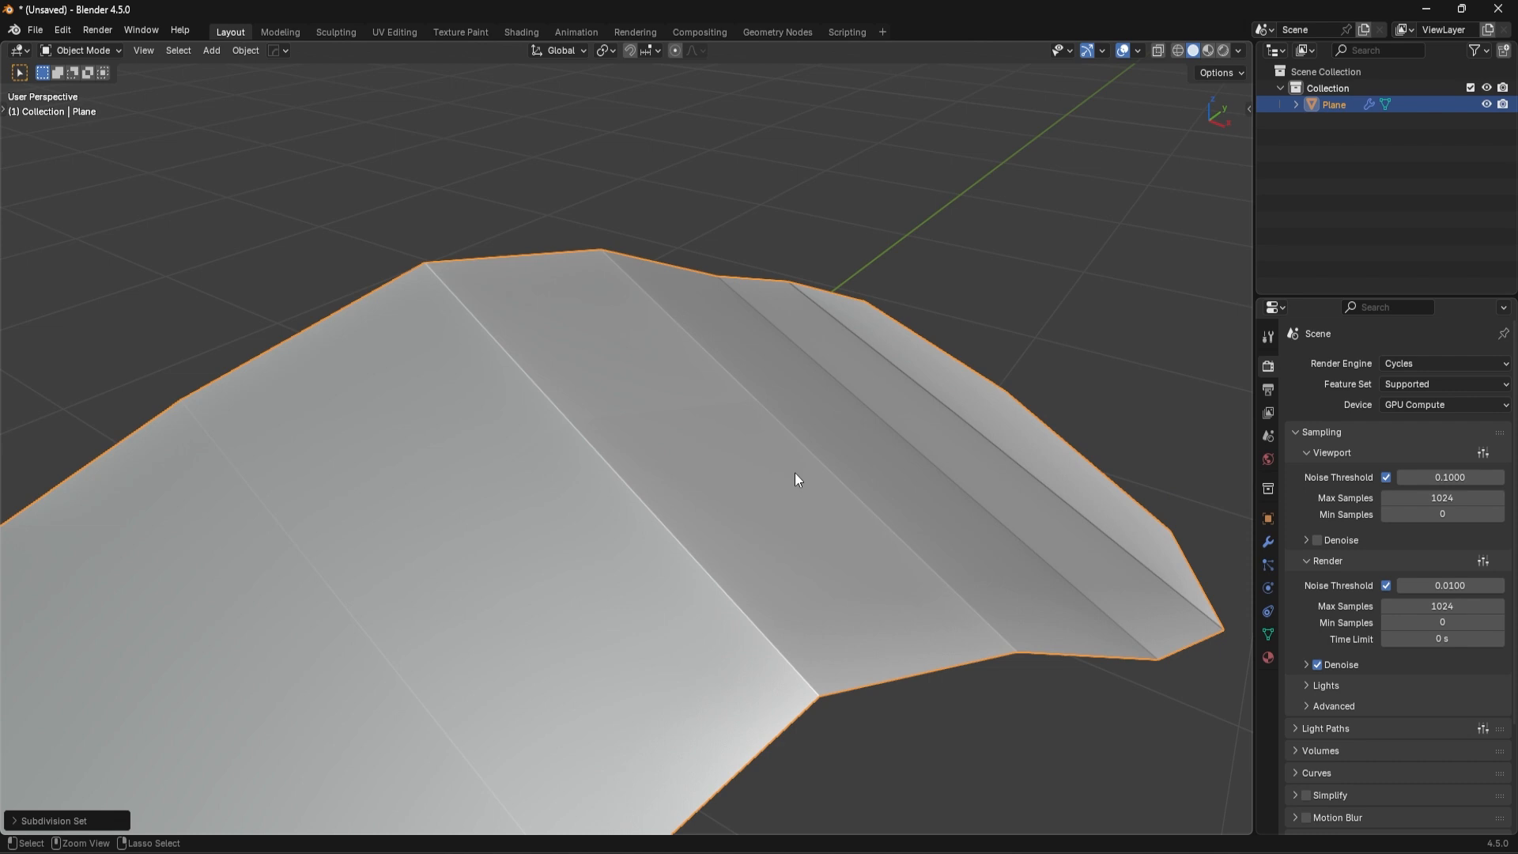
Step: Enter Edit Mode on the folded plane to work on its ridge edge
{"action": "key", "text": "Tab"}
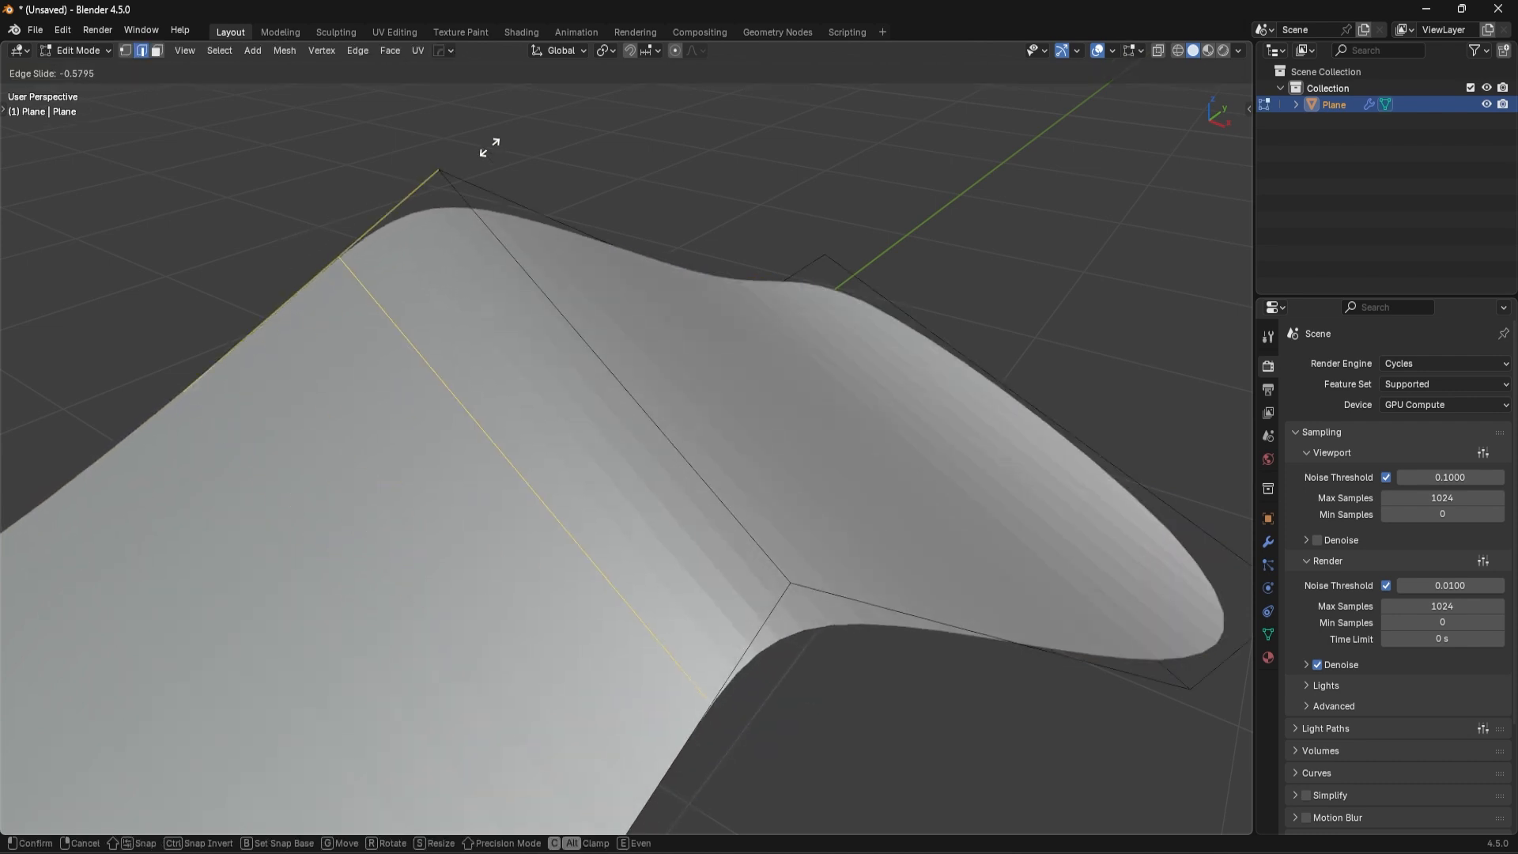
{"action": "mouse_move", "coordinate": [348, 302]}
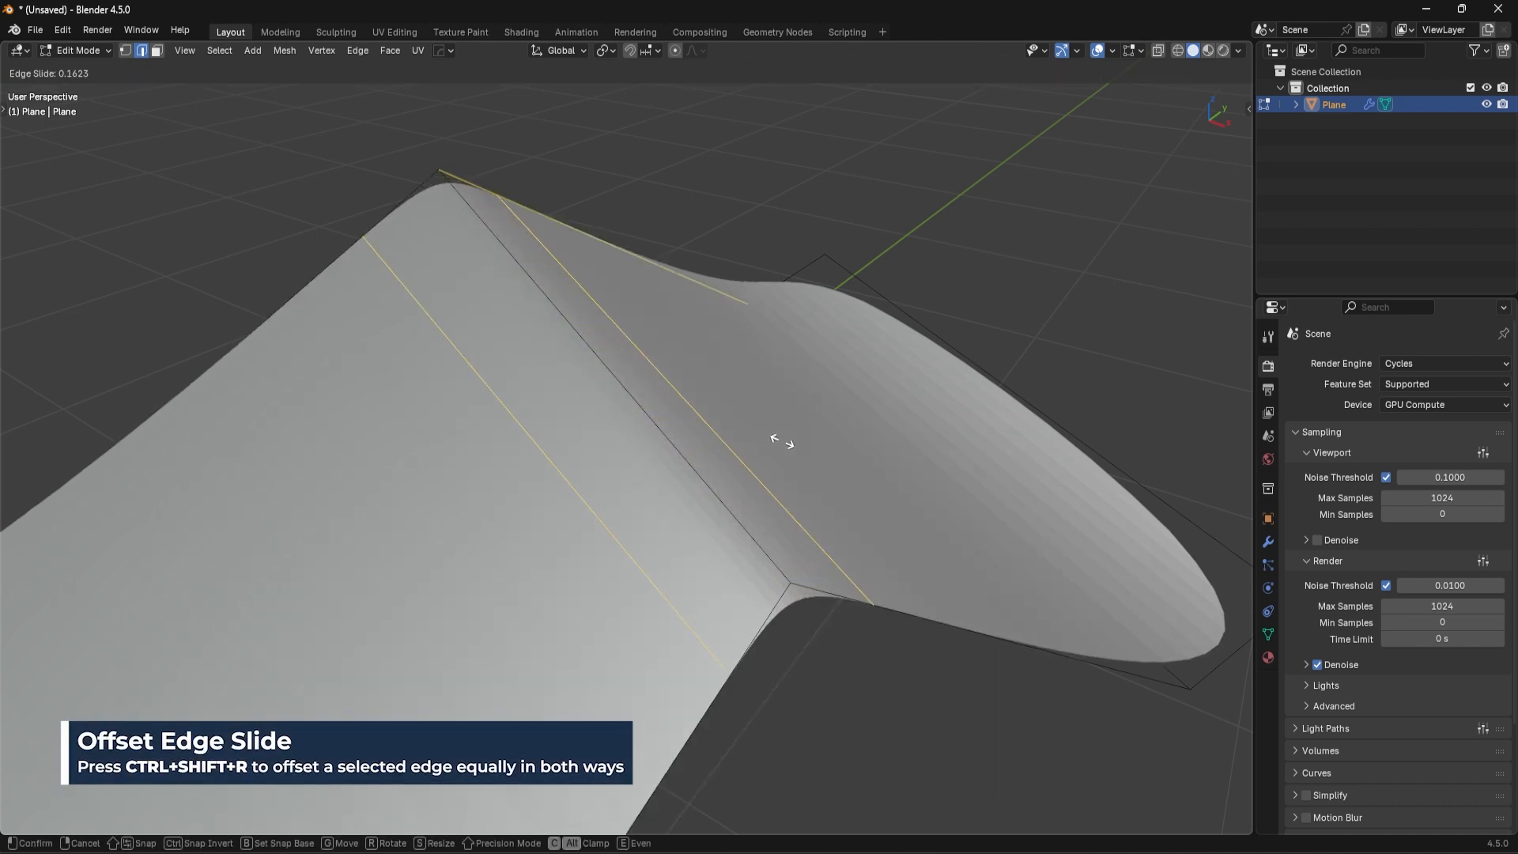
{"action": "mouse_move", "coordinate": [779, 443]}
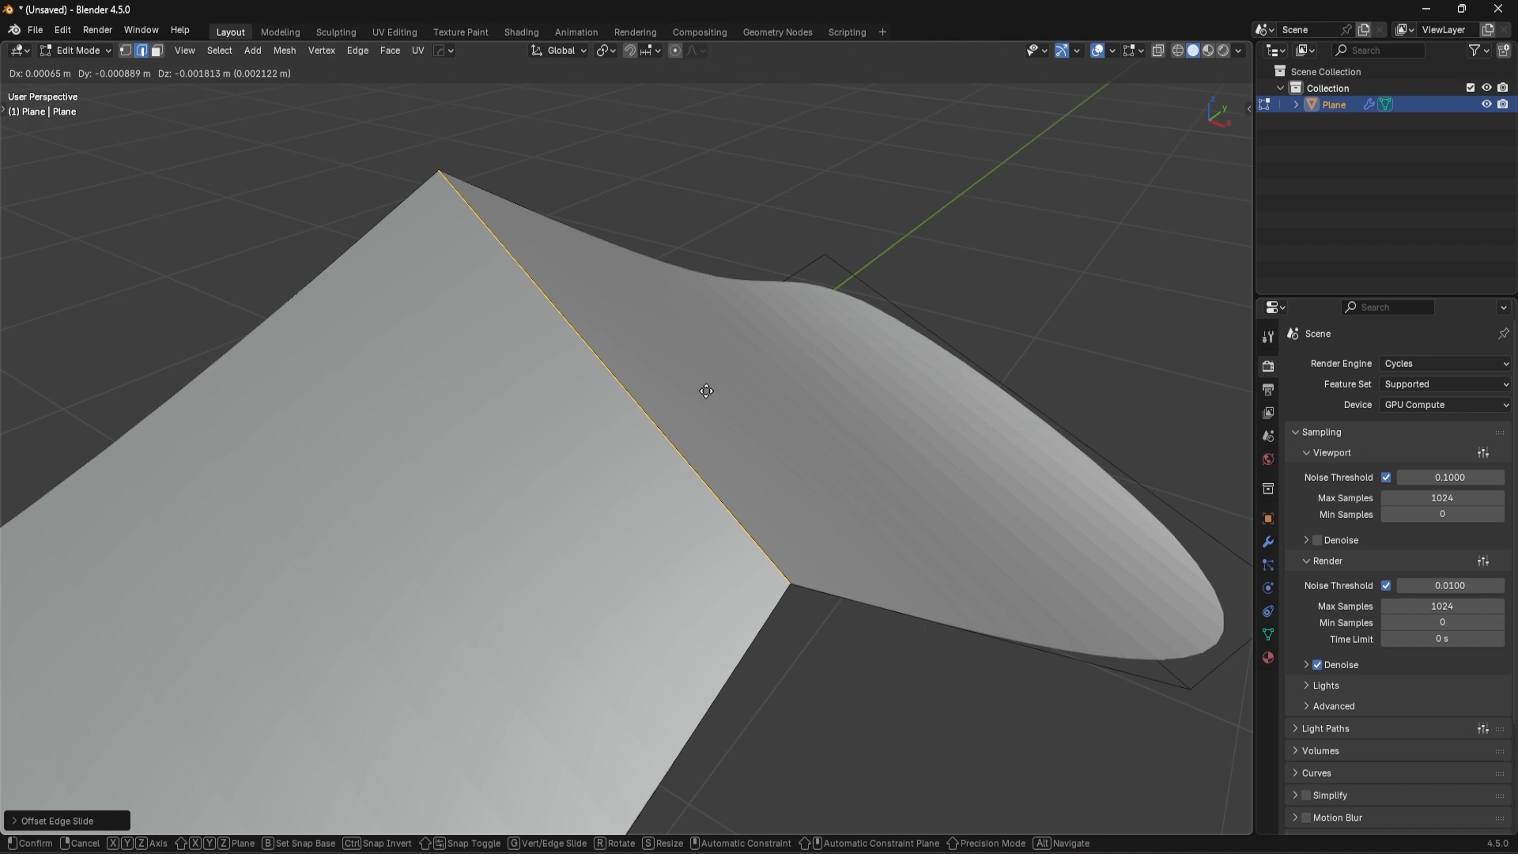
{"action": "mouse_move", "coordinate": [667, 394]}
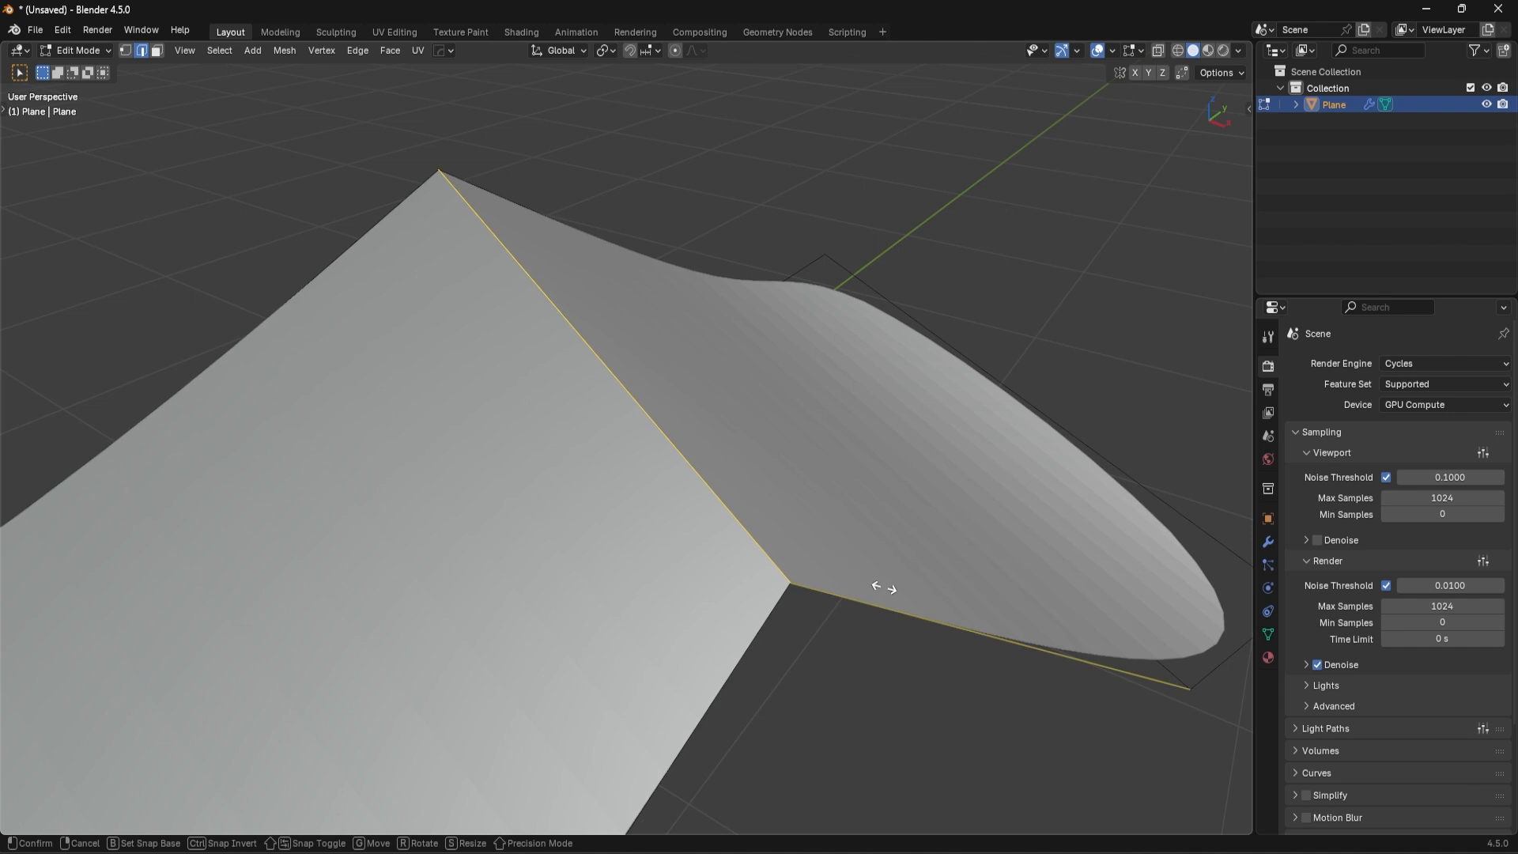
{"action": "mouse_move", "coordinate": [911, 580]}
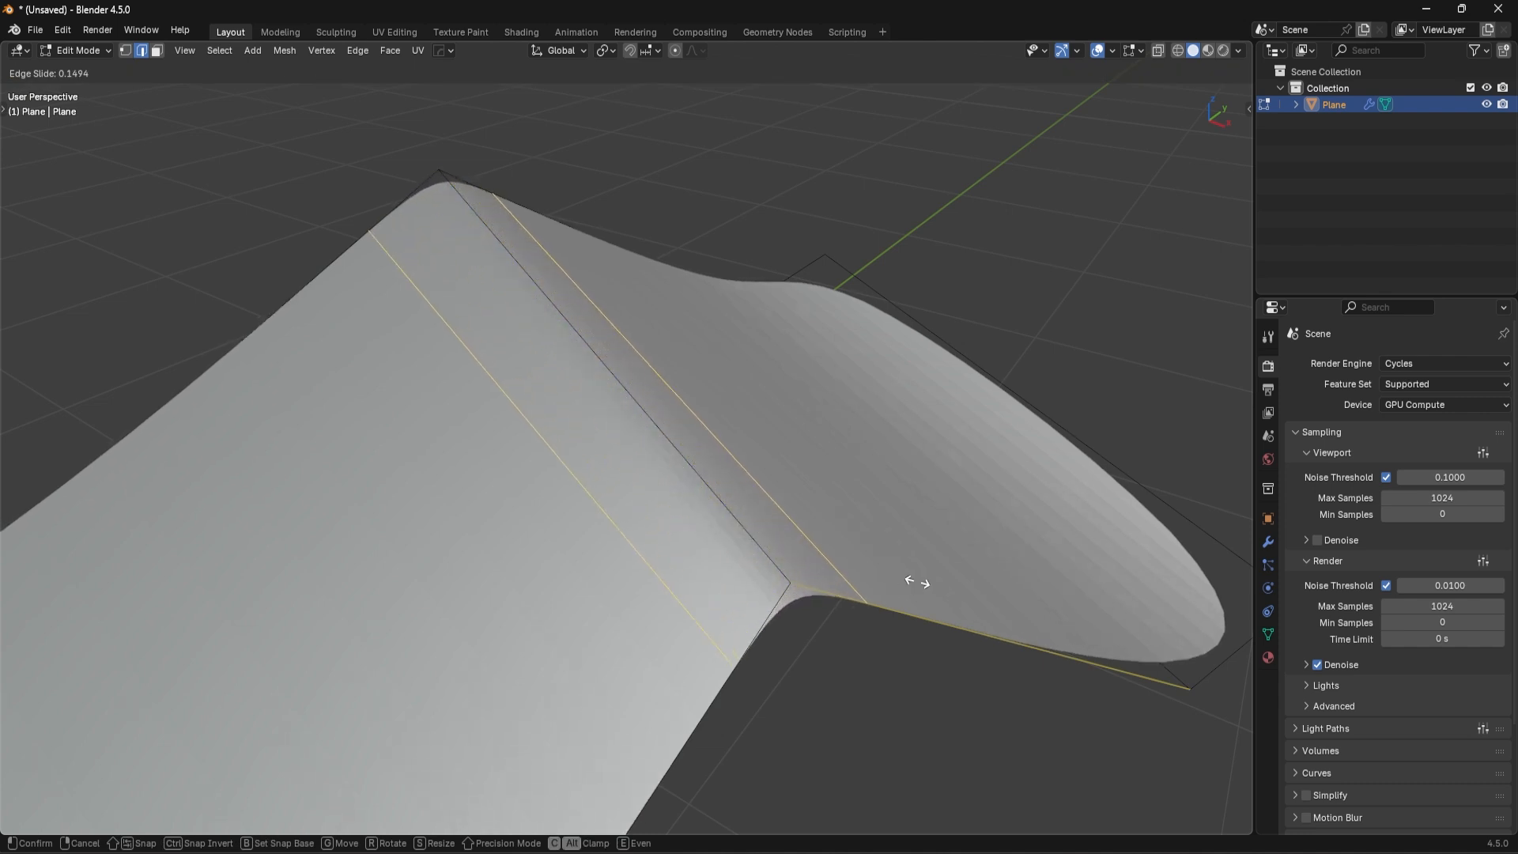
{"action": "mouse_move", "coordinate": [915, 560]}
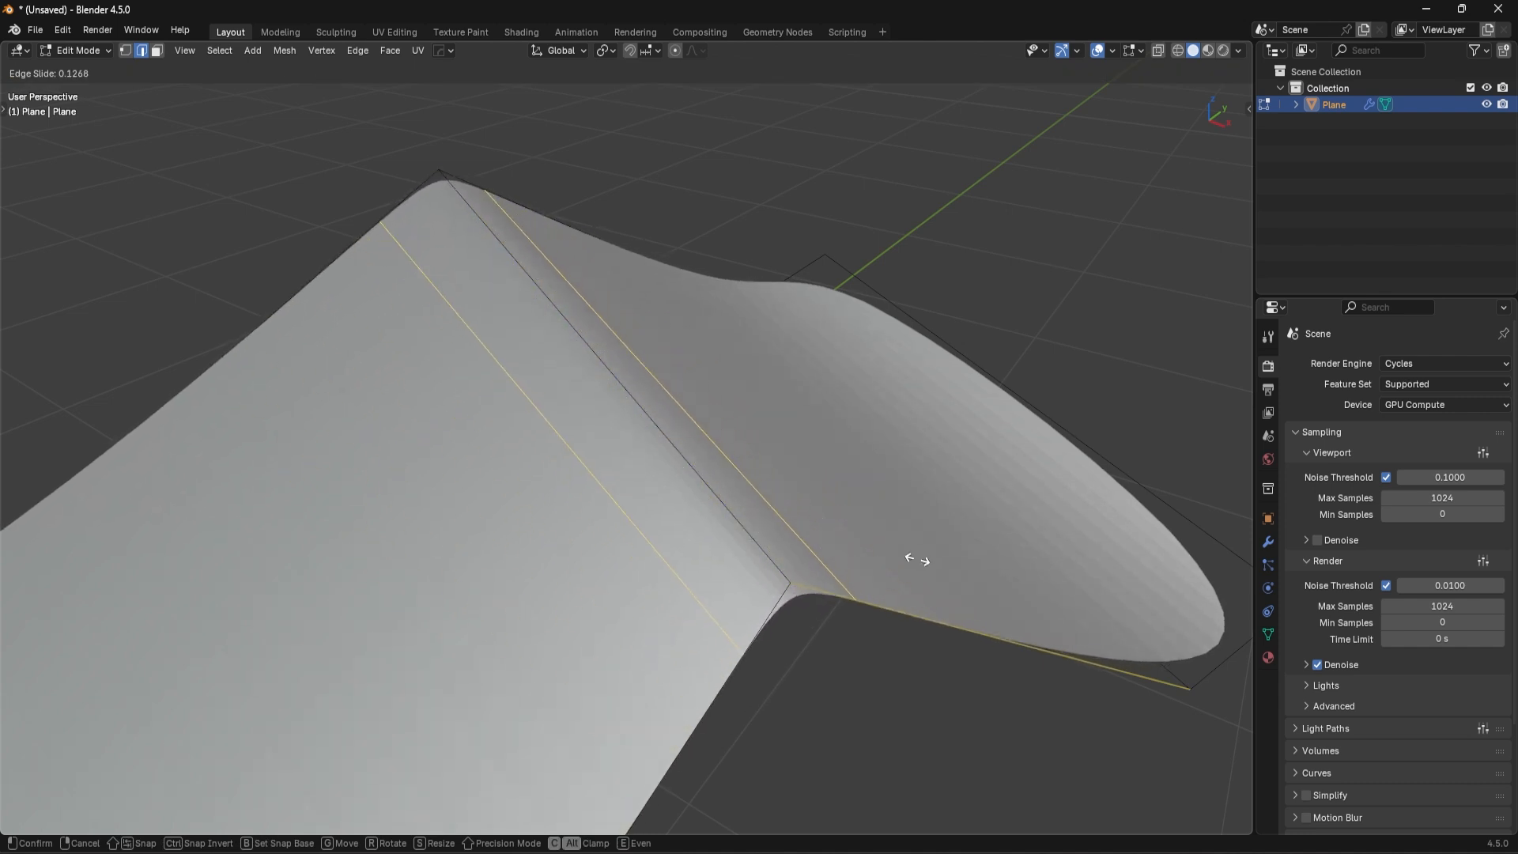
{"action": "mouse_move", "coordinate": [955, 558]}
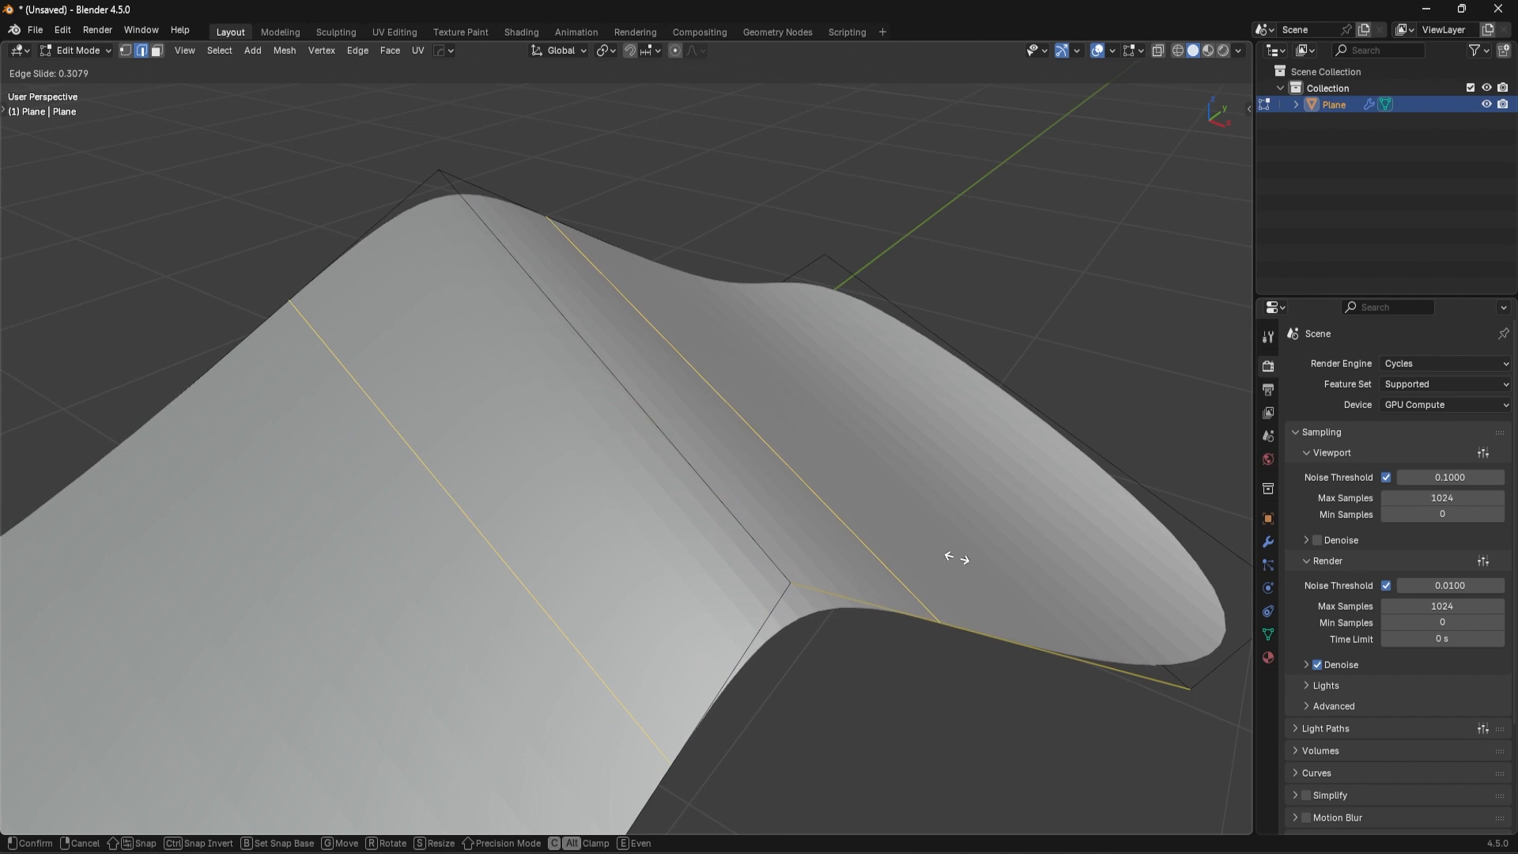
{"action": "mouse_move", "coordinate": [953, 547]}
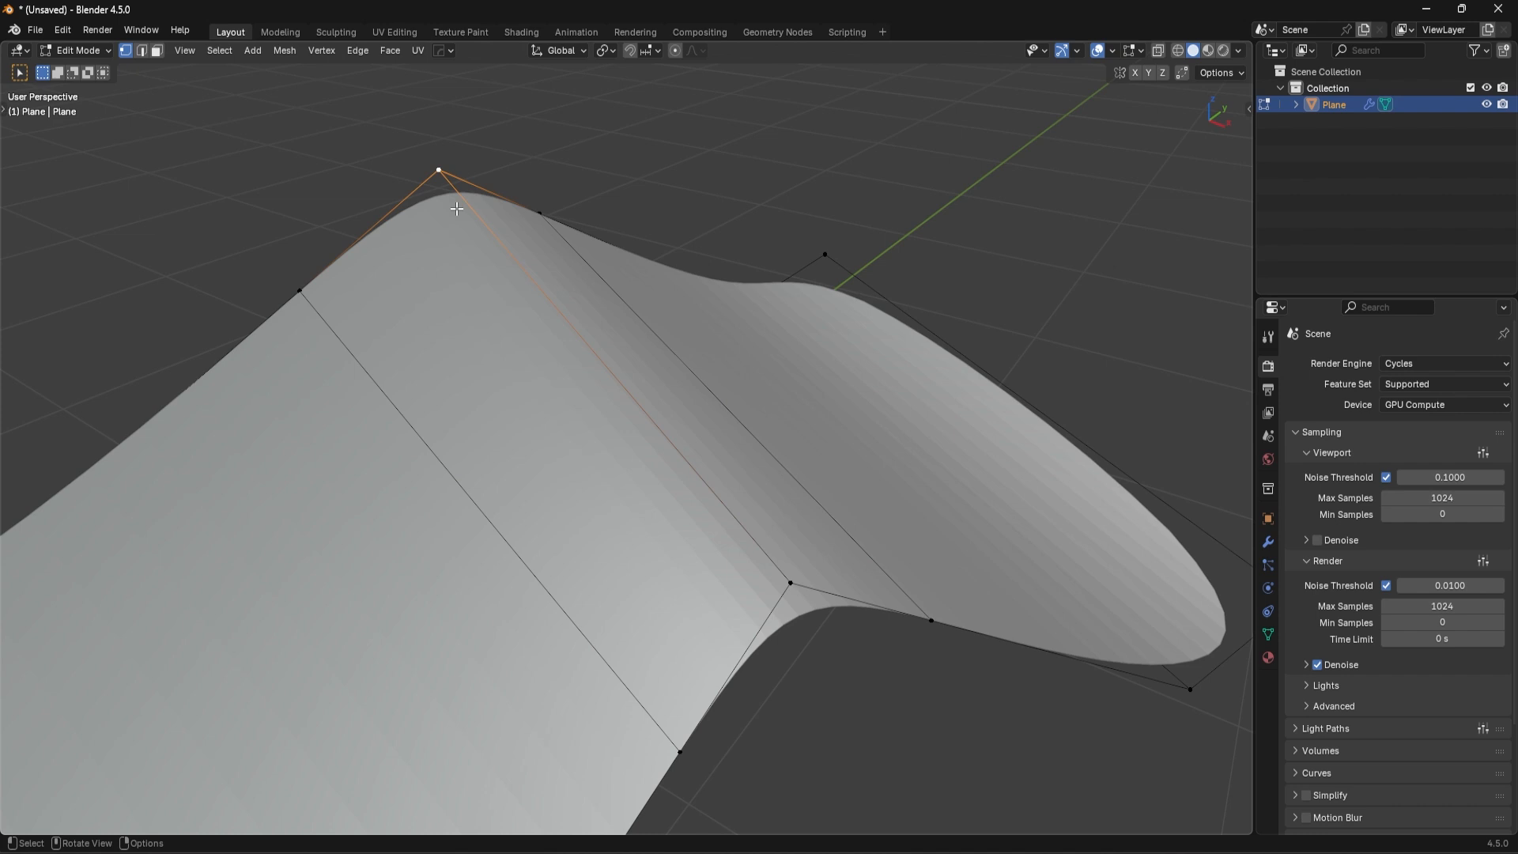
{"action": "mouse_move", "coordinate": [531, 286]}
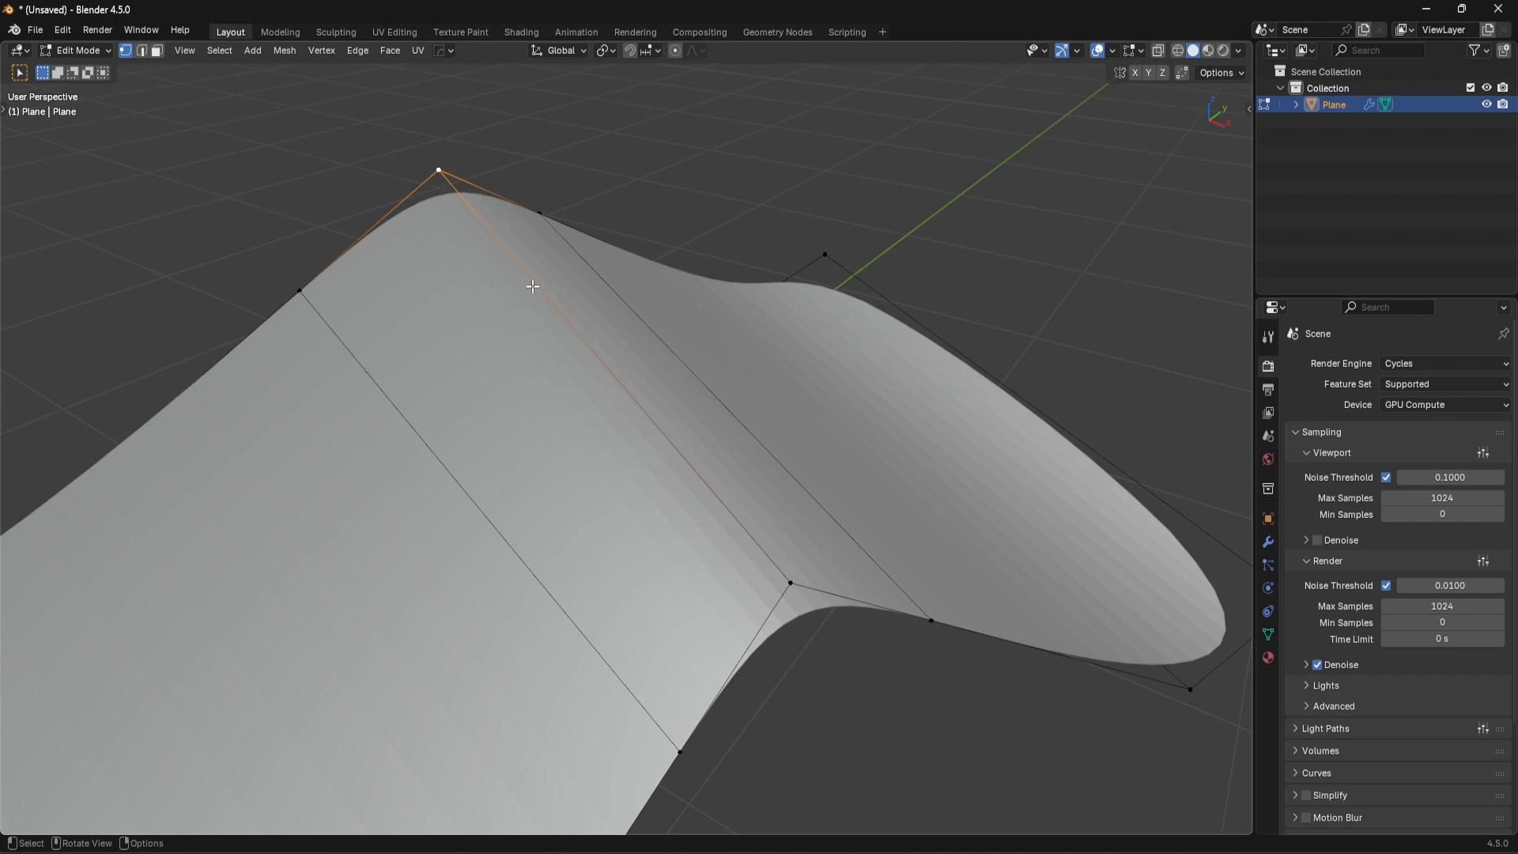
{"action": "mouse_move", "coordinate": [596, 305]}
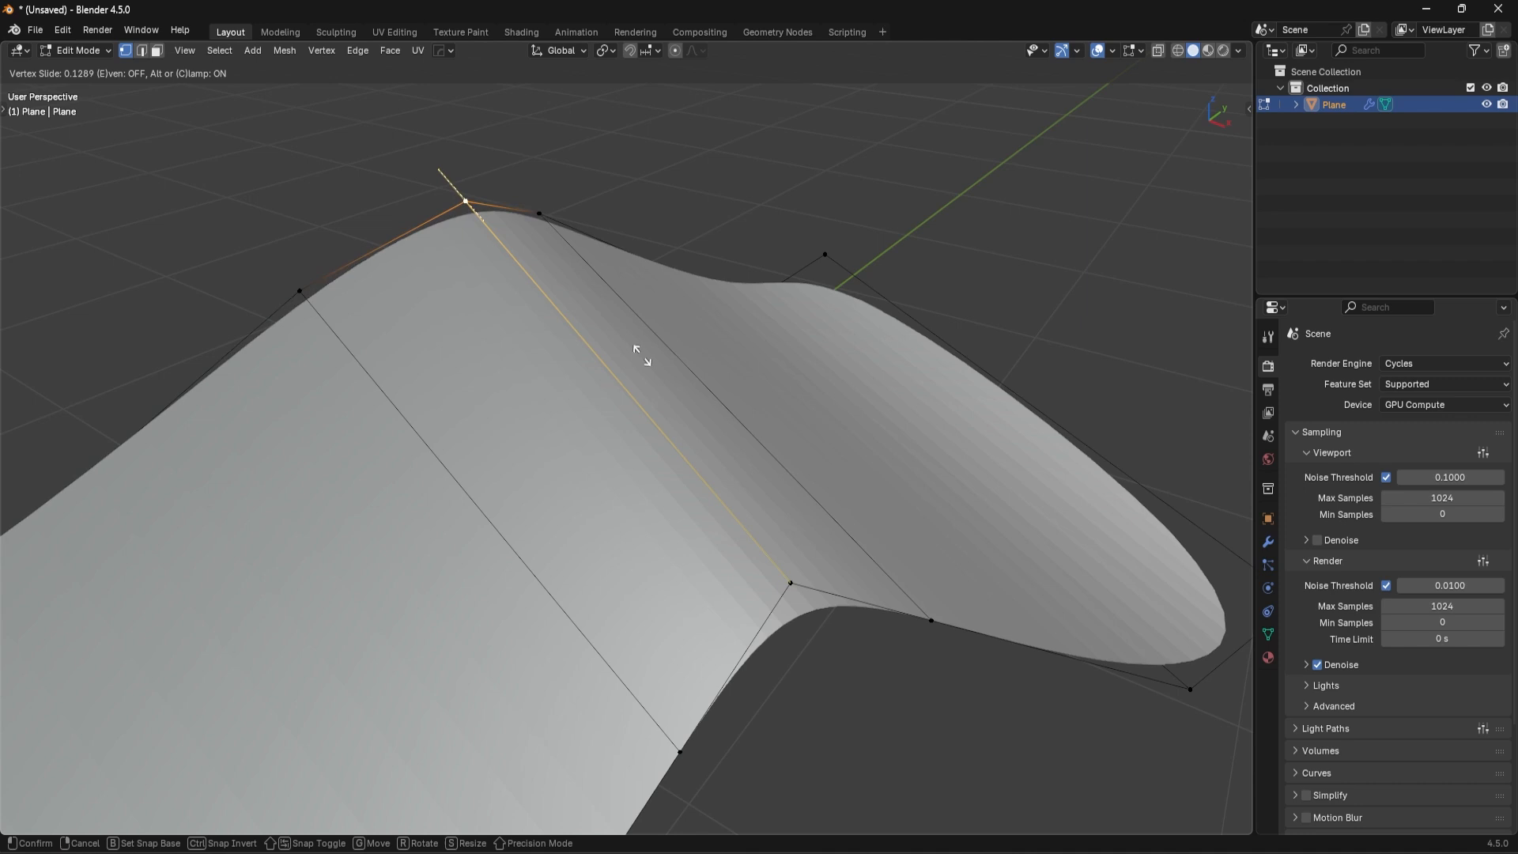
{"action": "mouse_move", "coordinate": [683, 392]}
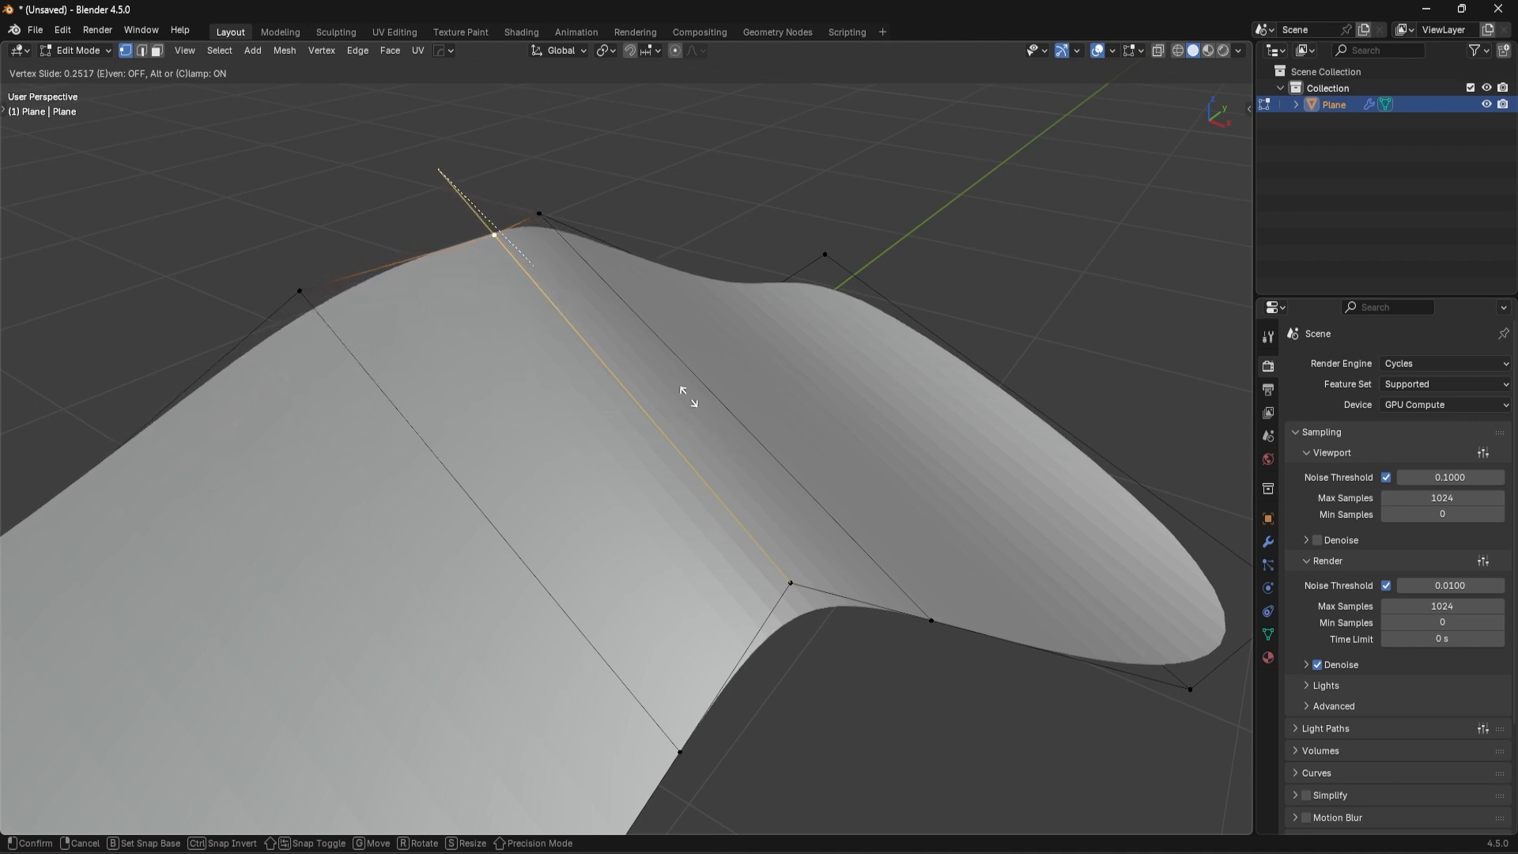
{"action": "mouse_move", "coordinate": [532, 218]}
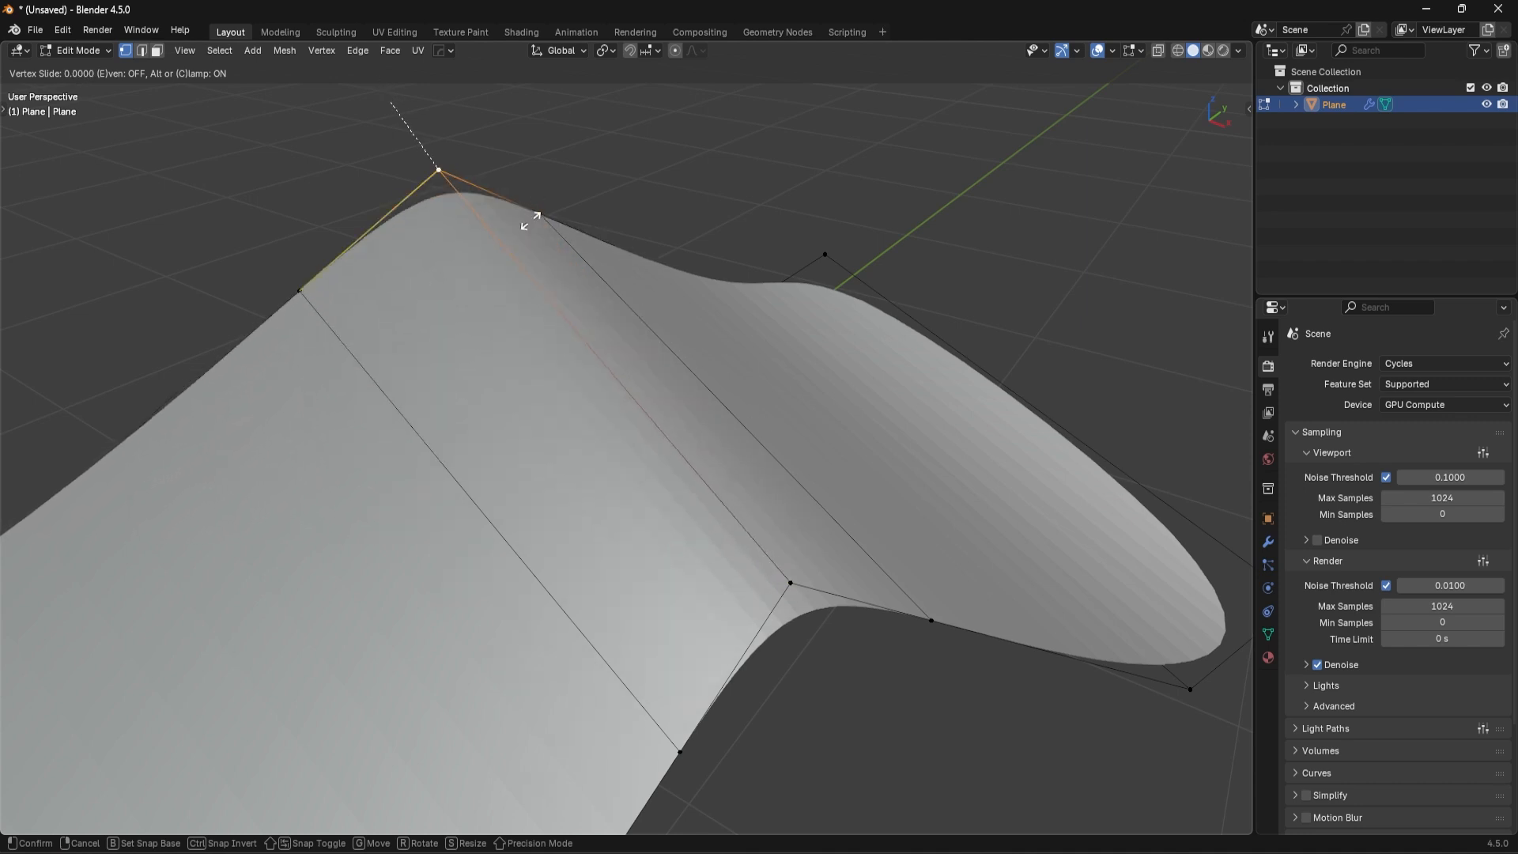
{"action": "mouse_move", "coordinate": [533, 286]}
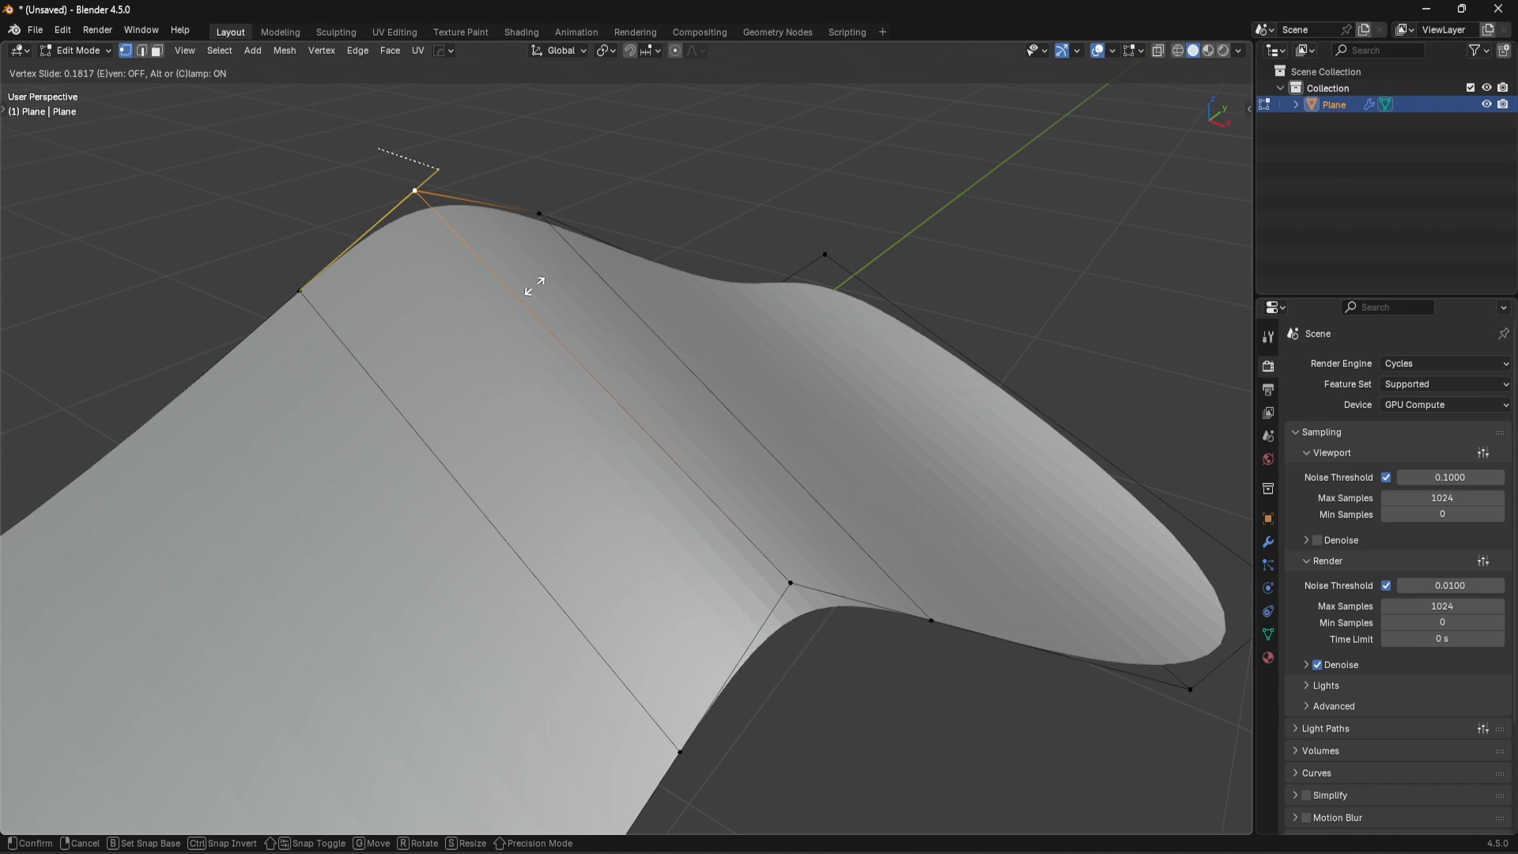
{"action": "mouse_move", "coordinate": [610, 360]}
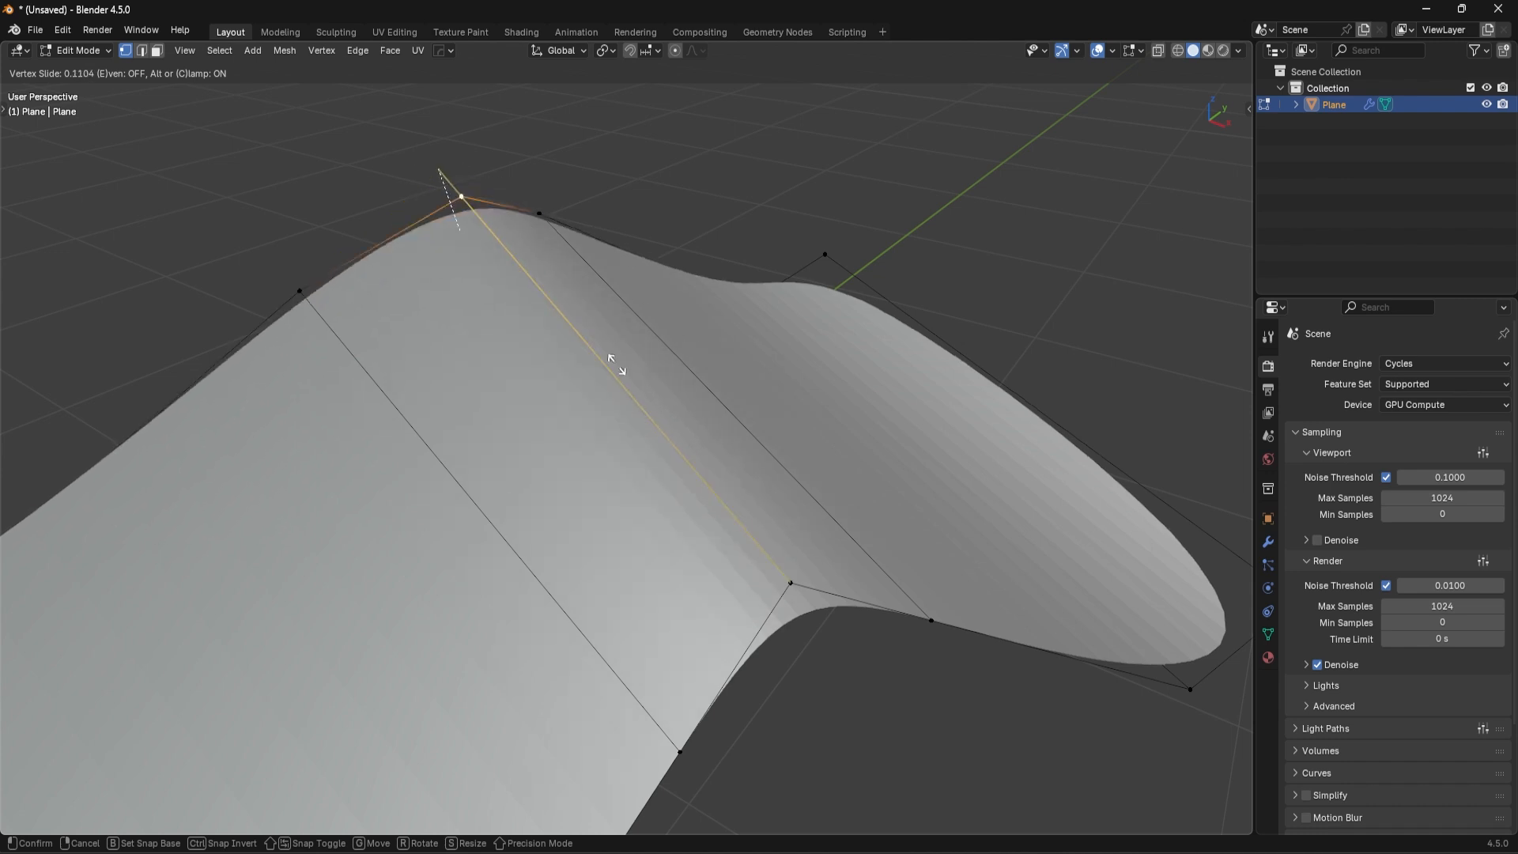
{"action": "mouse_move", "coordinate": [693, 458]}
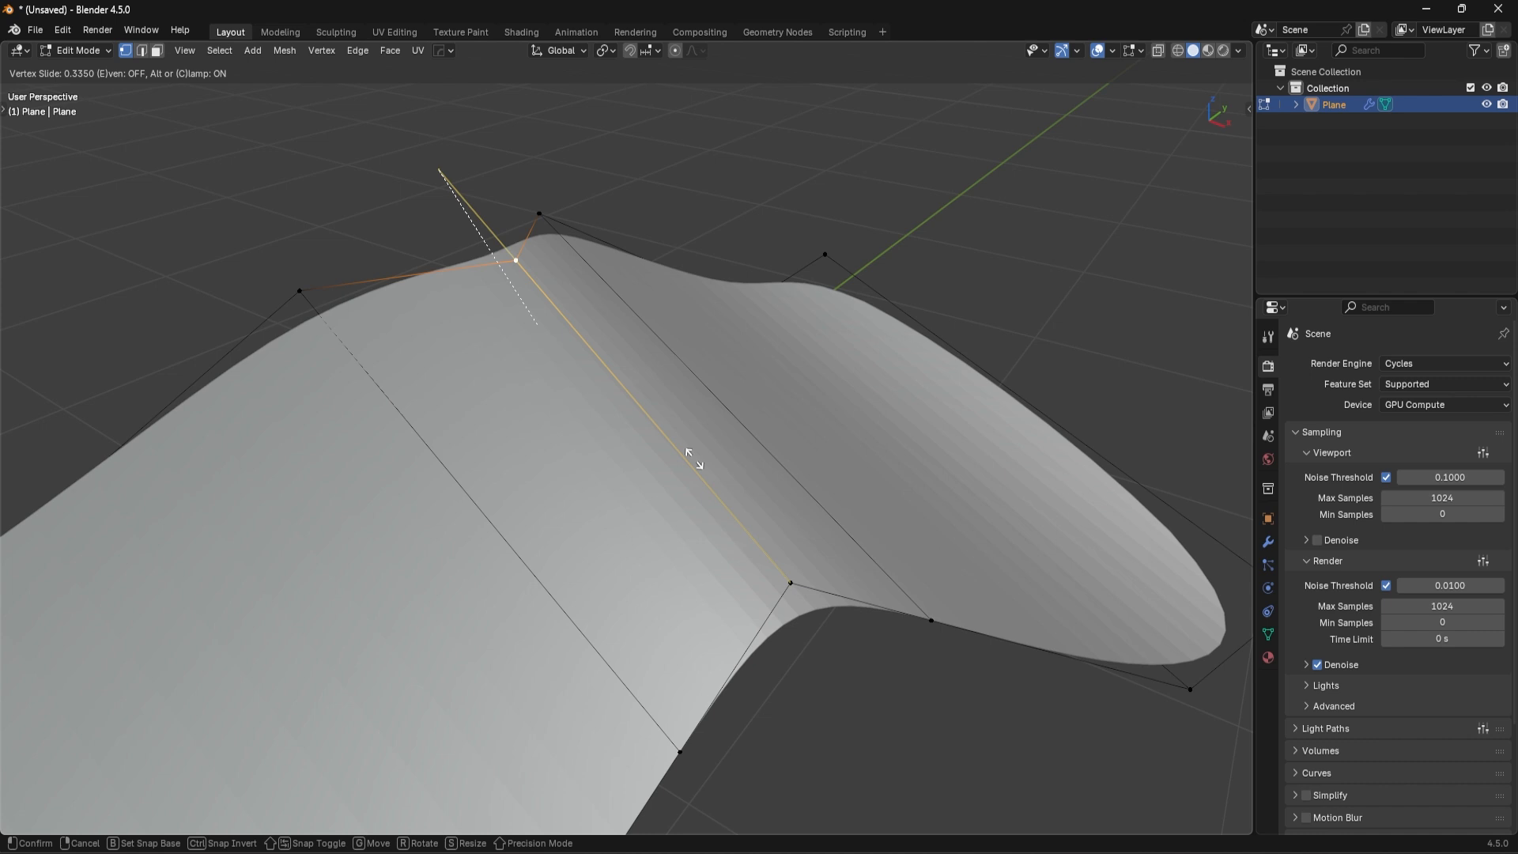
{"action": "key", "text": "c"}
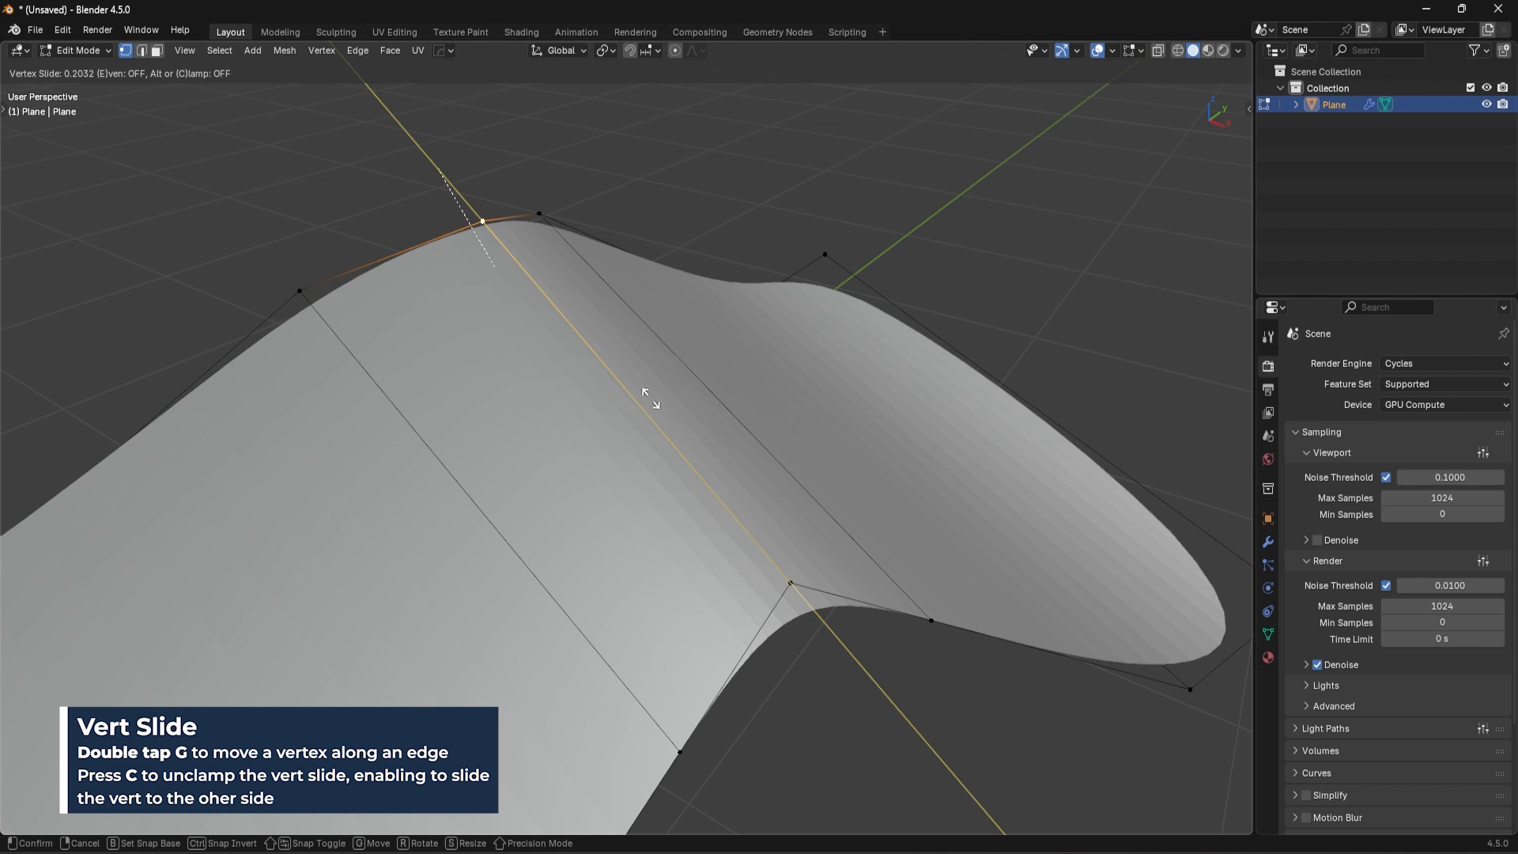
{"action": "mouse_move", "coordinate": [415, 110]}
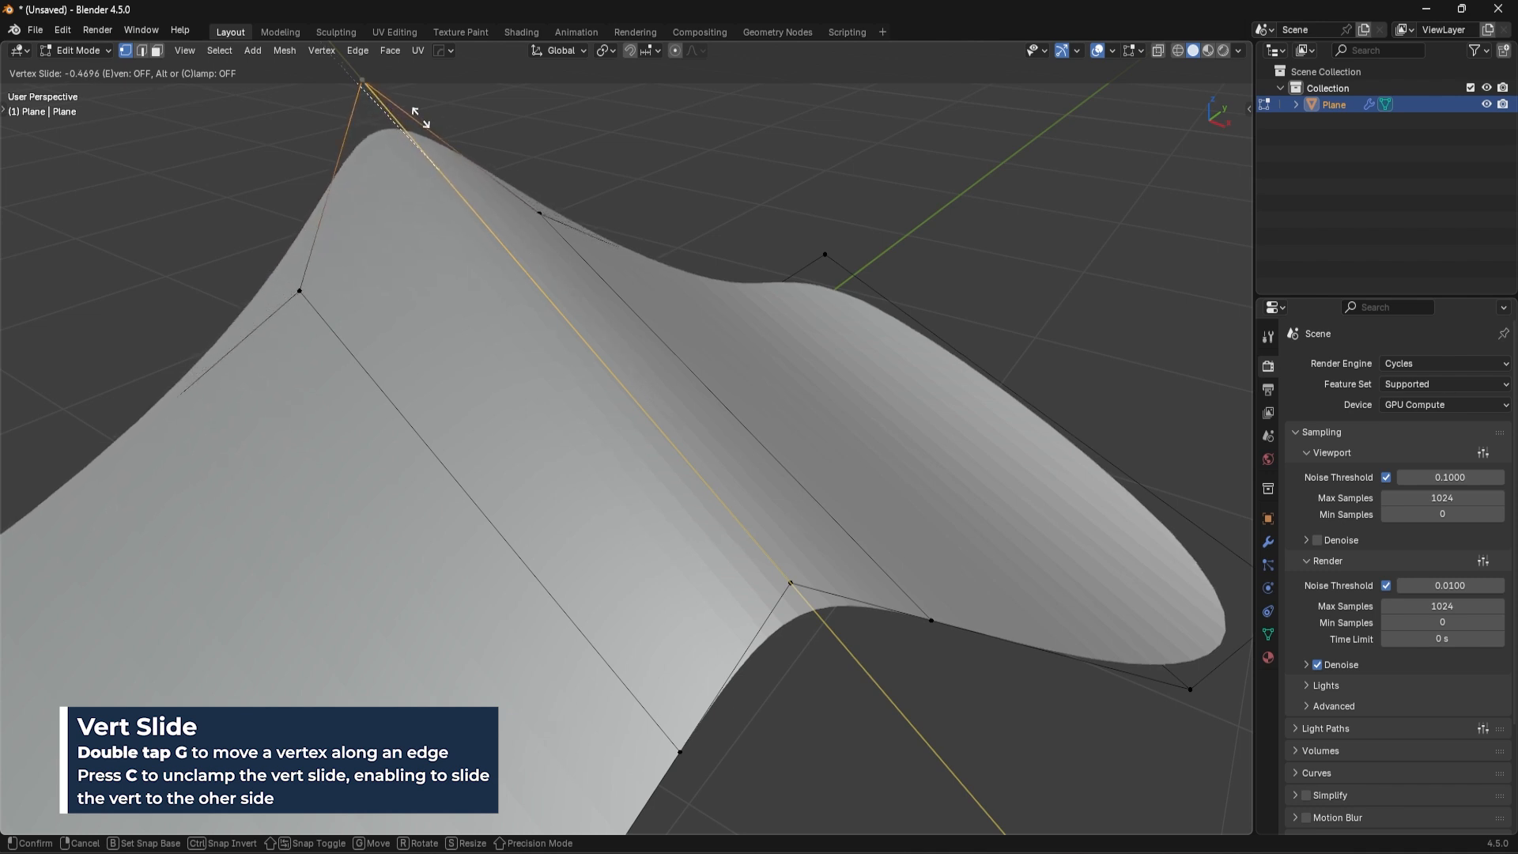
{"action": "mouse_move", "coordinate": [541, 294]}
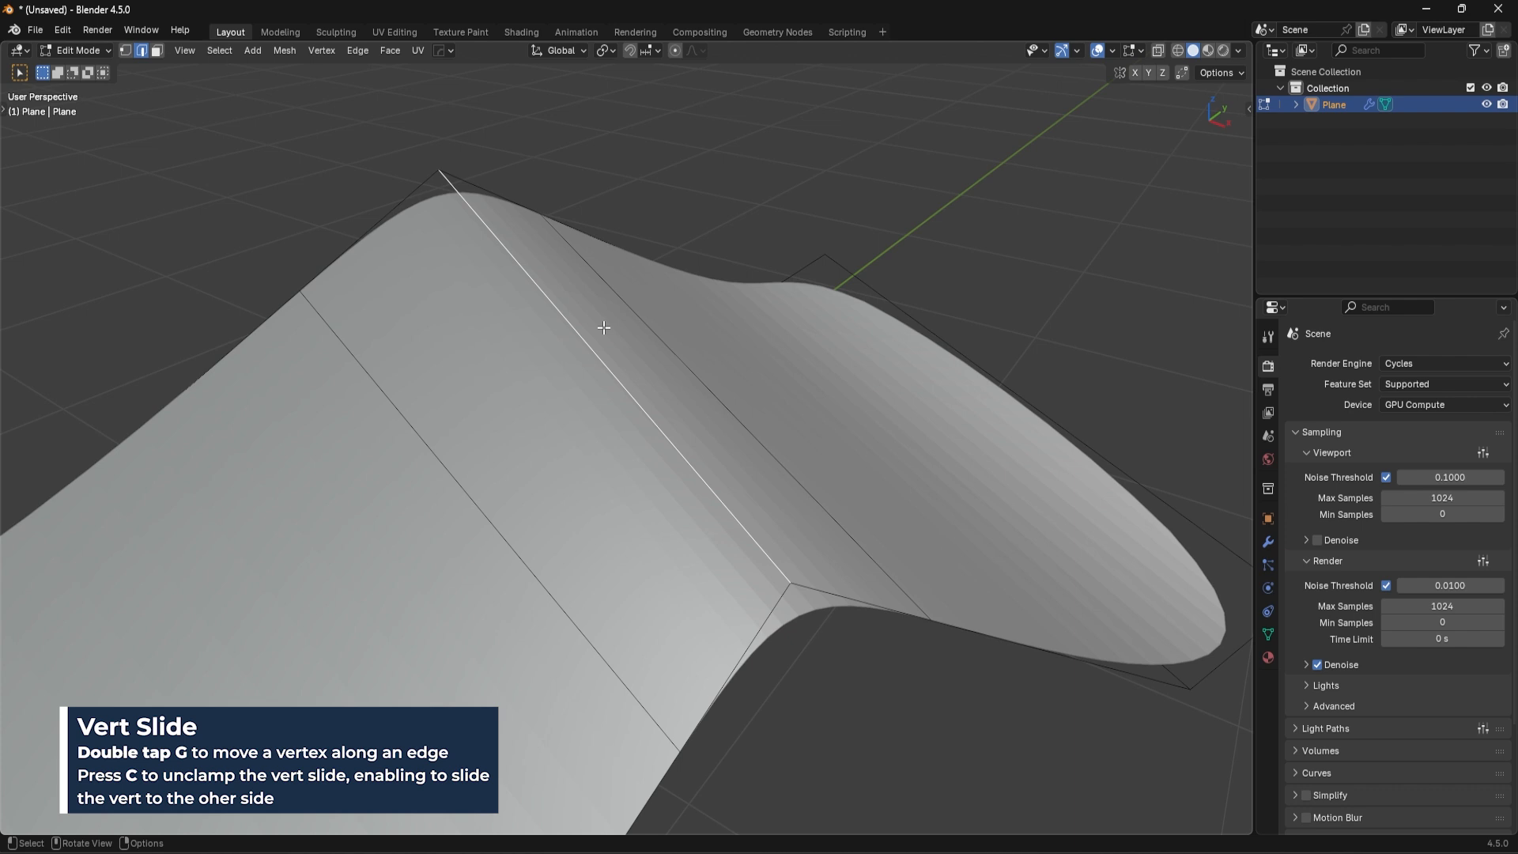
Step: Place a loop cut across the plane's ridge and start edge-sliding it along the surface
{"action": "key", "text": "g"}
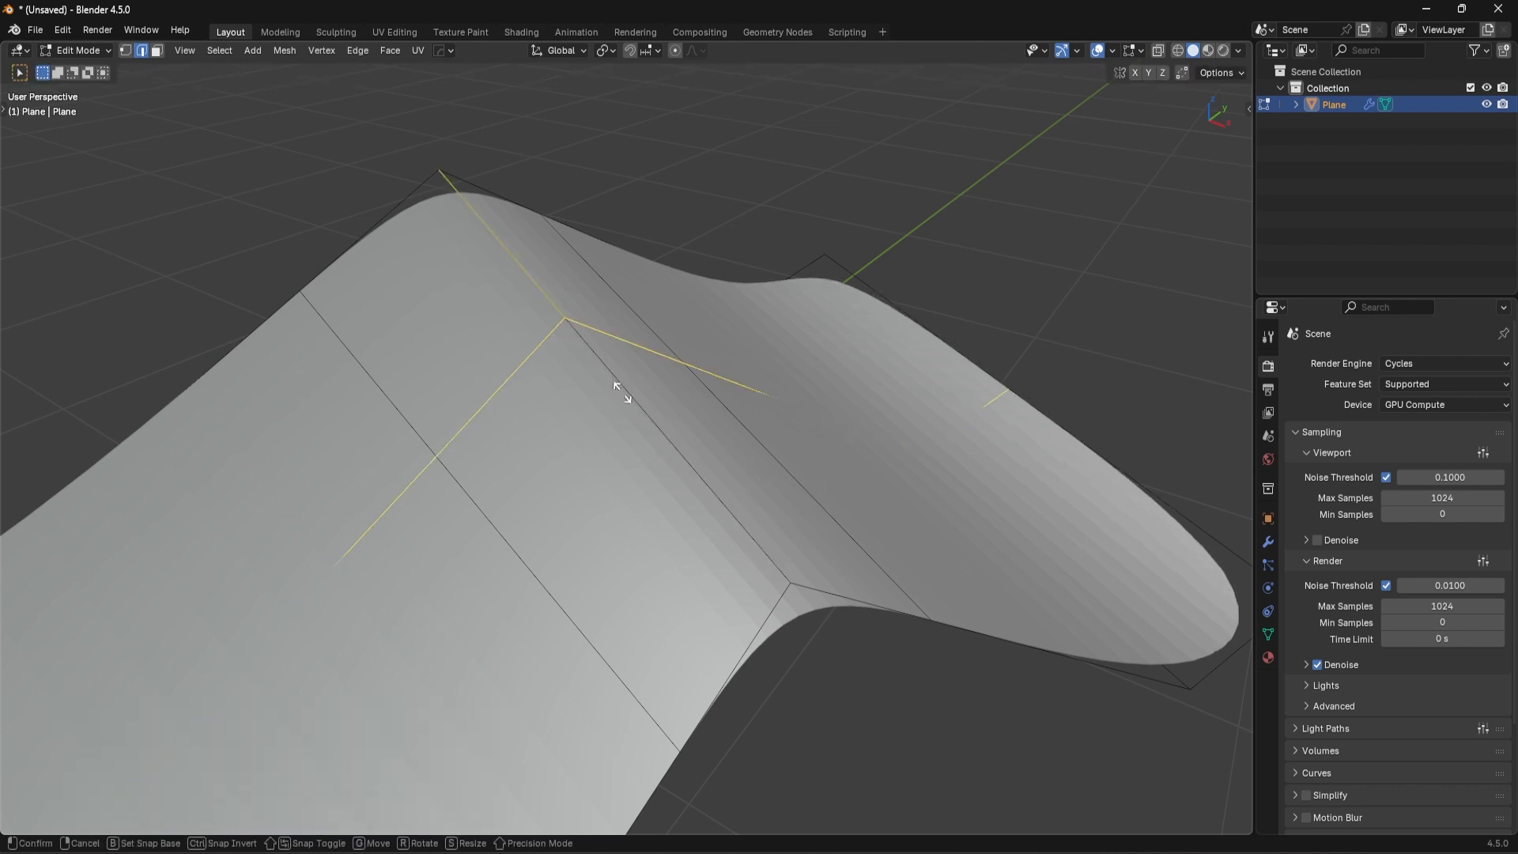
{"action": "left_click", "coordinate": [611, 283]}
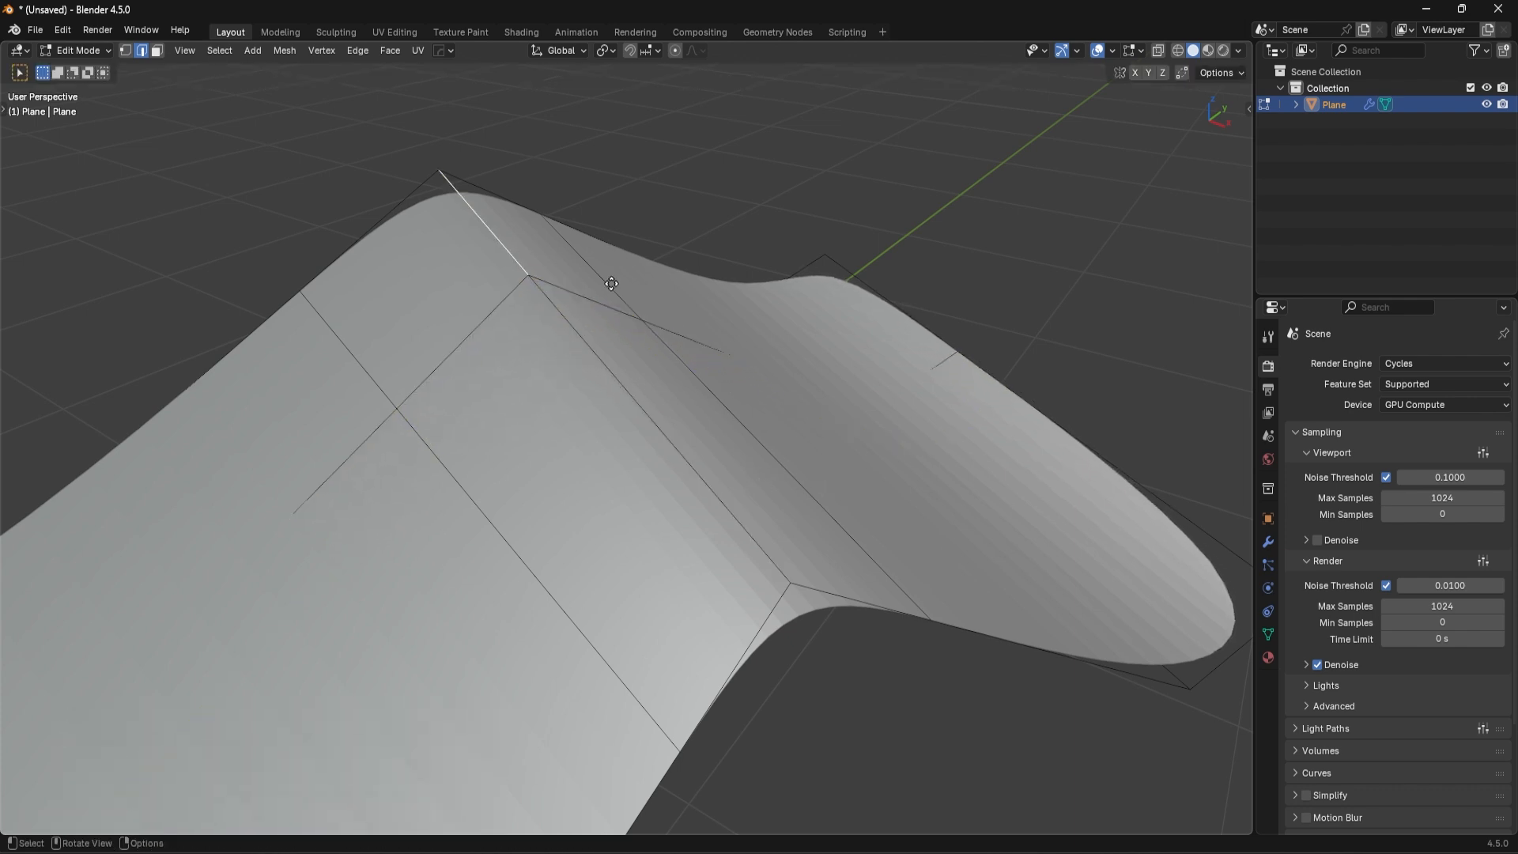
{"action": "key", "text": "G"}
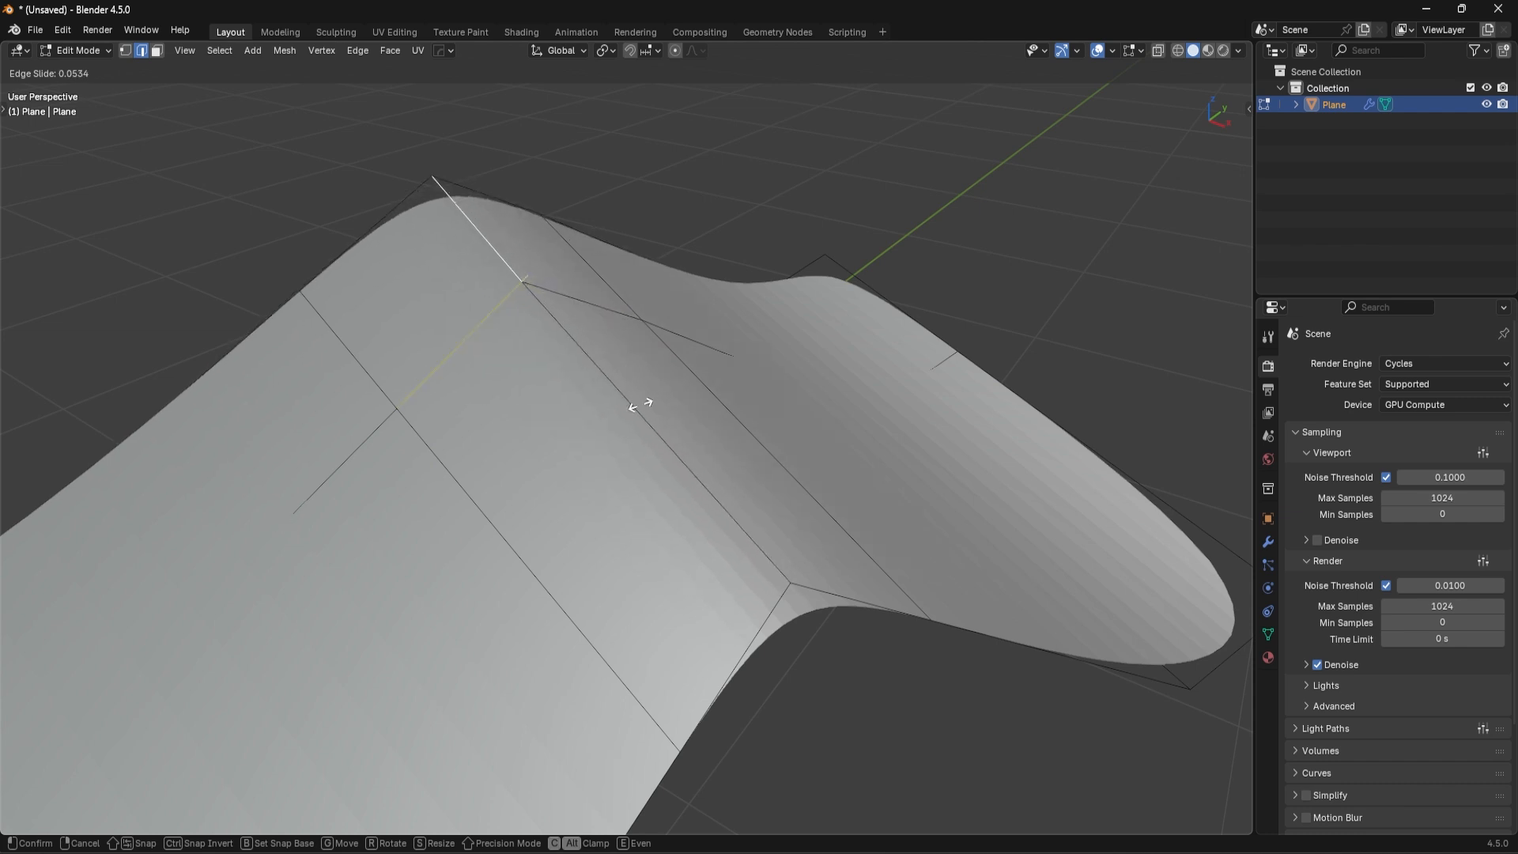
{"action": "mouse_move", "coordinate": [620, 418]}
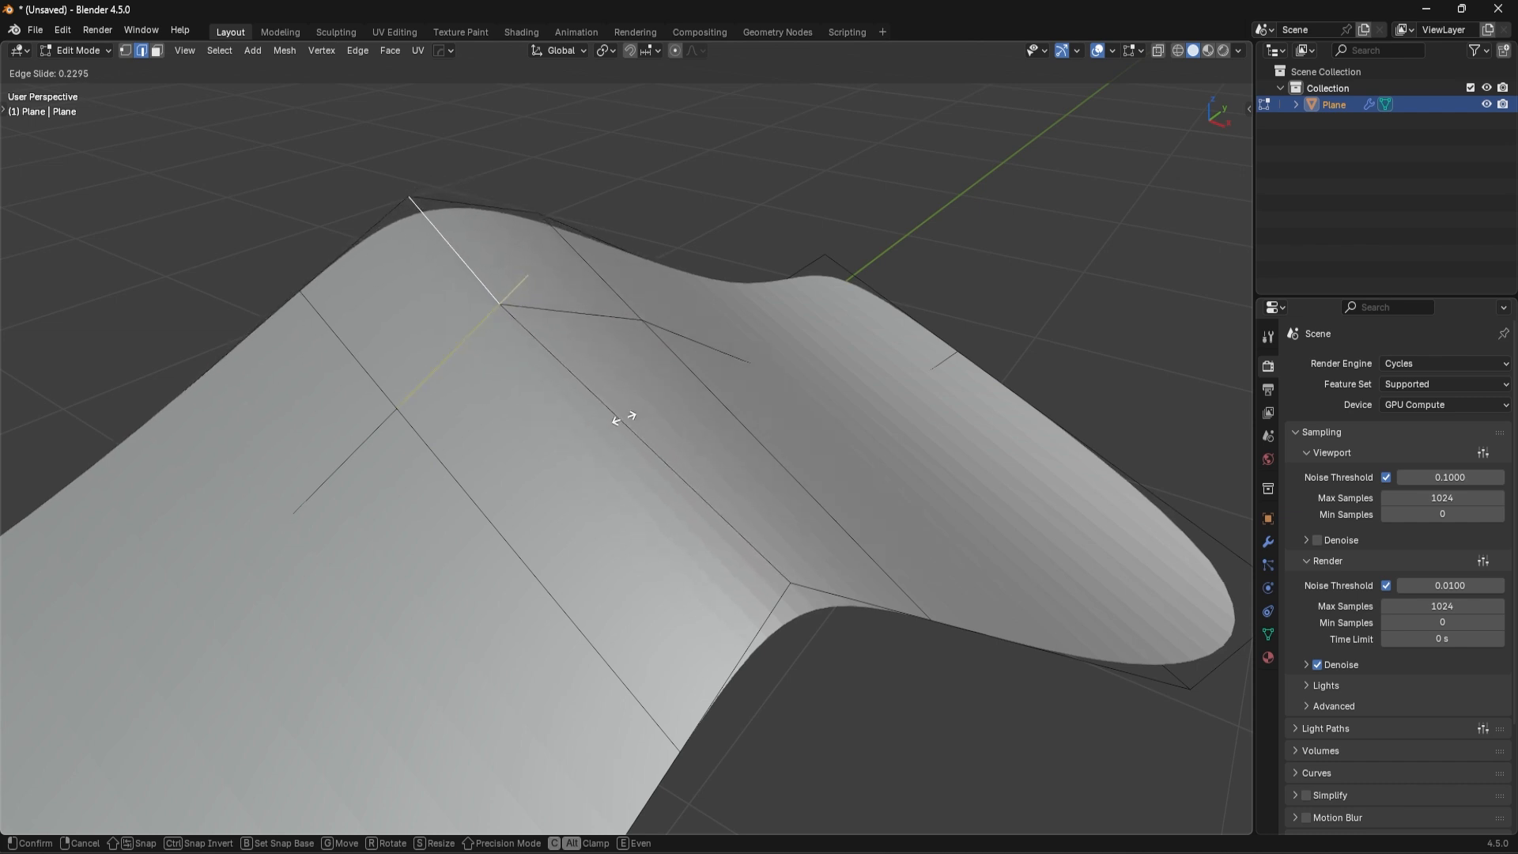
{"action": "mouse_move", "coordinate": [650, 371]}
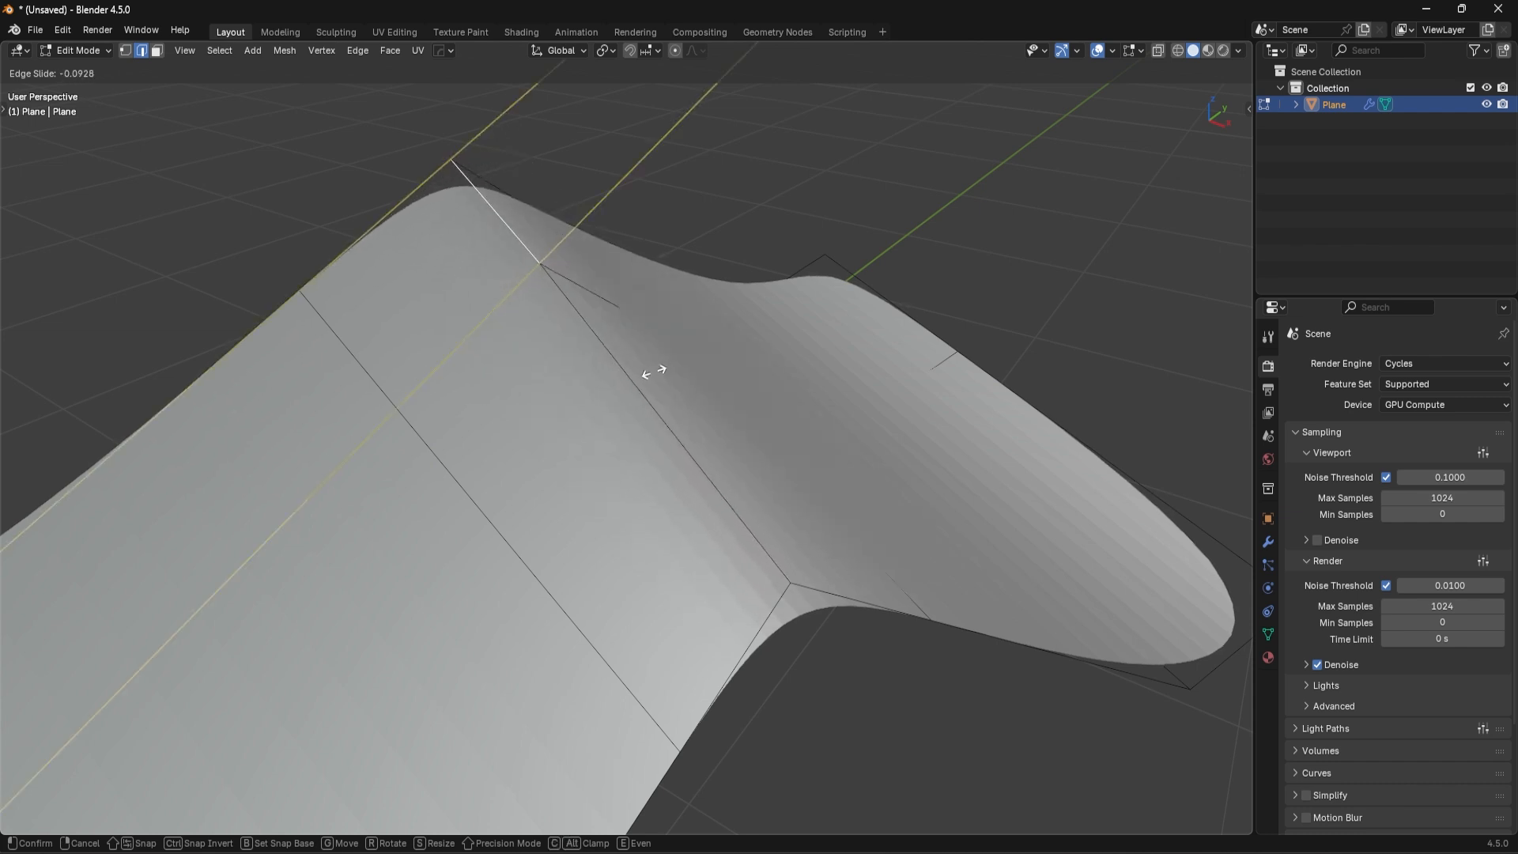
{"action": "mouse_move", "coordinate": [692, 397]}
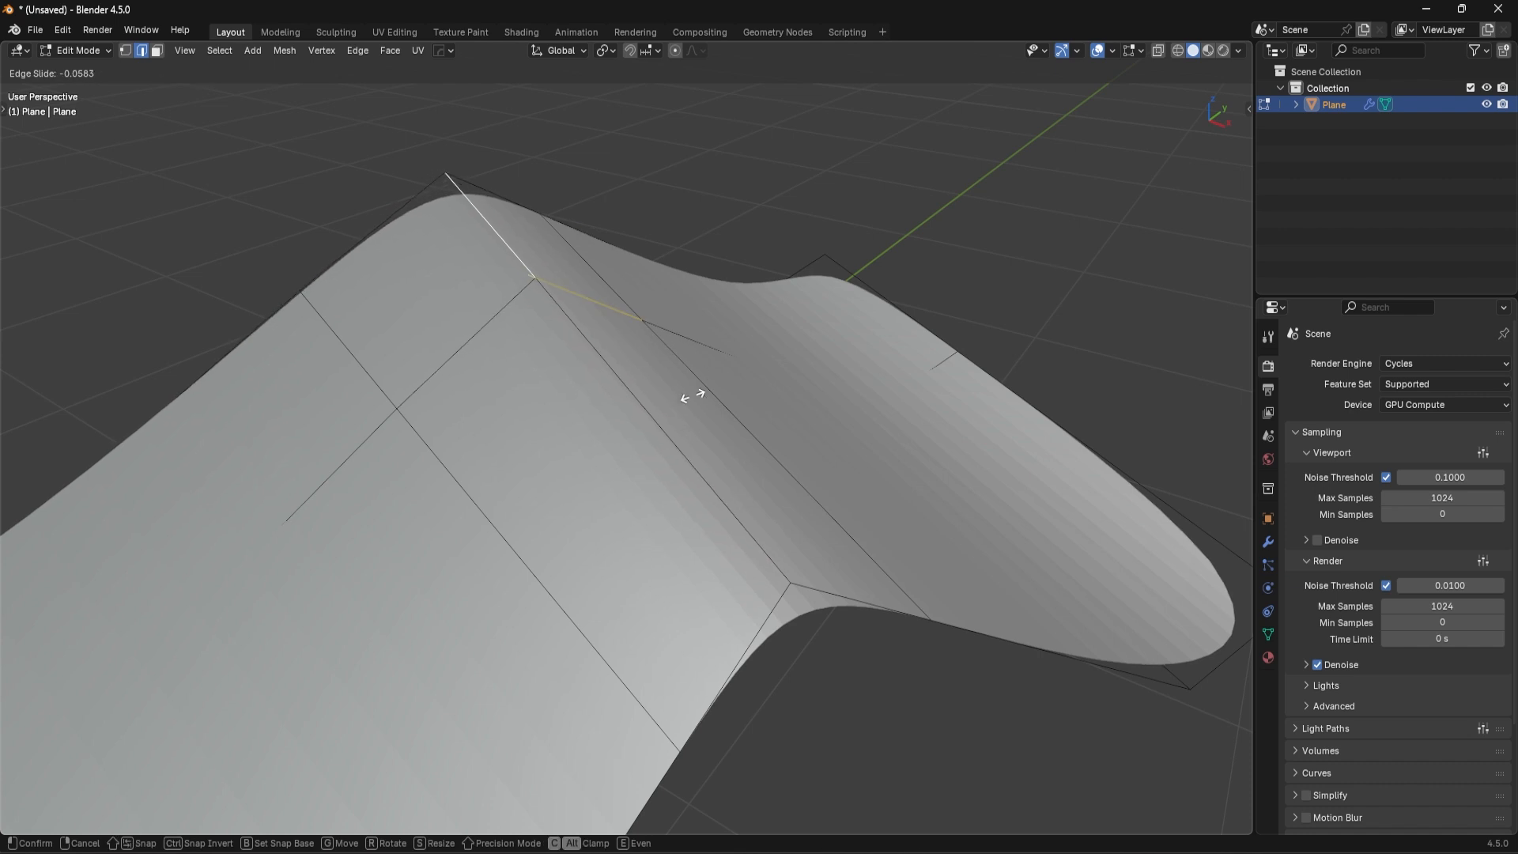
{"action": "mouse_move", "coordinate": [662, 404]}
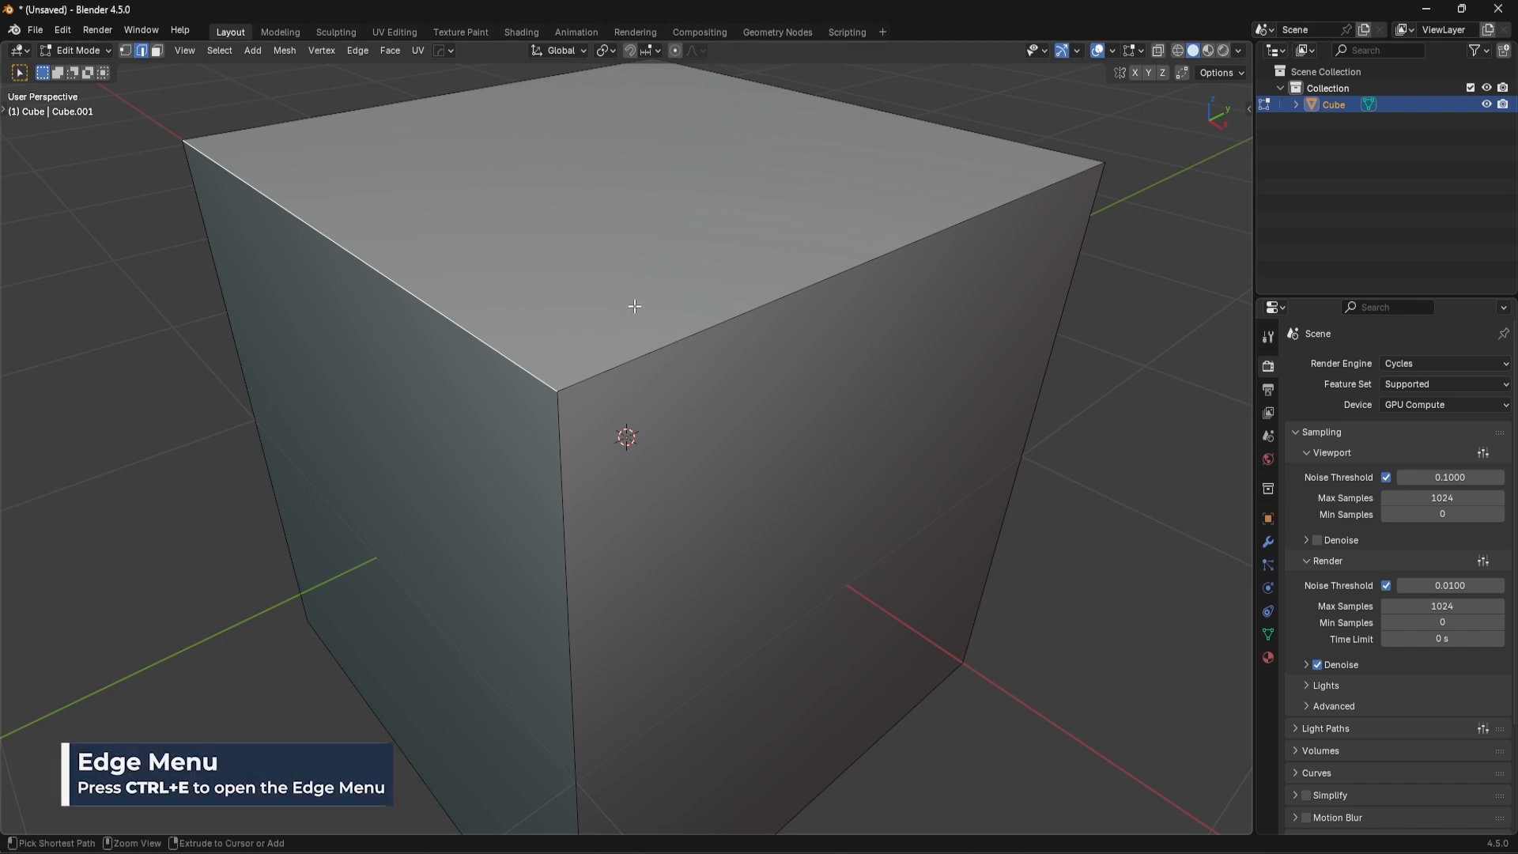
{"action": "key", "text": "ctrl+e"}
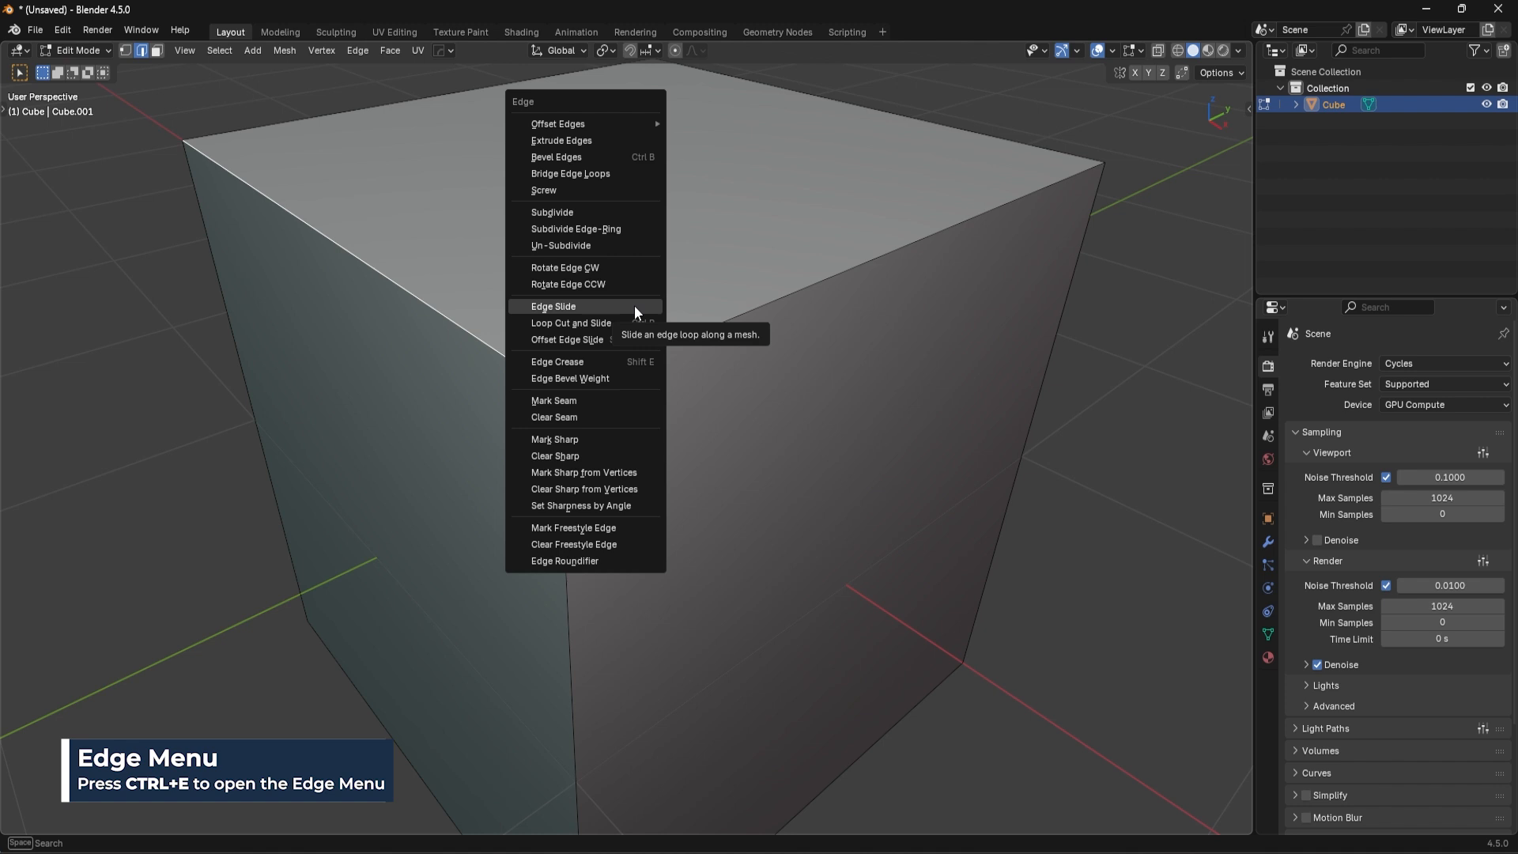
{"action": "mouse_move", "coordinate": [525, 101]}
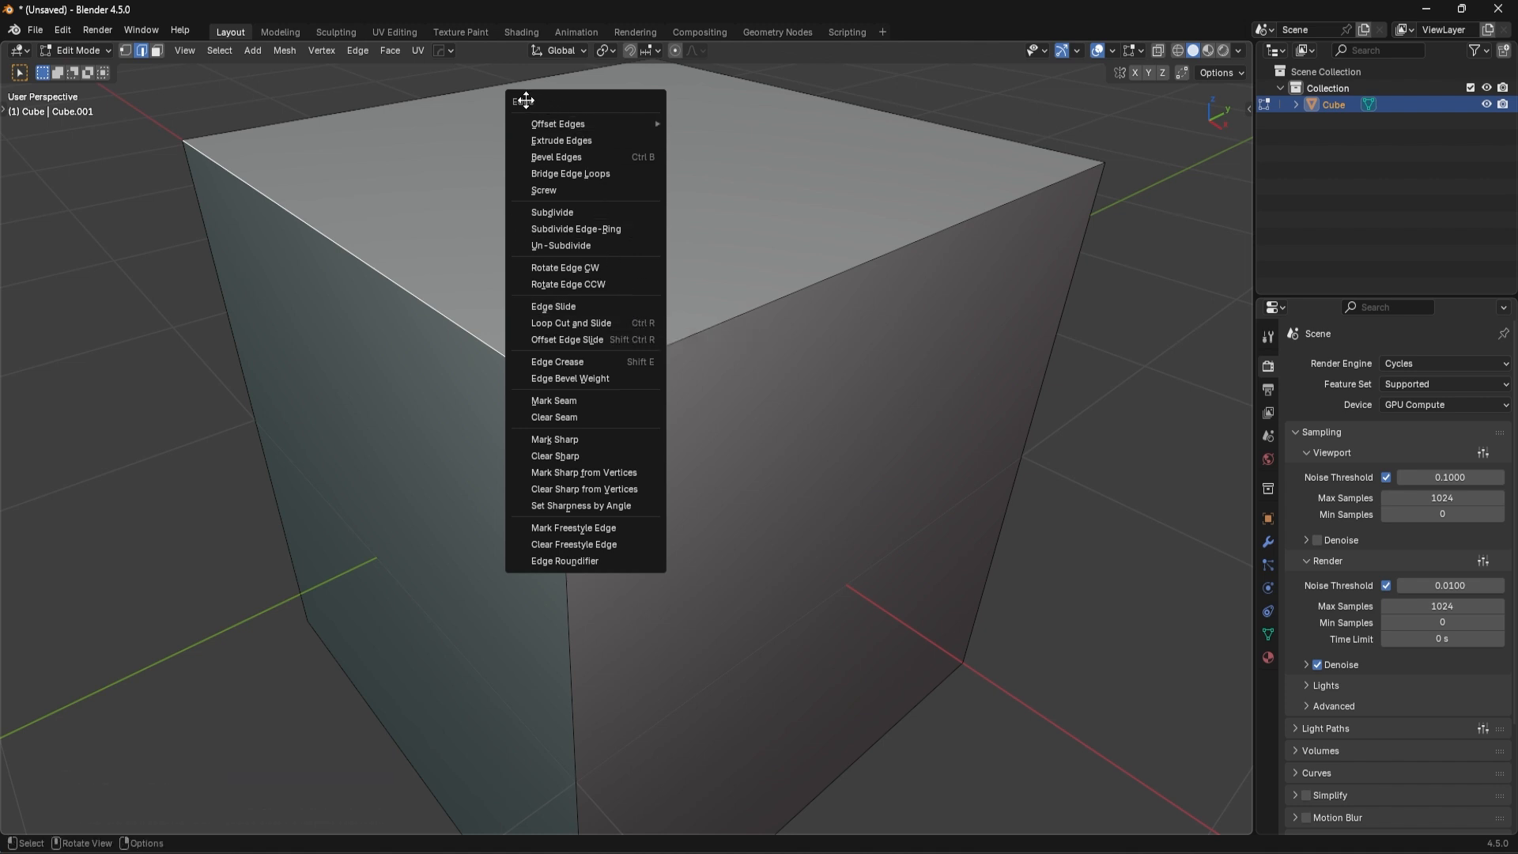
{"action": "mouse_move", "coordinate": [571, 173]}
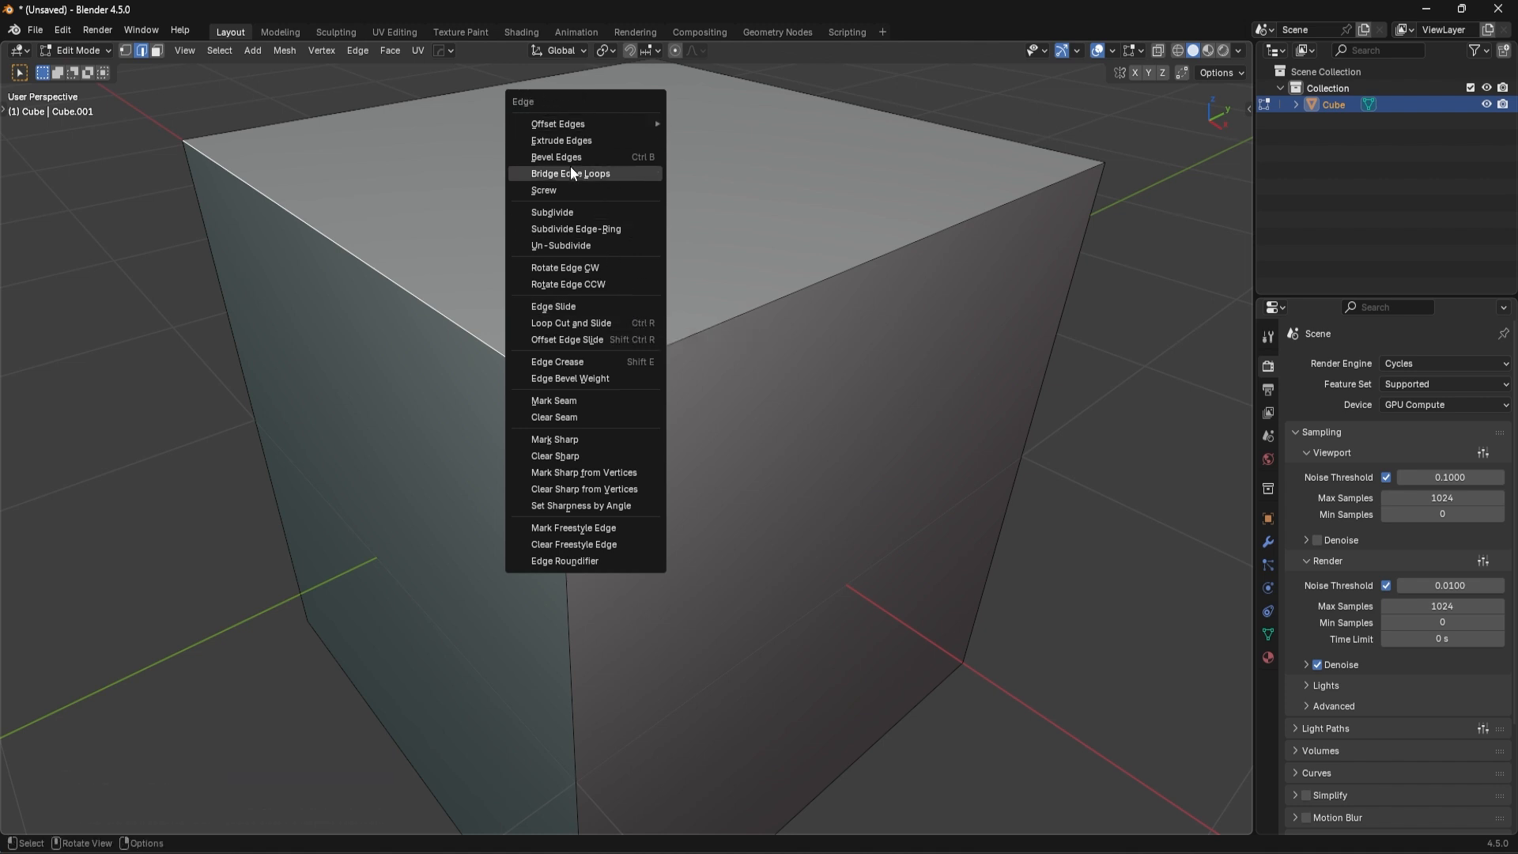
{"action": "left_click", "coordinate": [464, 257]}
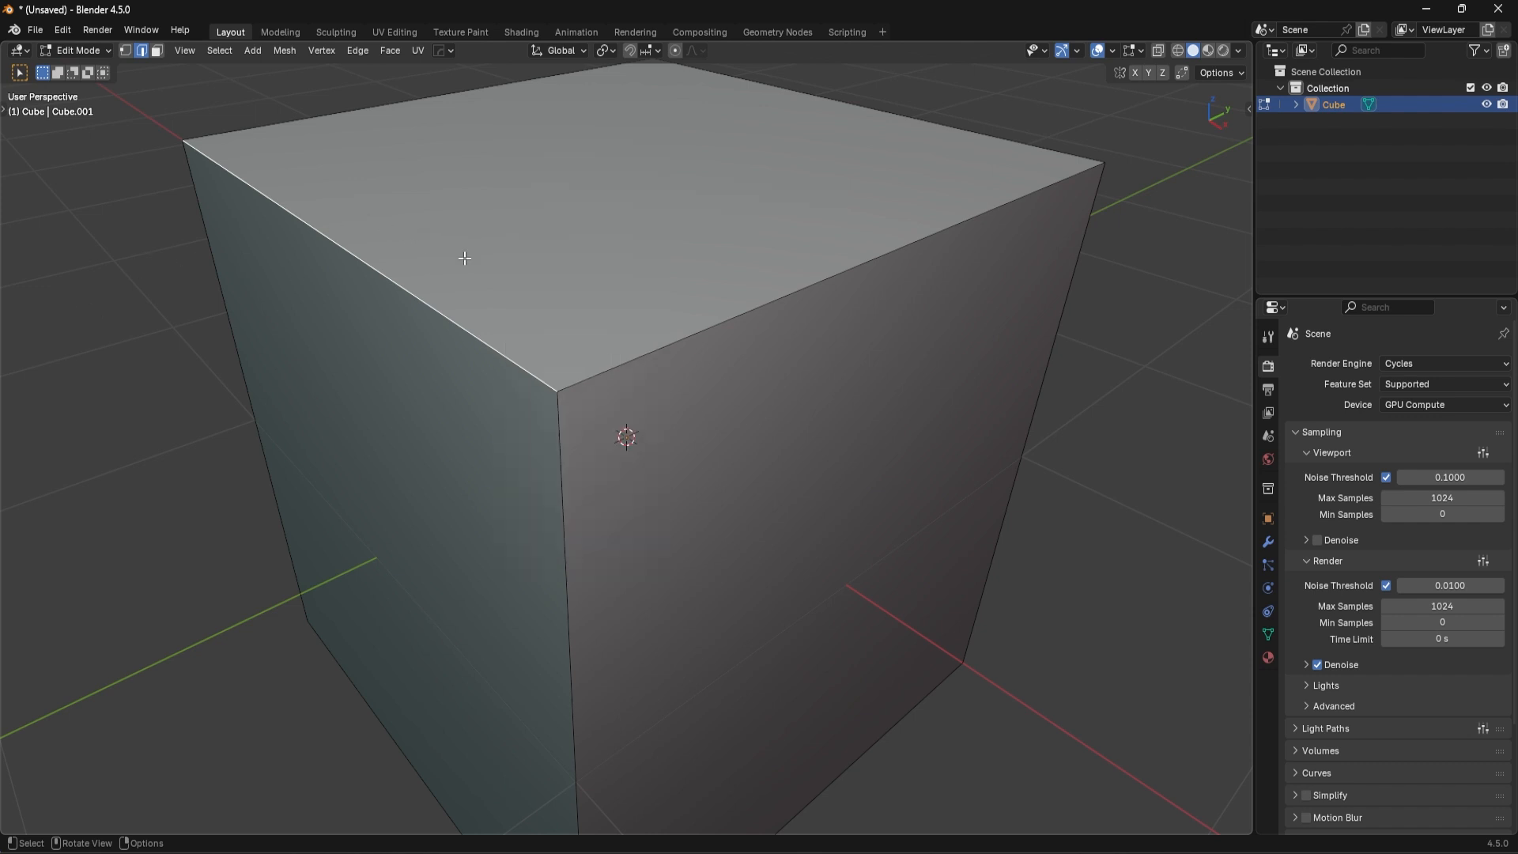
{"action": "left_click", "coordinate": [356, 51]}
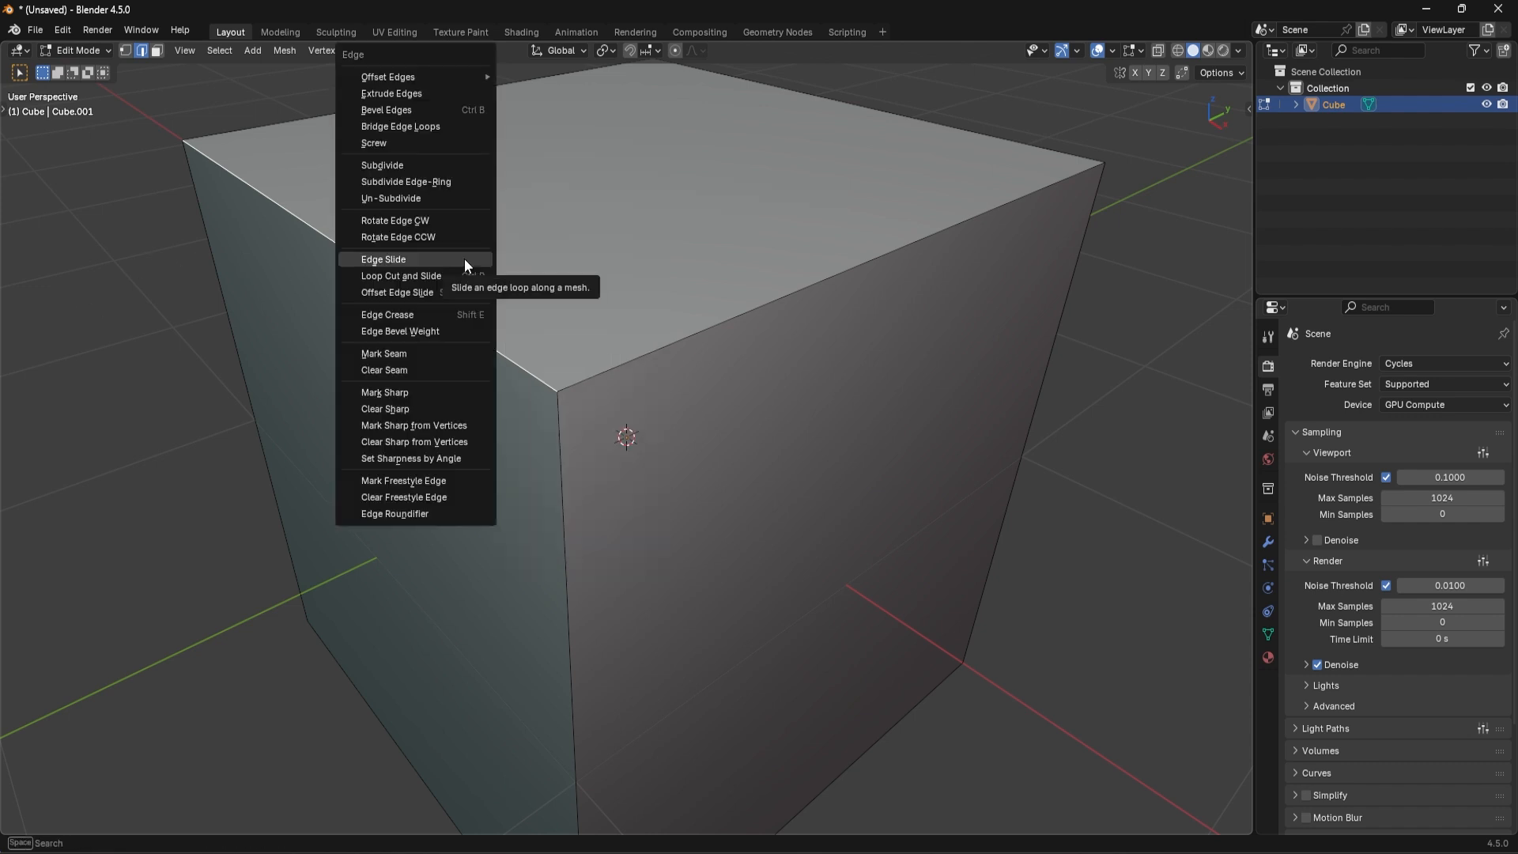
{"action": "mouse_move", "coordinate": [397, 127]}
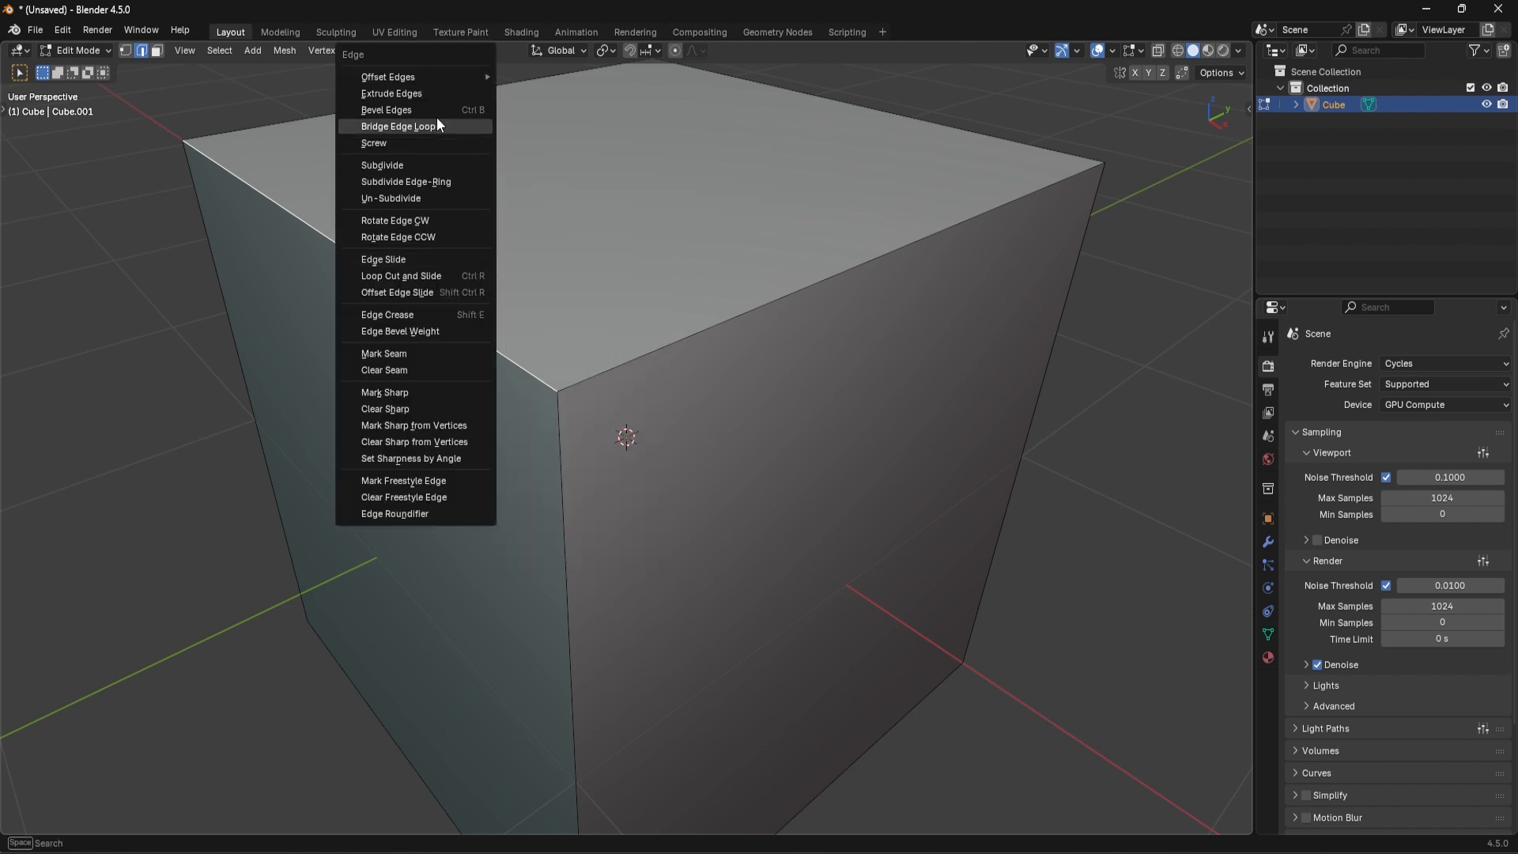
{"action": "mouse_move", "coordinate": [423, 376]}
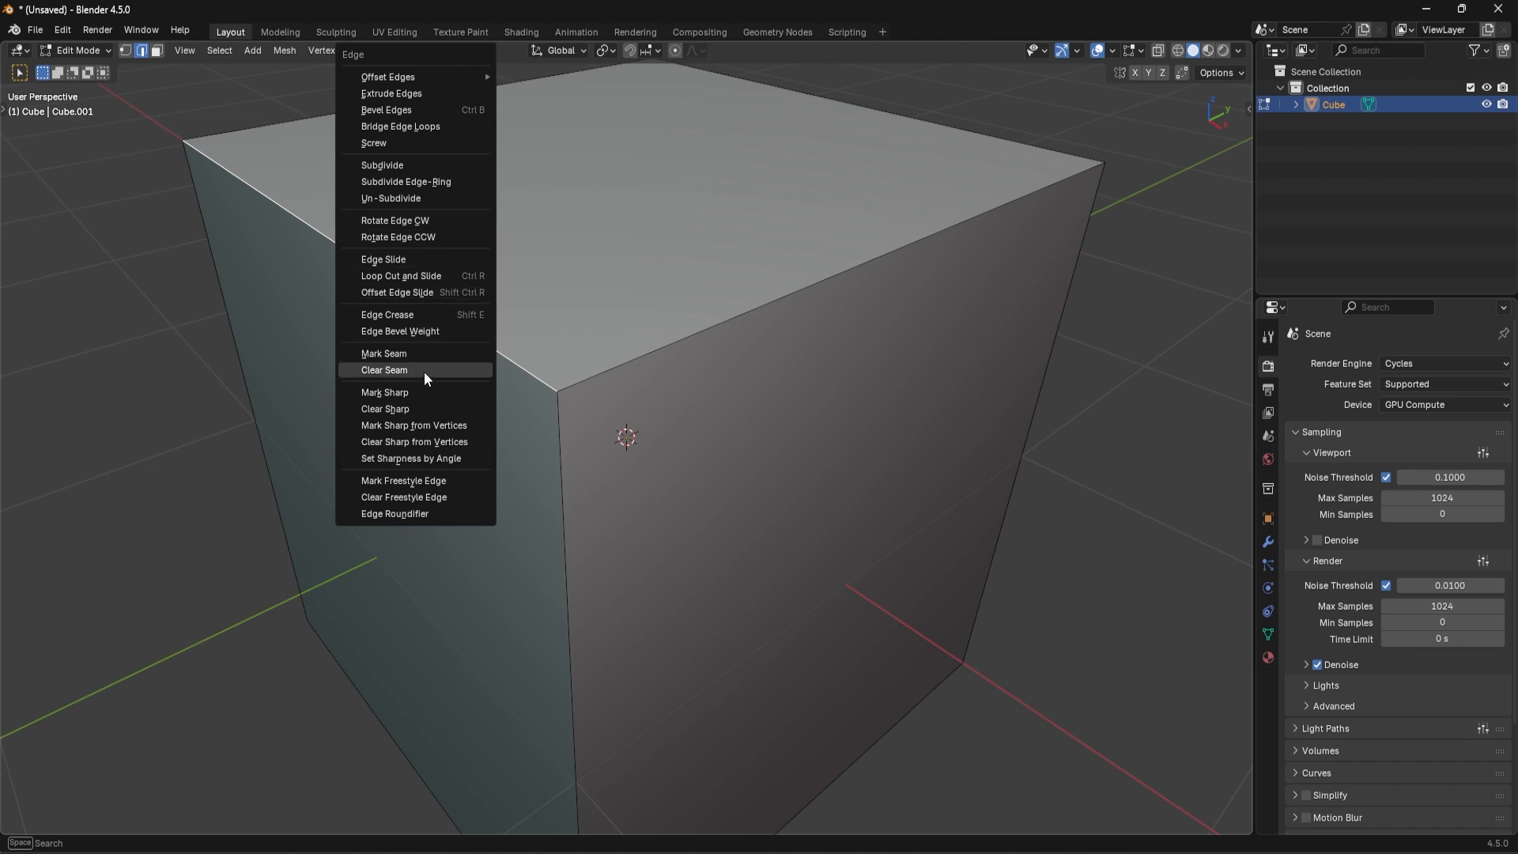
{"action": "mouse_move", "coordinate": [422, 363]}
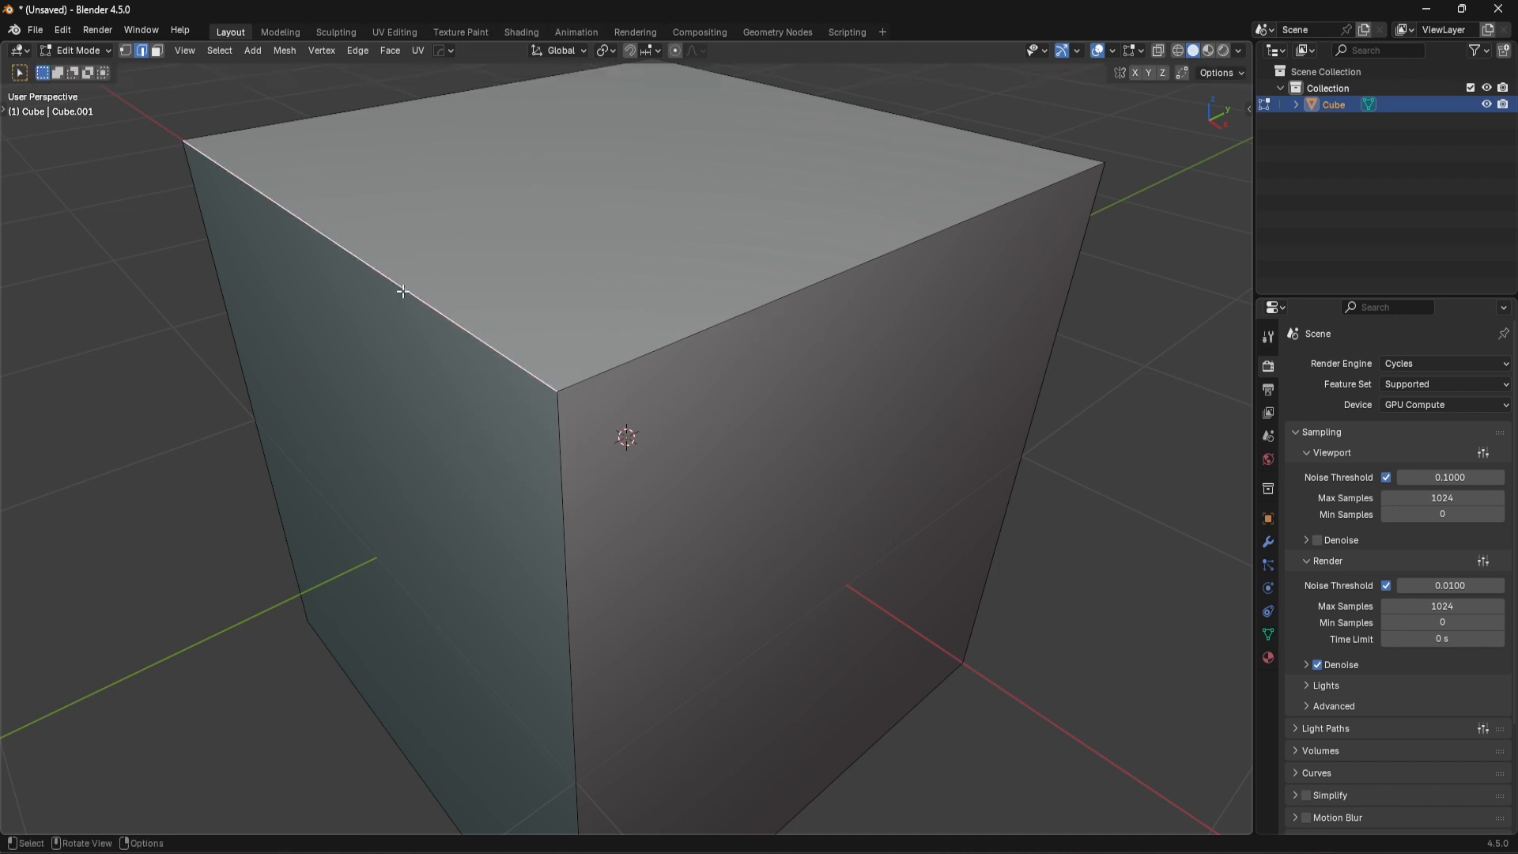
Step: Subdivide the cube's selected upper left edge once from the Ctrl+E edge menu
{"action": "left_click", "coordinate": [356, 50]}
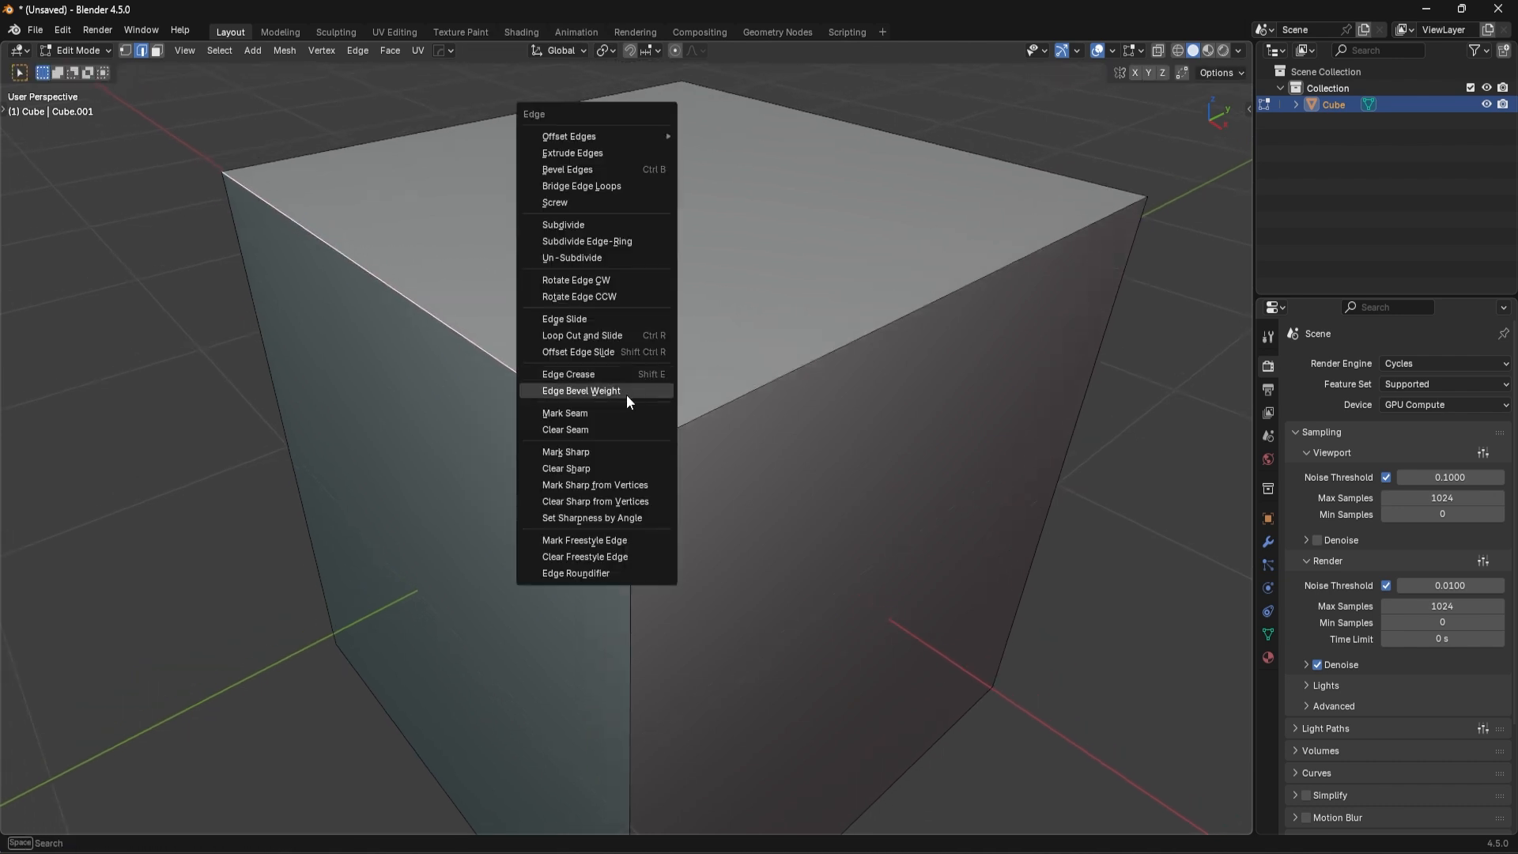
{"action": "left_click", "coordinate": [581, 335]}
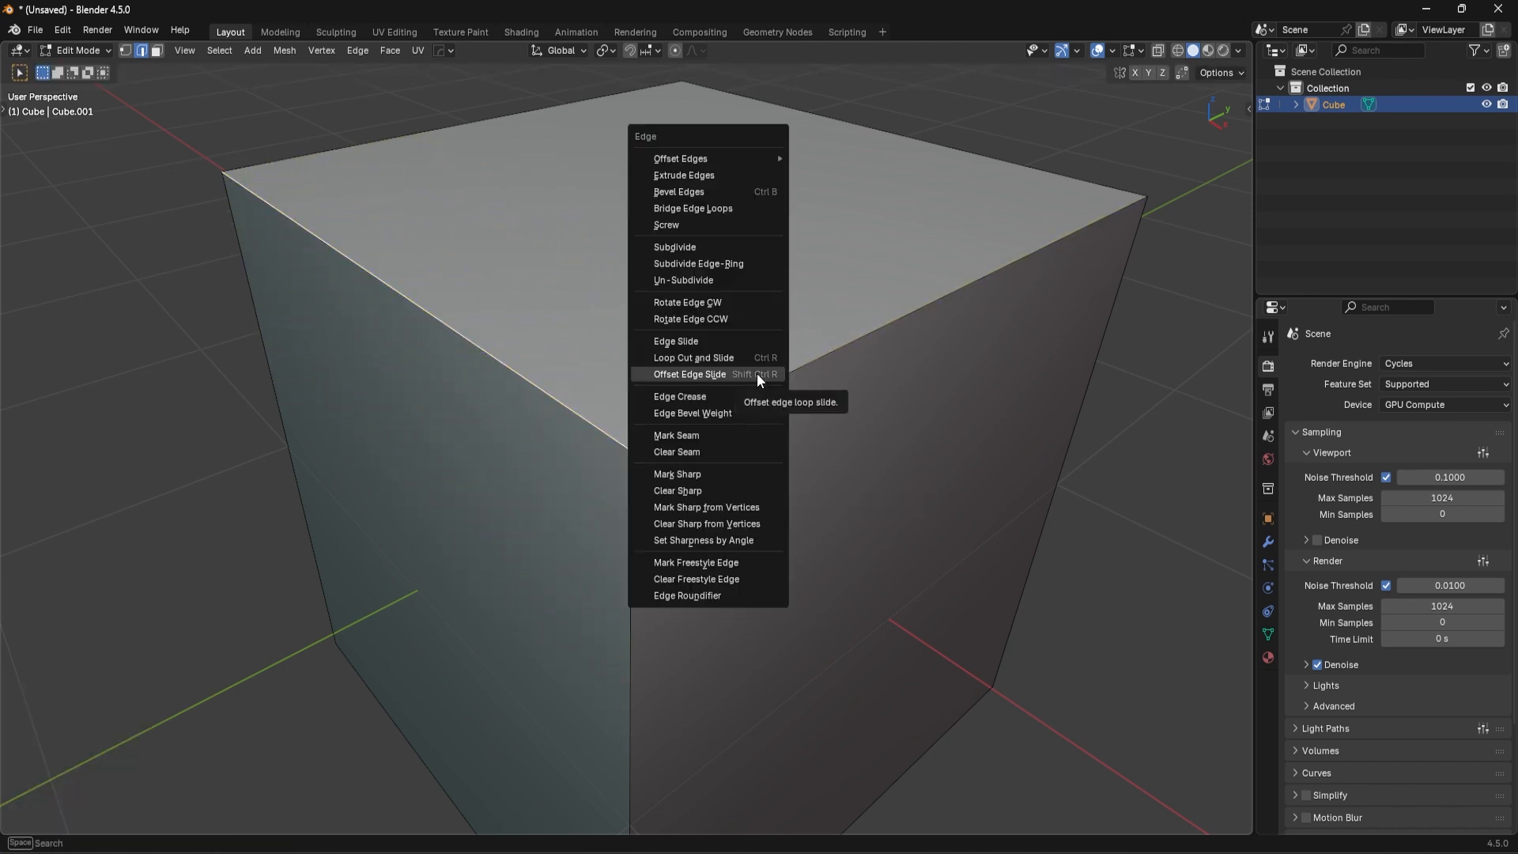
{"action": "left_click", "coordinate": [673, 247]}
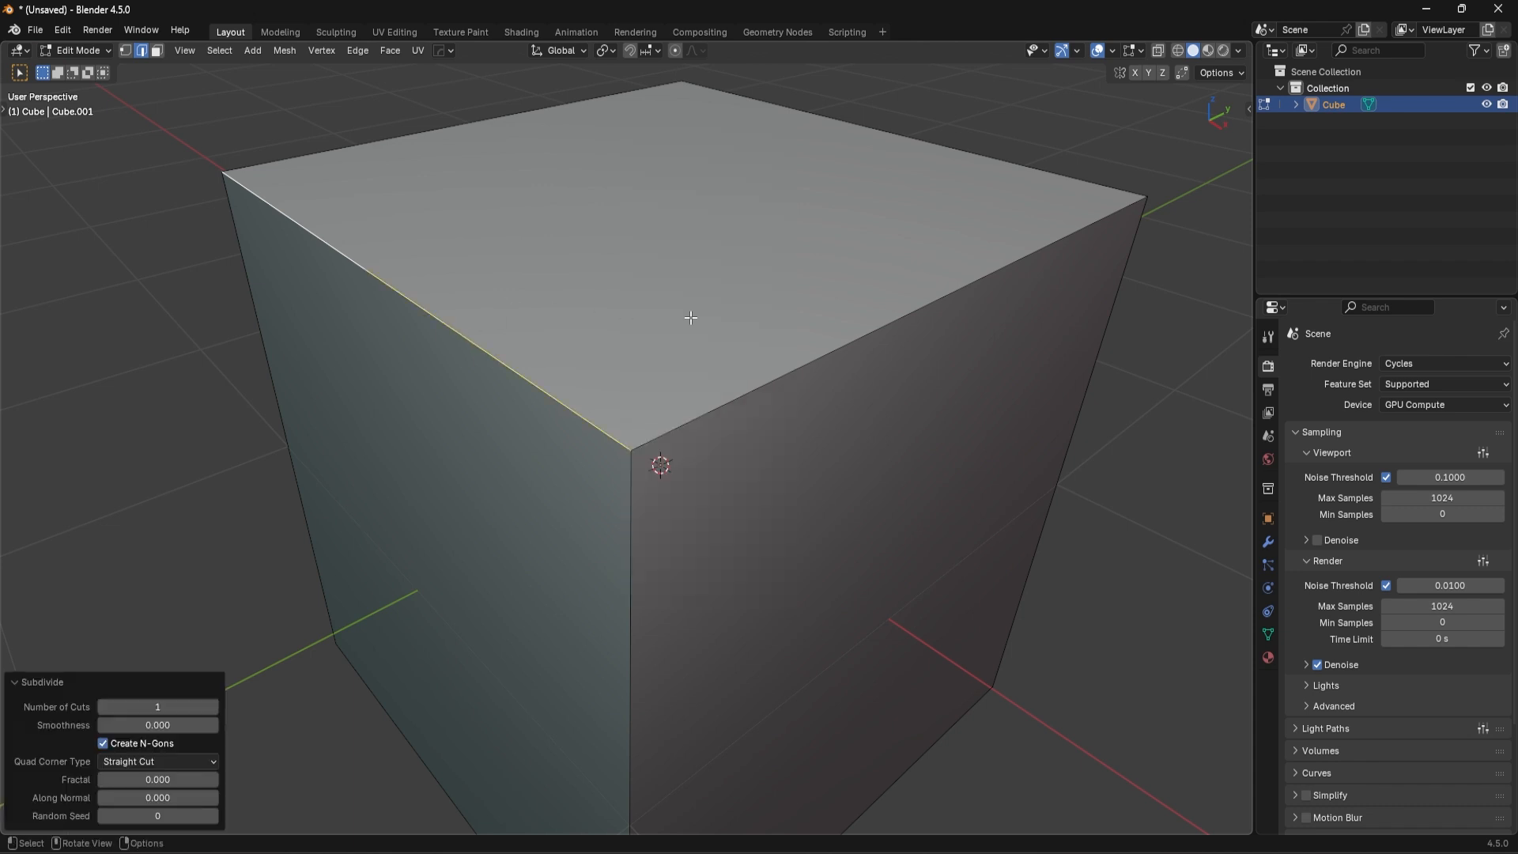
Step: Browse the edge menu's Offset Edge Slide and Extrude Edges entries without applying them
{"action": "left_click", "coordinate": [356, 50]}
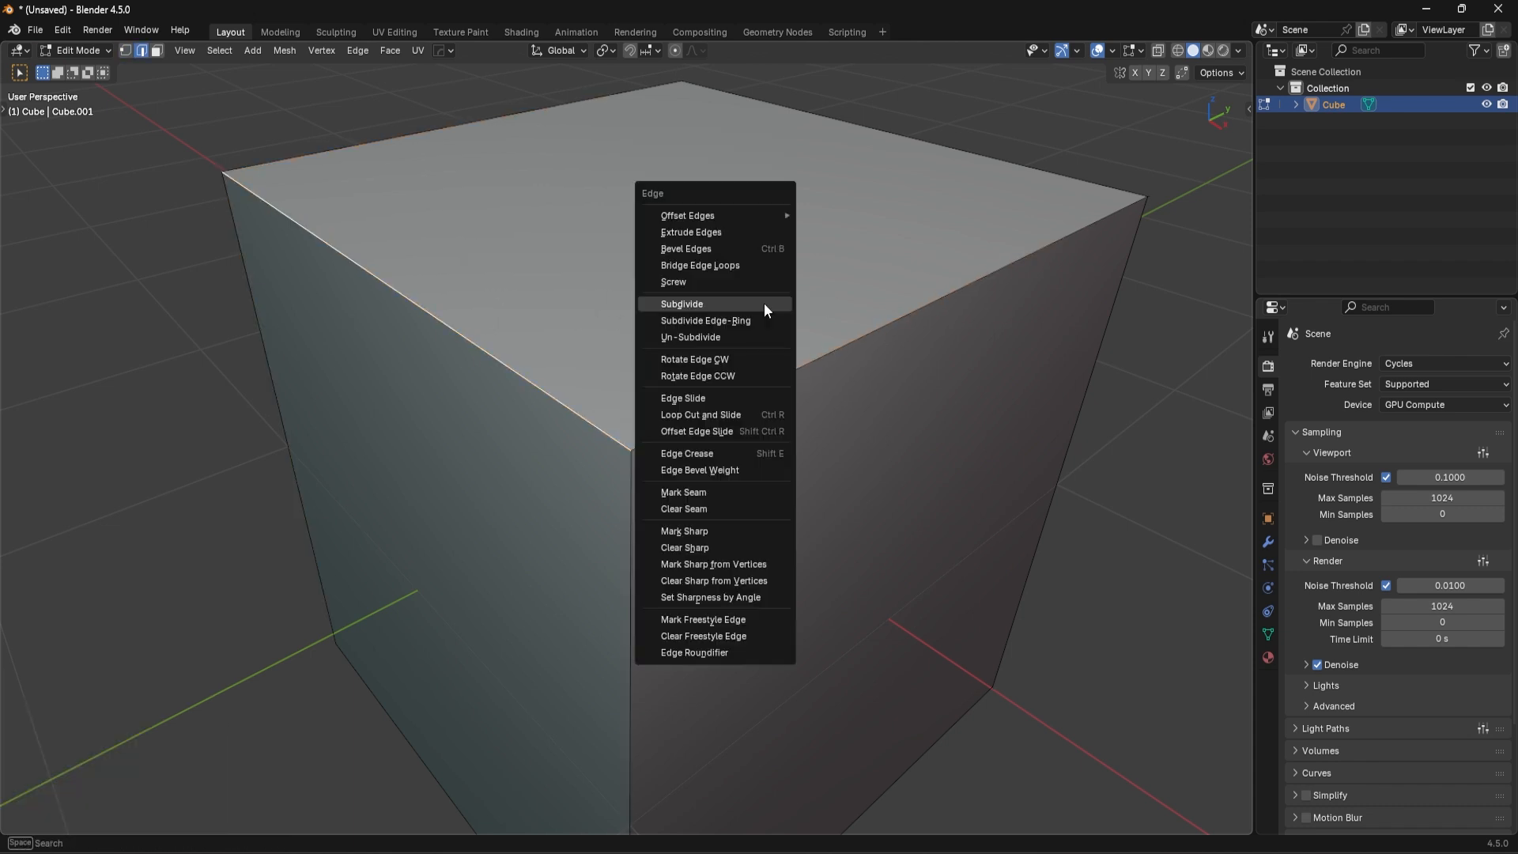
{"action": "left_click", "coordinate": [684, 248]}
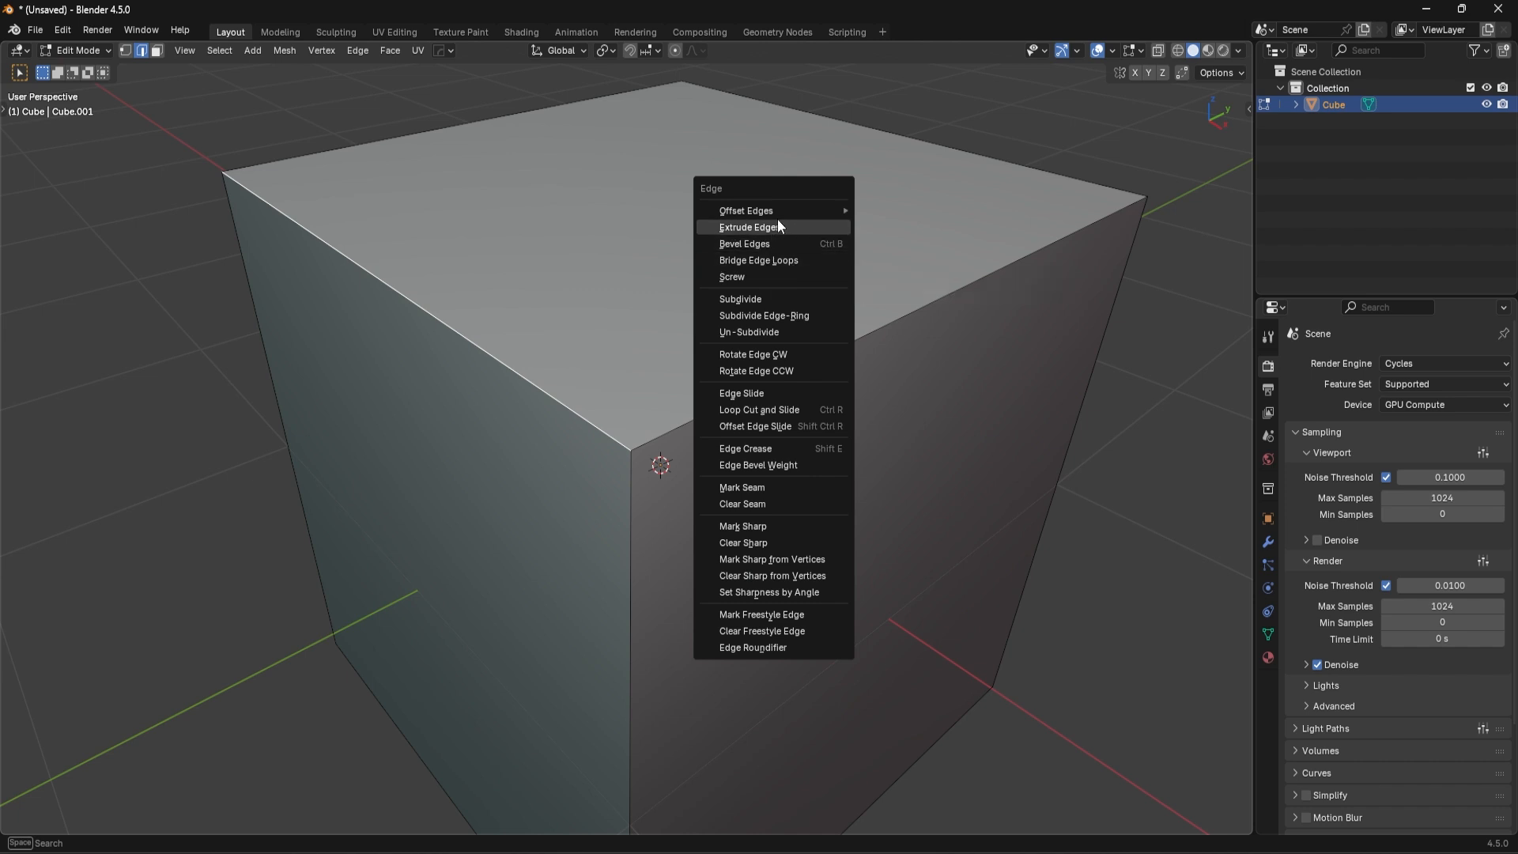
{"action": "mouse_move", "coordinate": [762, 231]}
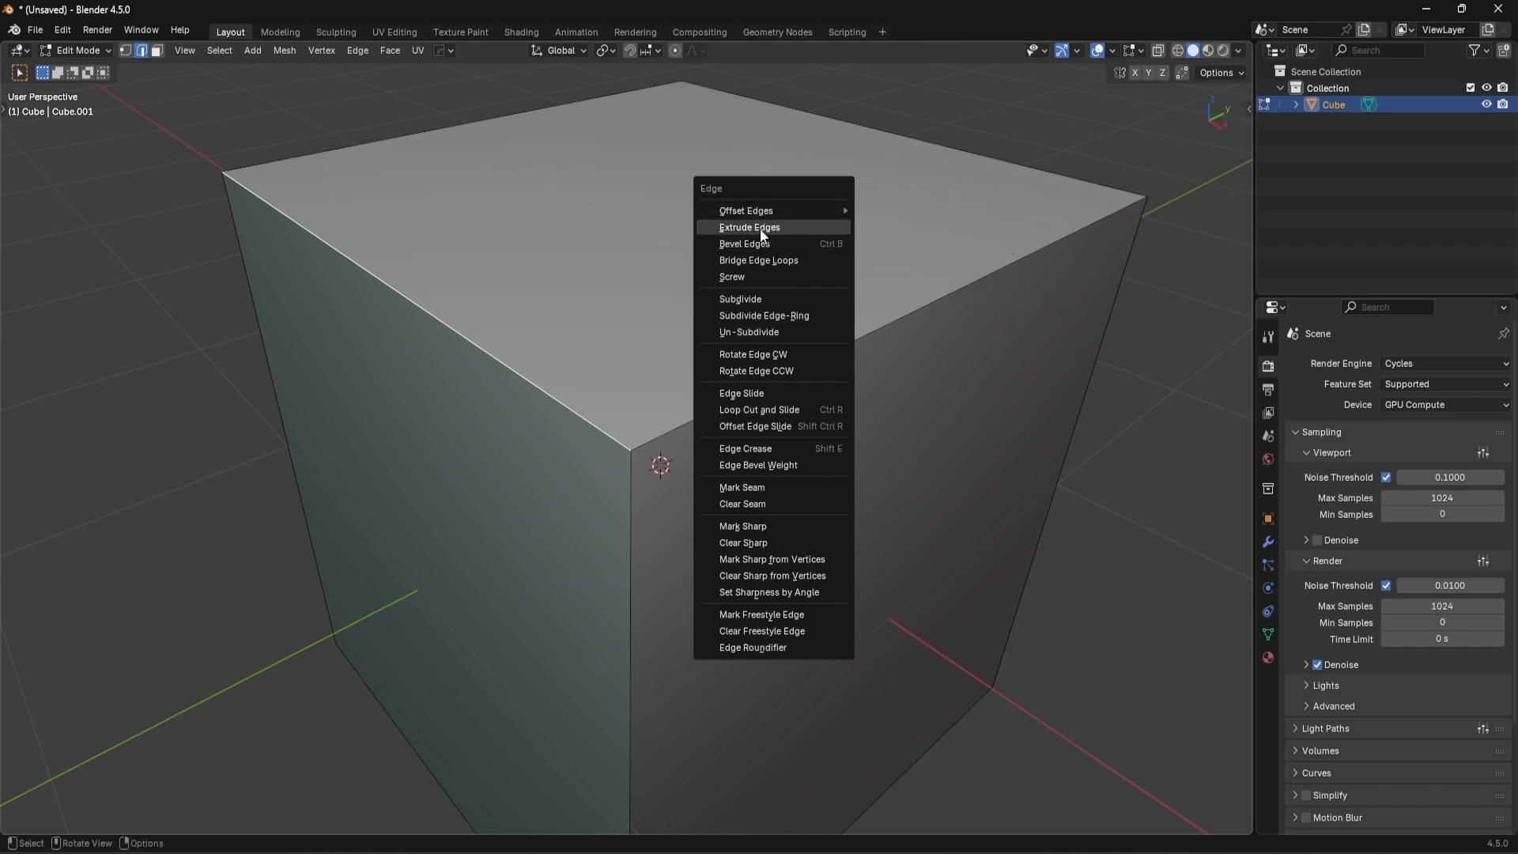
{"action": "left_click", "coordinate": [748, 226]}
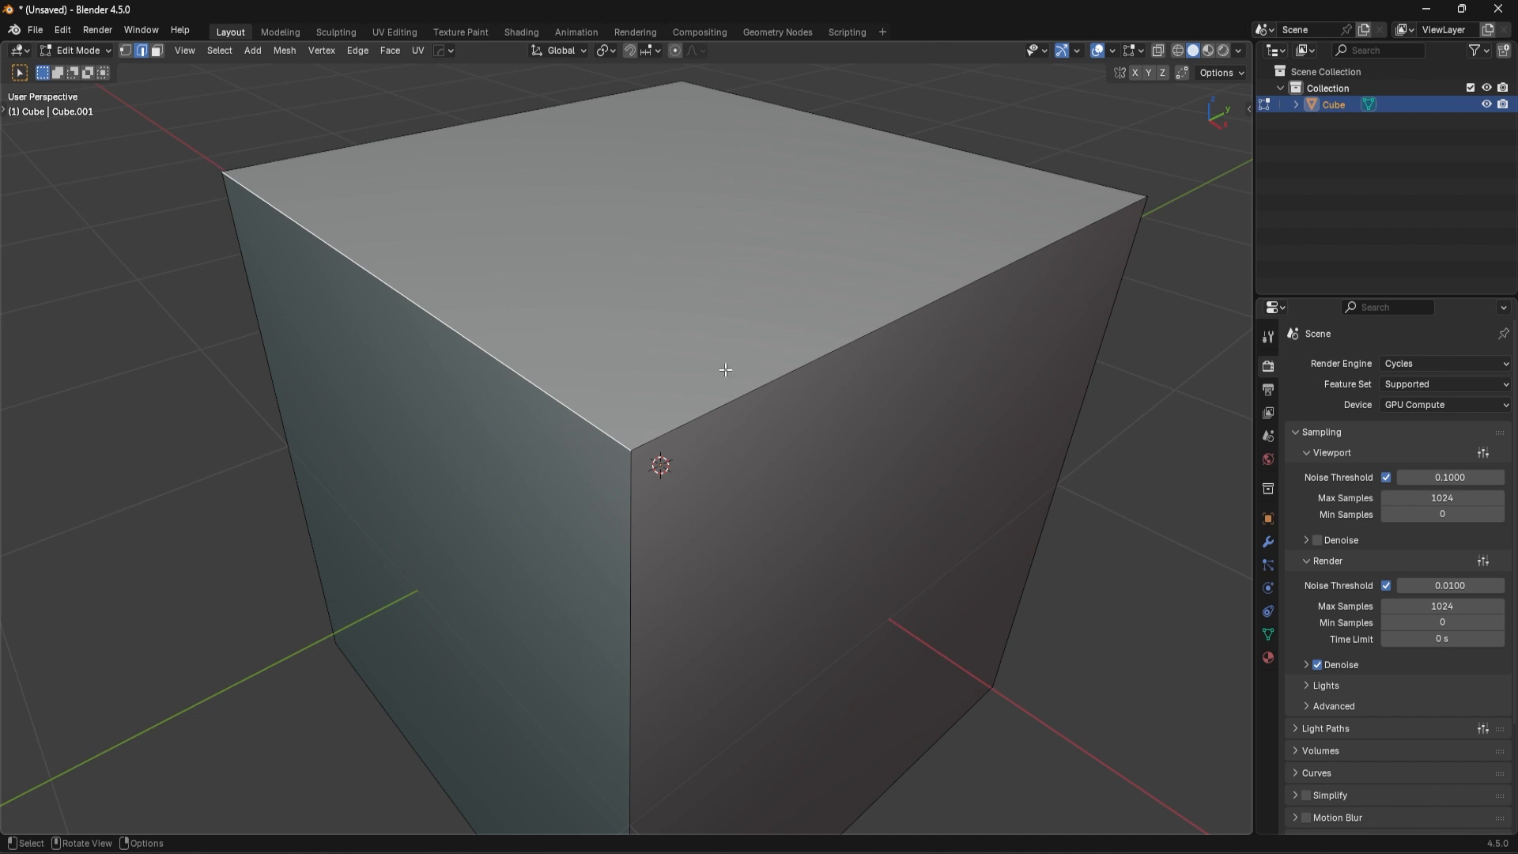
{"action": "left_click", "coordinate": [356, 51]}
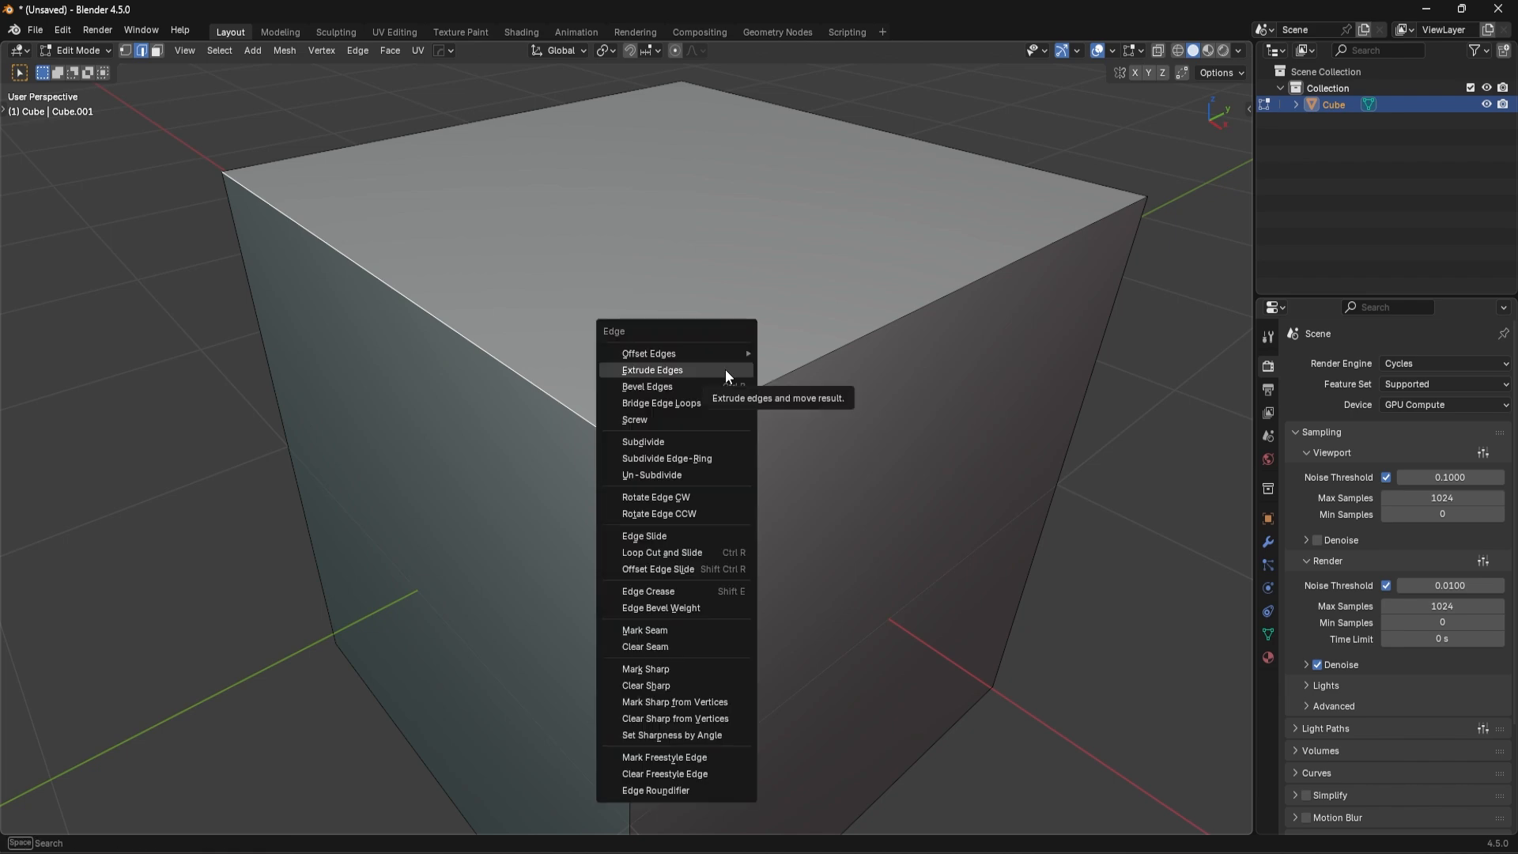
{"action": "mouse_move", "coordinate": [666, 685]}
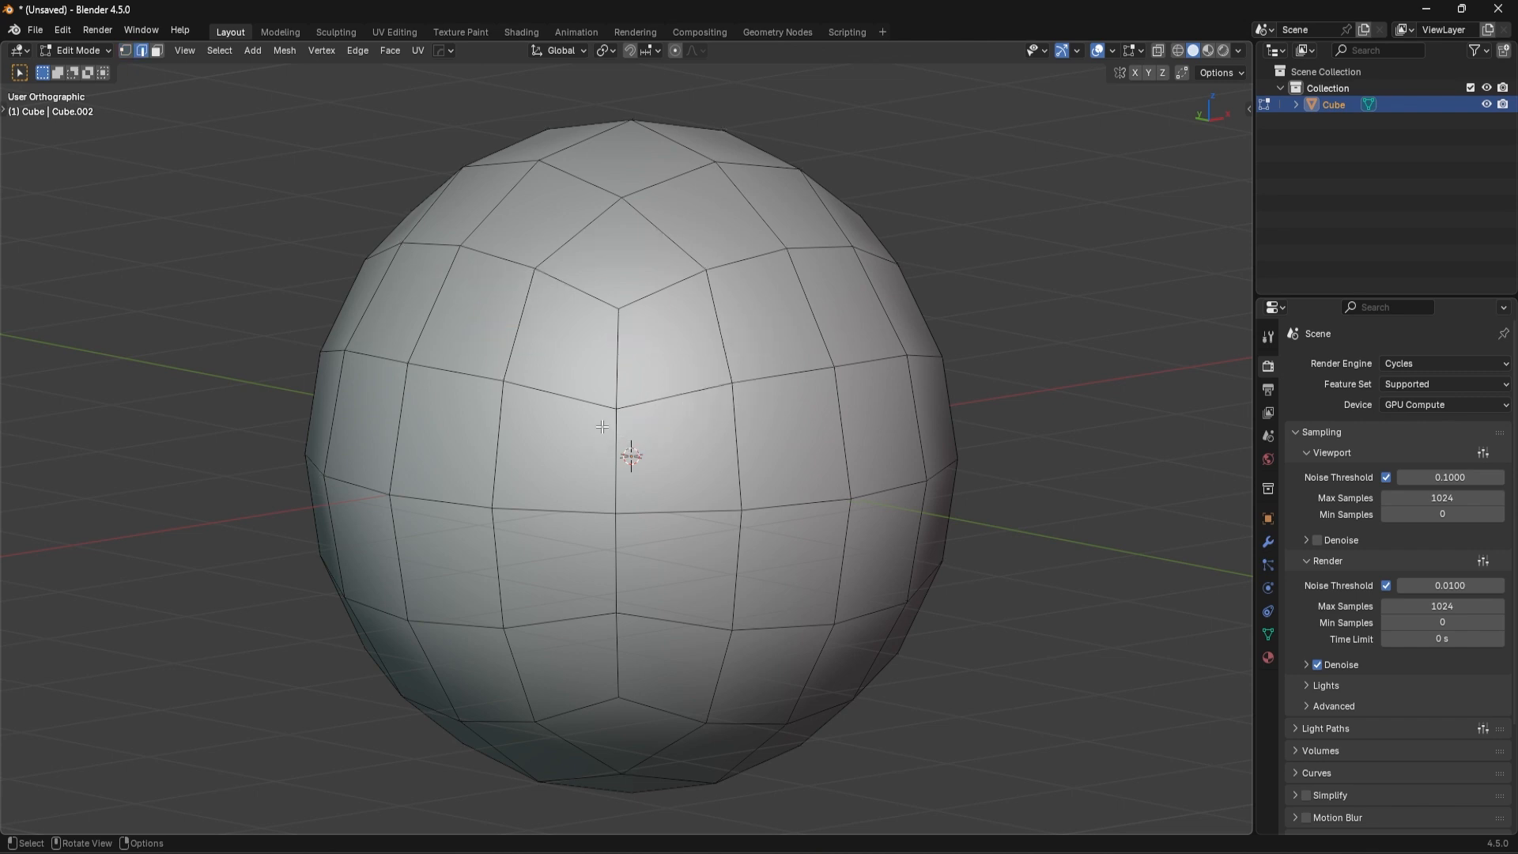
Step: Insert a new loop cut on the sphere's upper band and begin sliding it between neighbours
{"action": "left_click", "coordinate": [888, 381]}
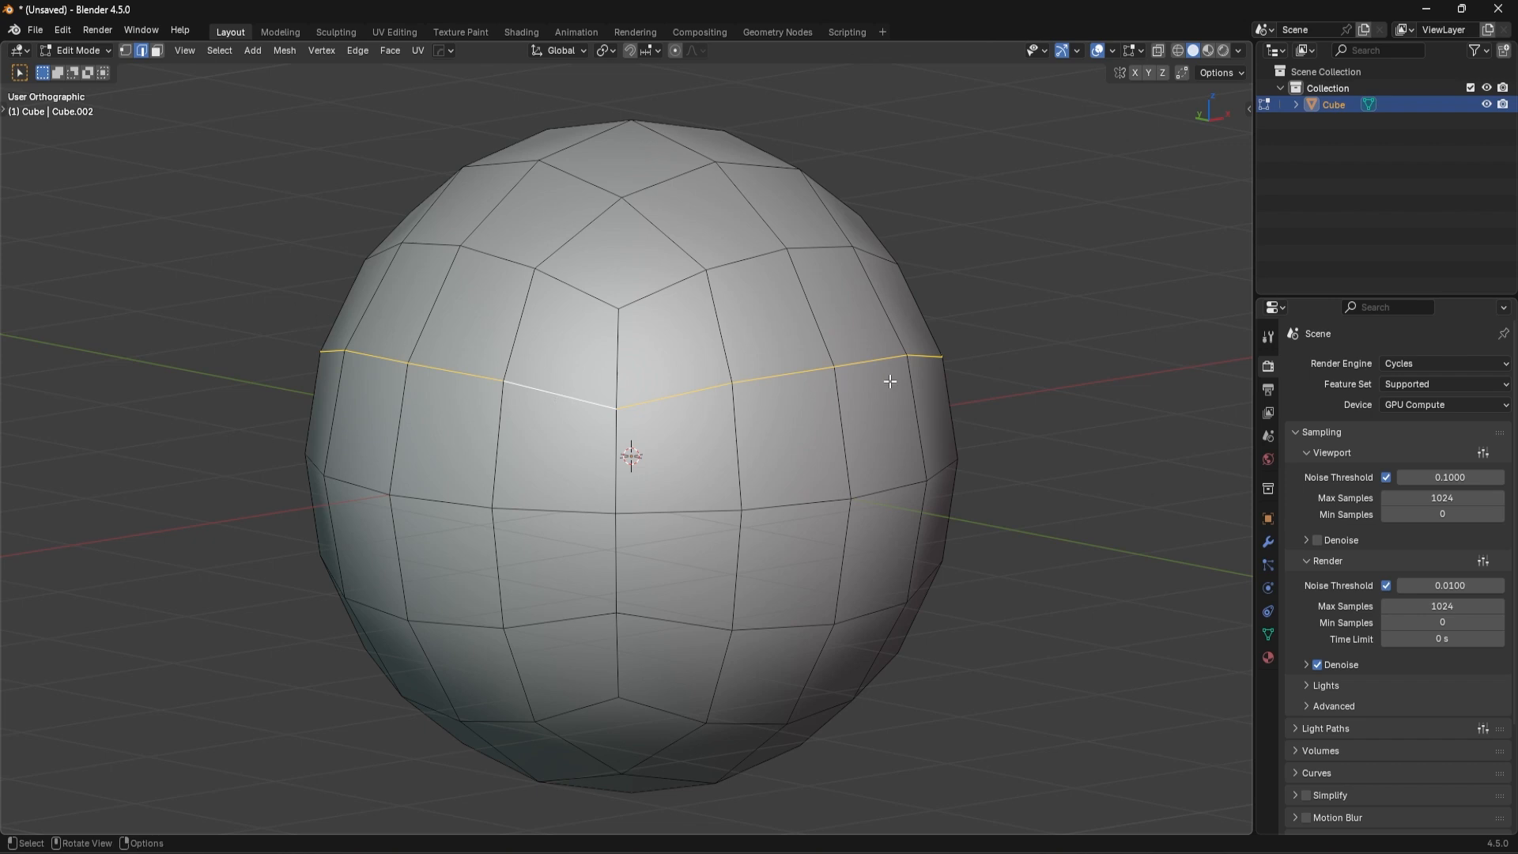
{"action": "left_click", "coordinate": [524, 287]}
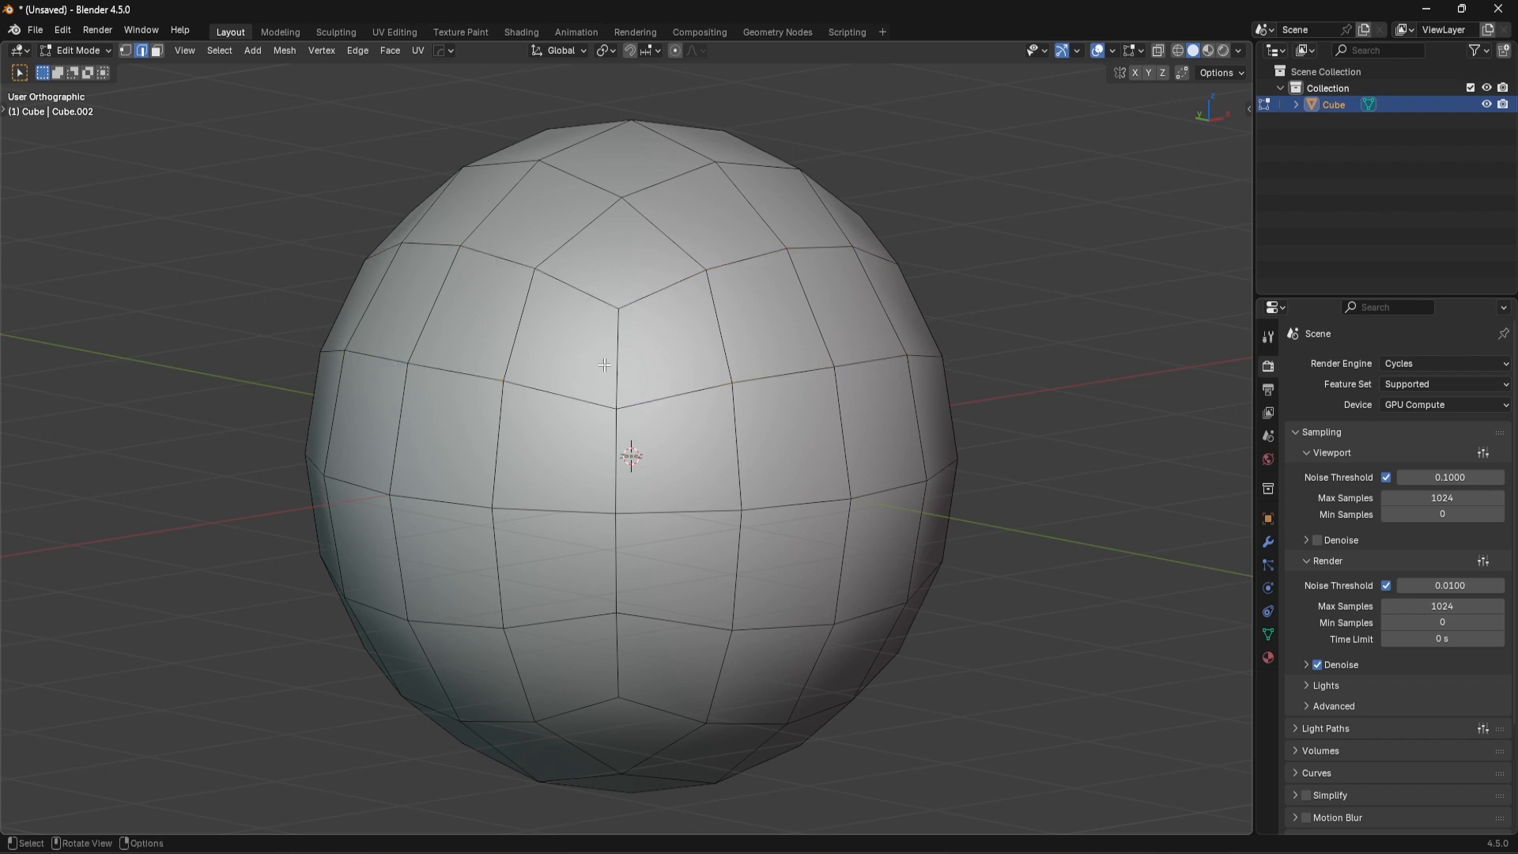
{"action": "key", "text": "ctrl+r"}
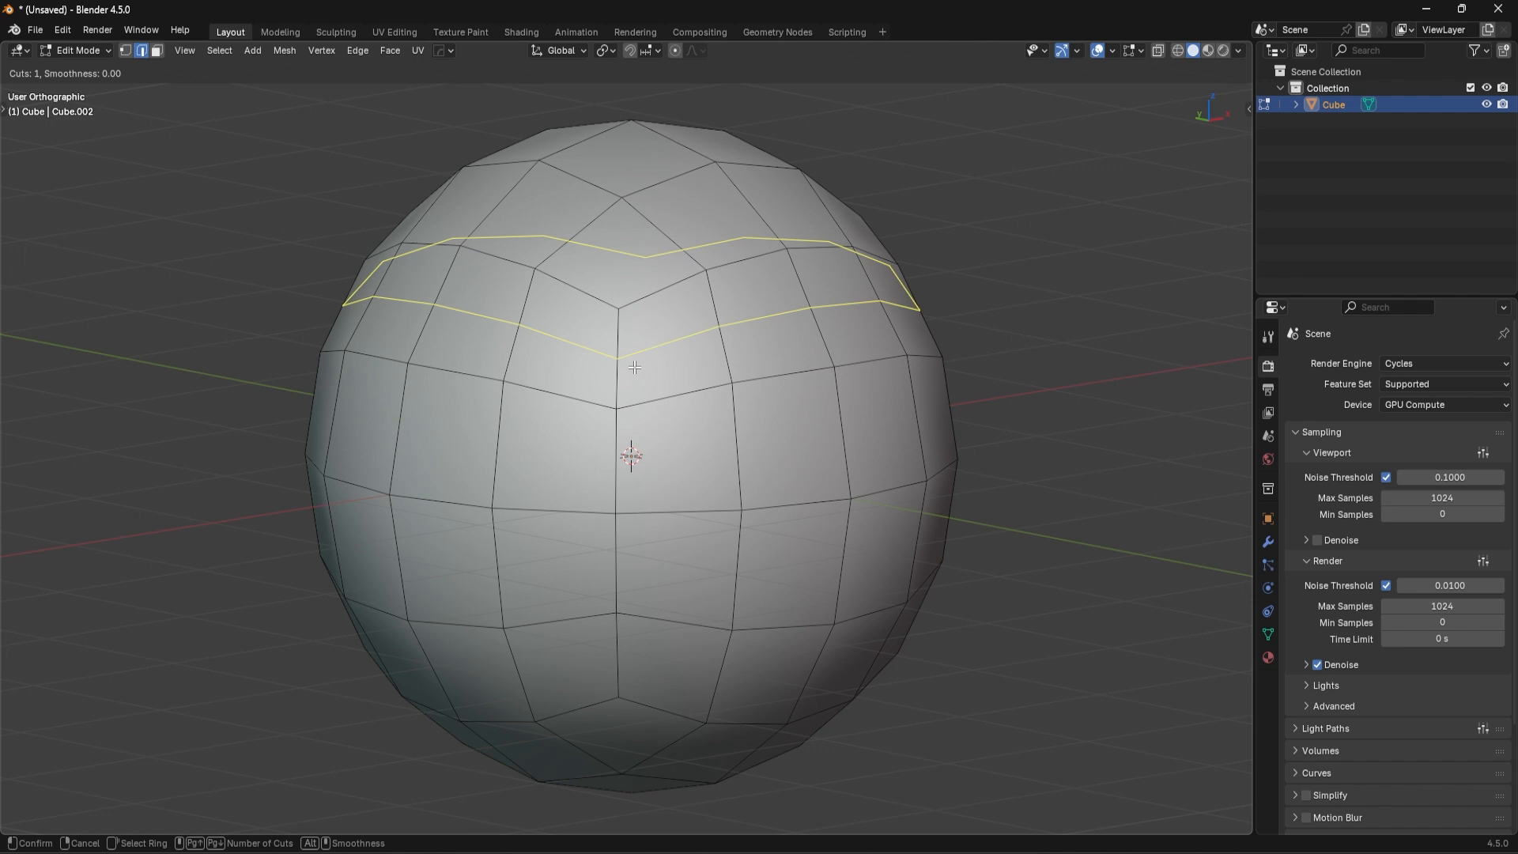
{"action": "left_click", "coordinate": [634, 365]}
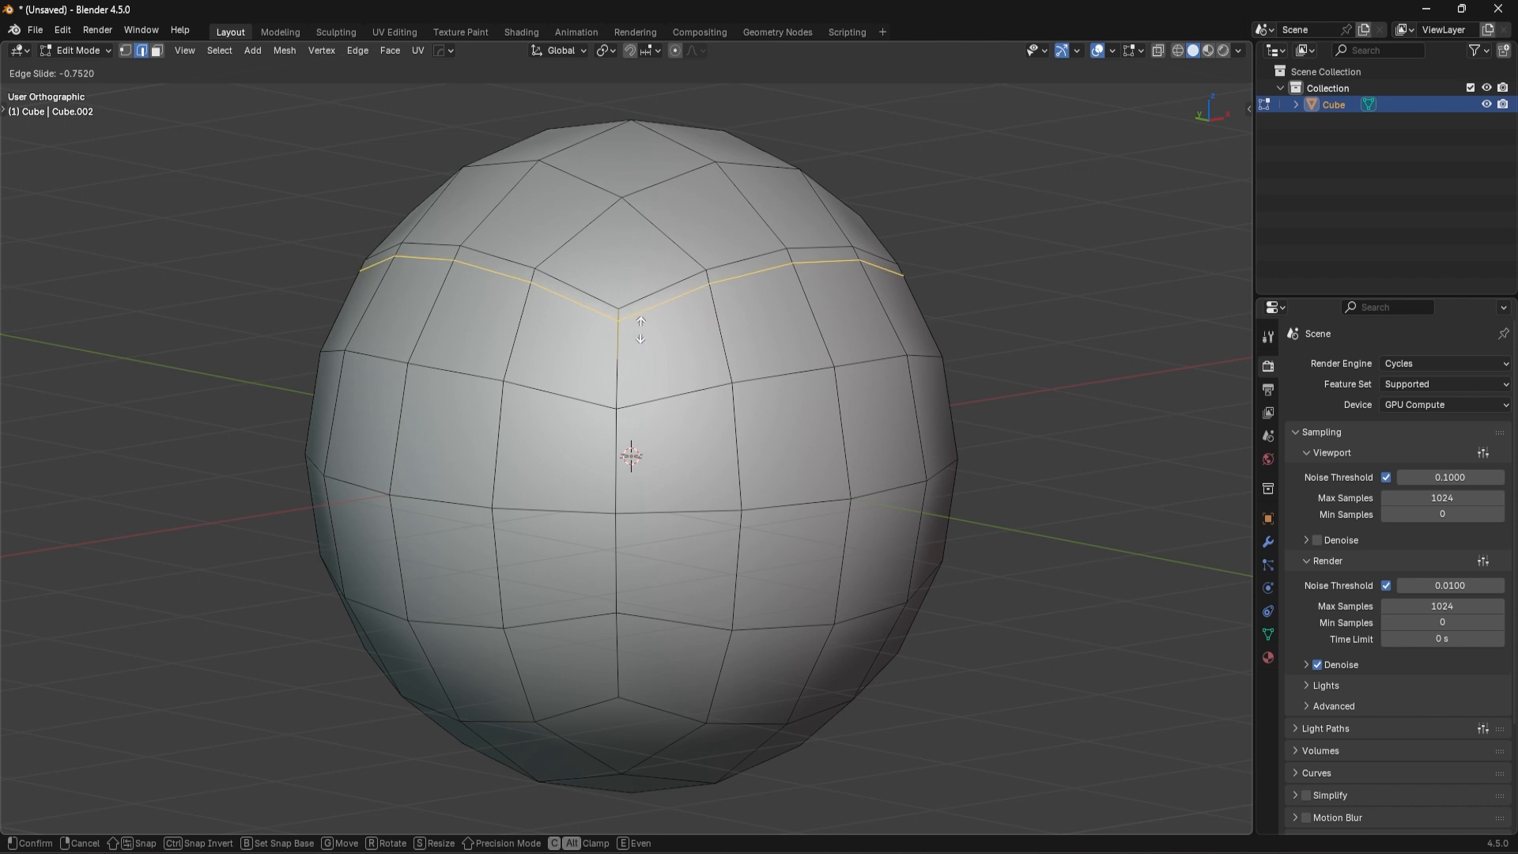
{"action": "mouse_move", "coordinate": [639, 319]}
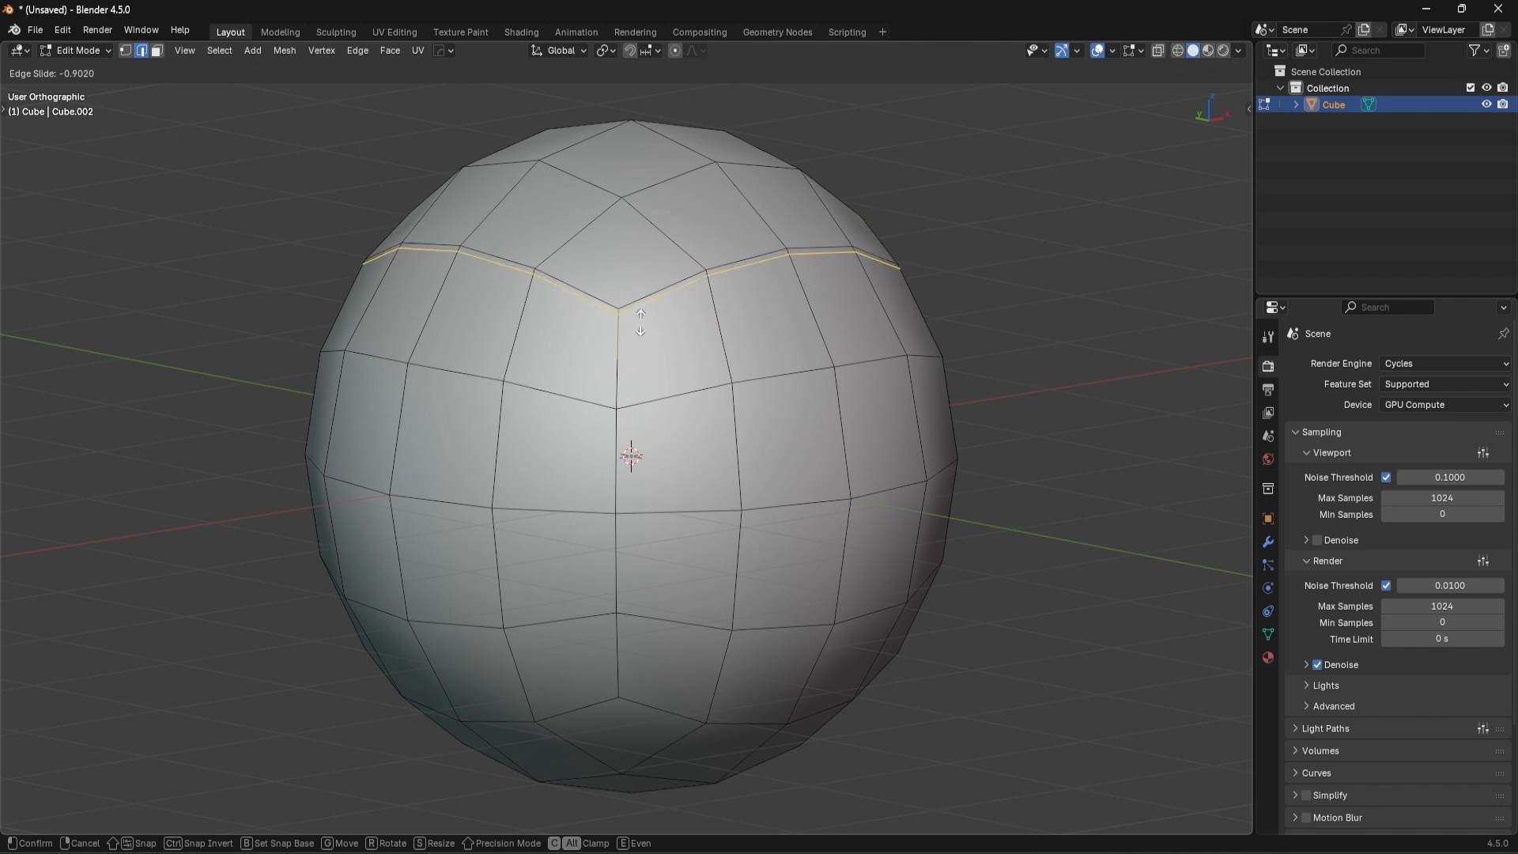
{"action": "mouse_move", "coordinate": [667, 421]}
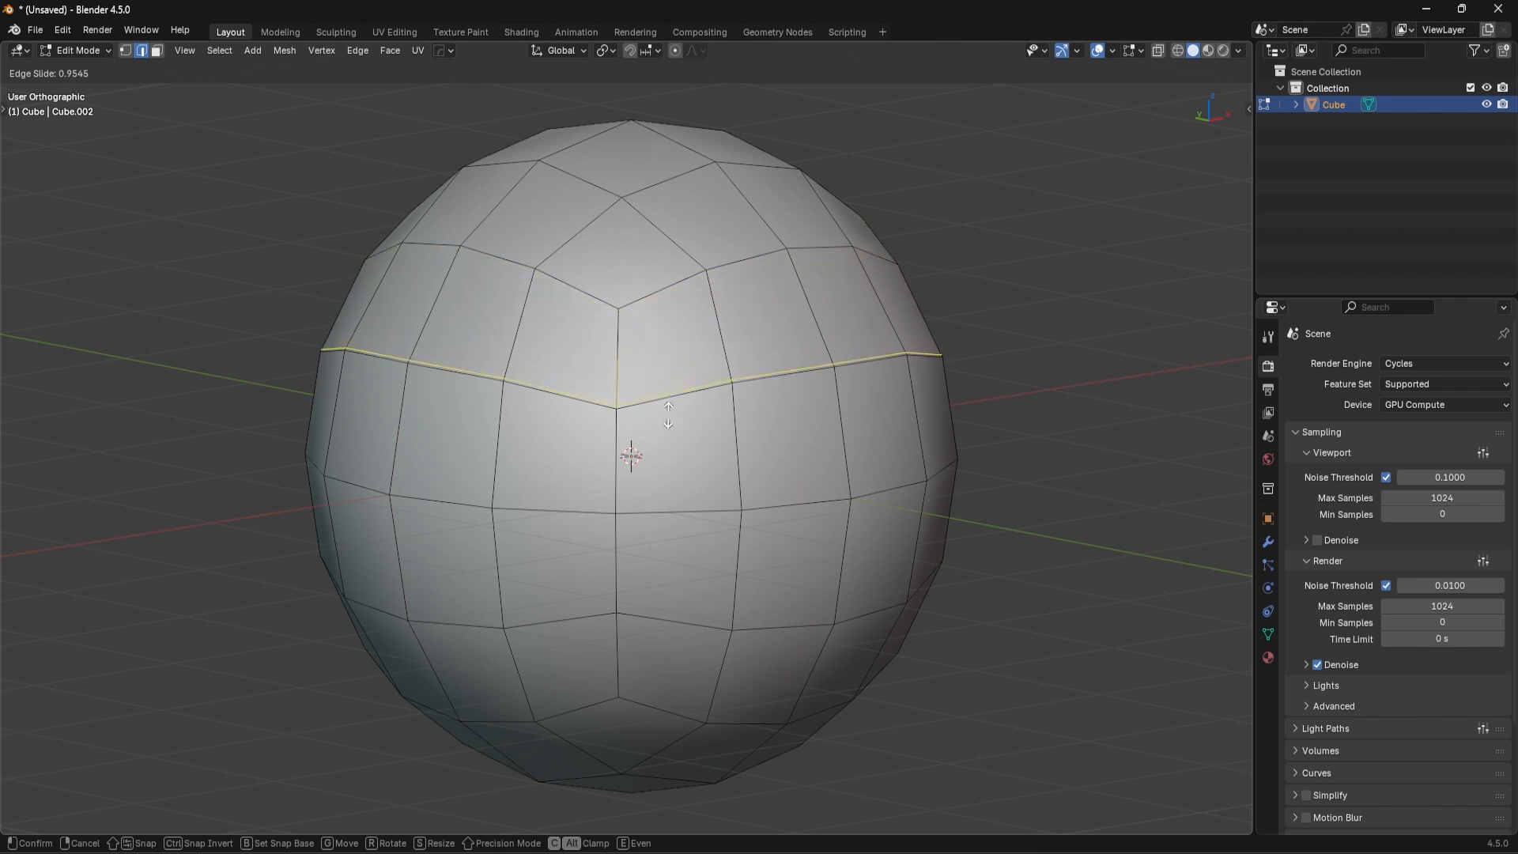
{"action": "mouse_move", "coordinate": [658, 373]}
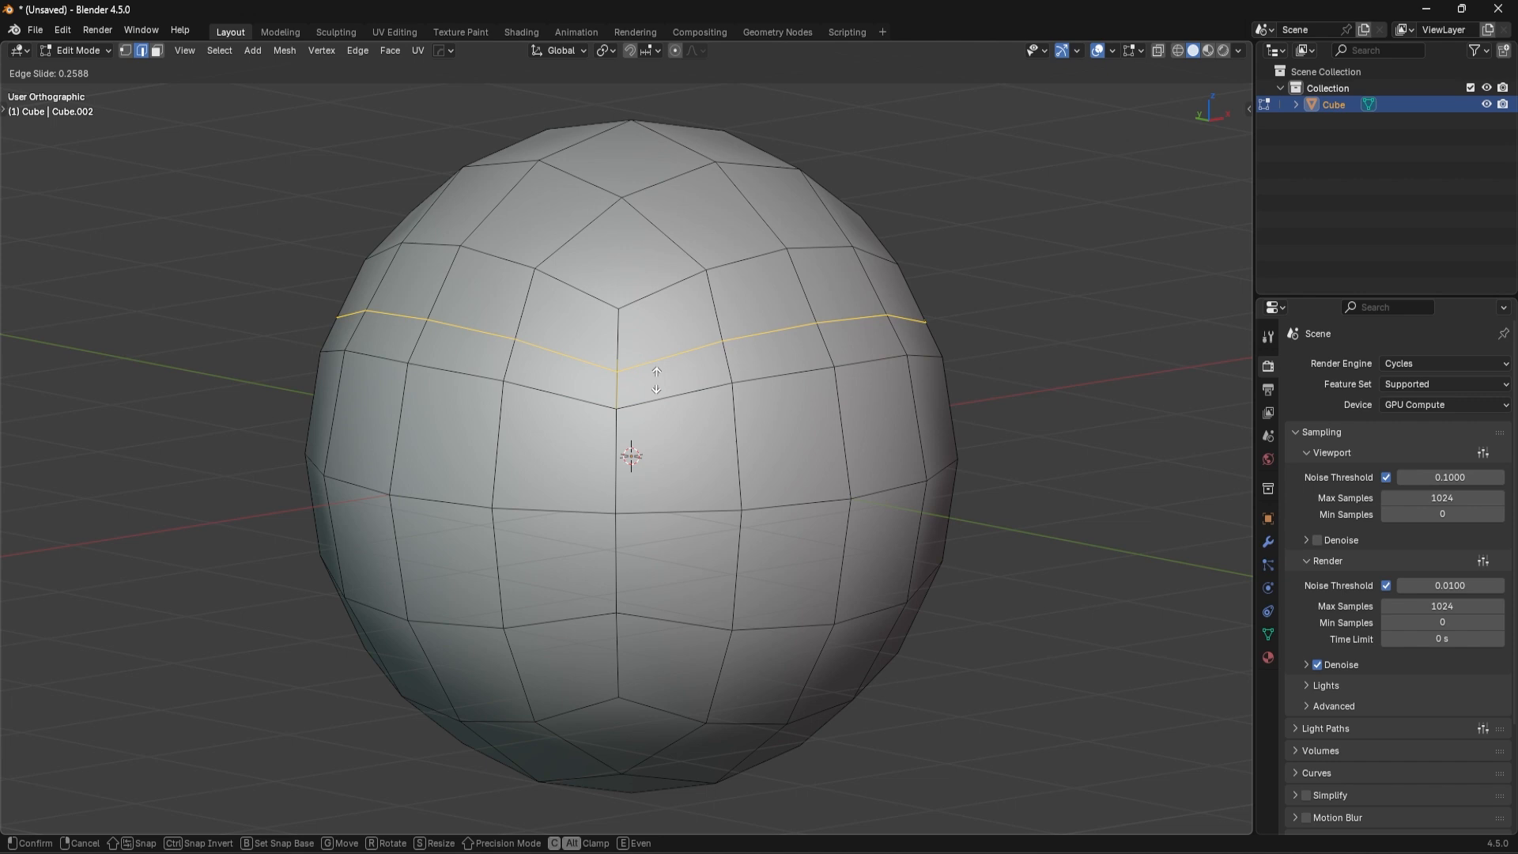
Step: Flip the even-mode slide so the loop matches the other neighbouring loop's shape
{"action": "key", "text": "f"}
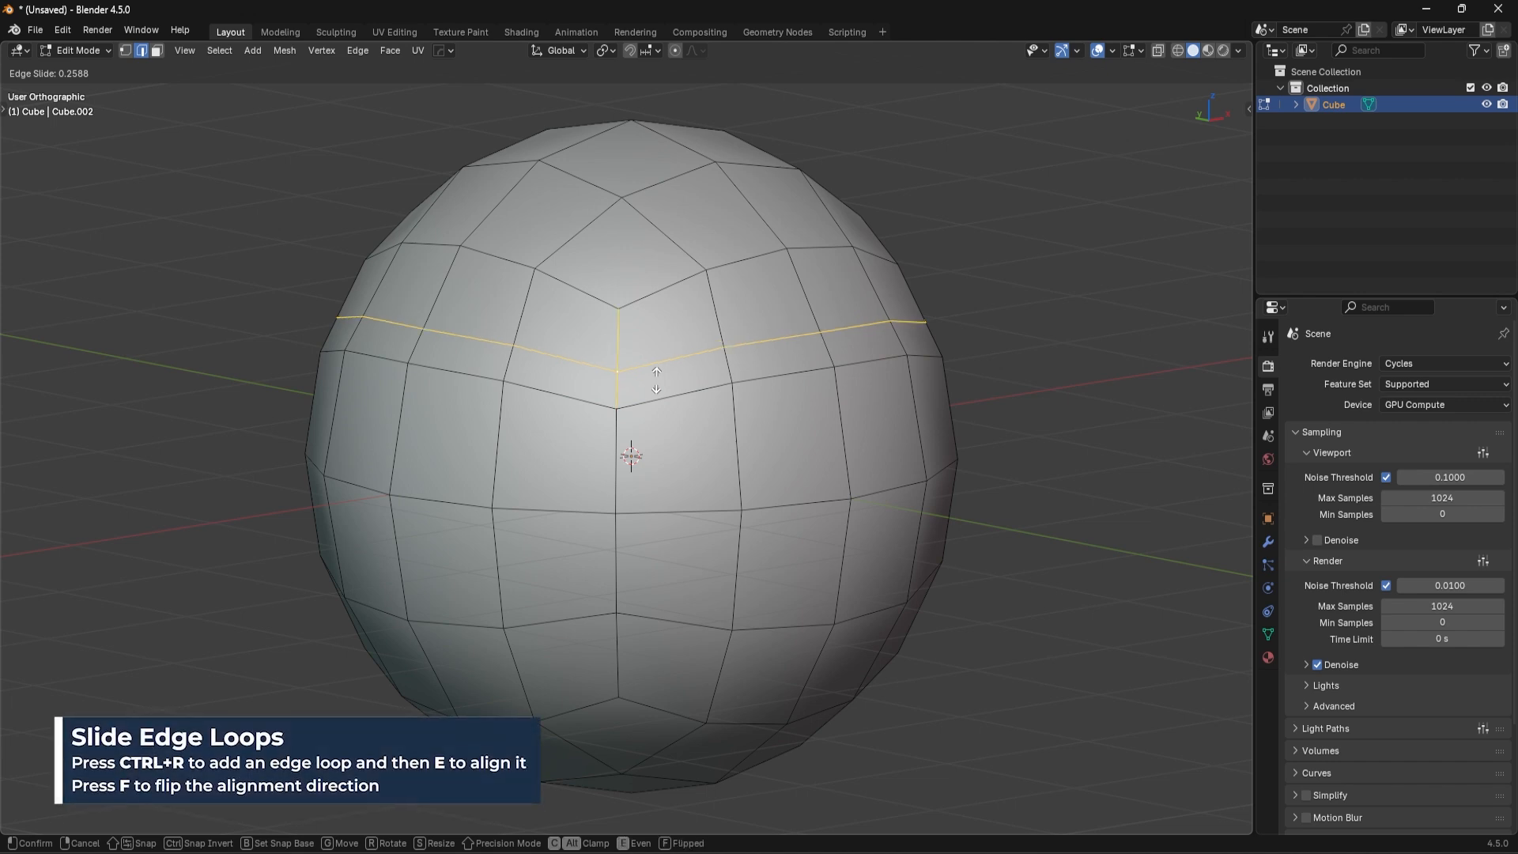
{"action": "mouse_move", "coordinate": [678, 353]}
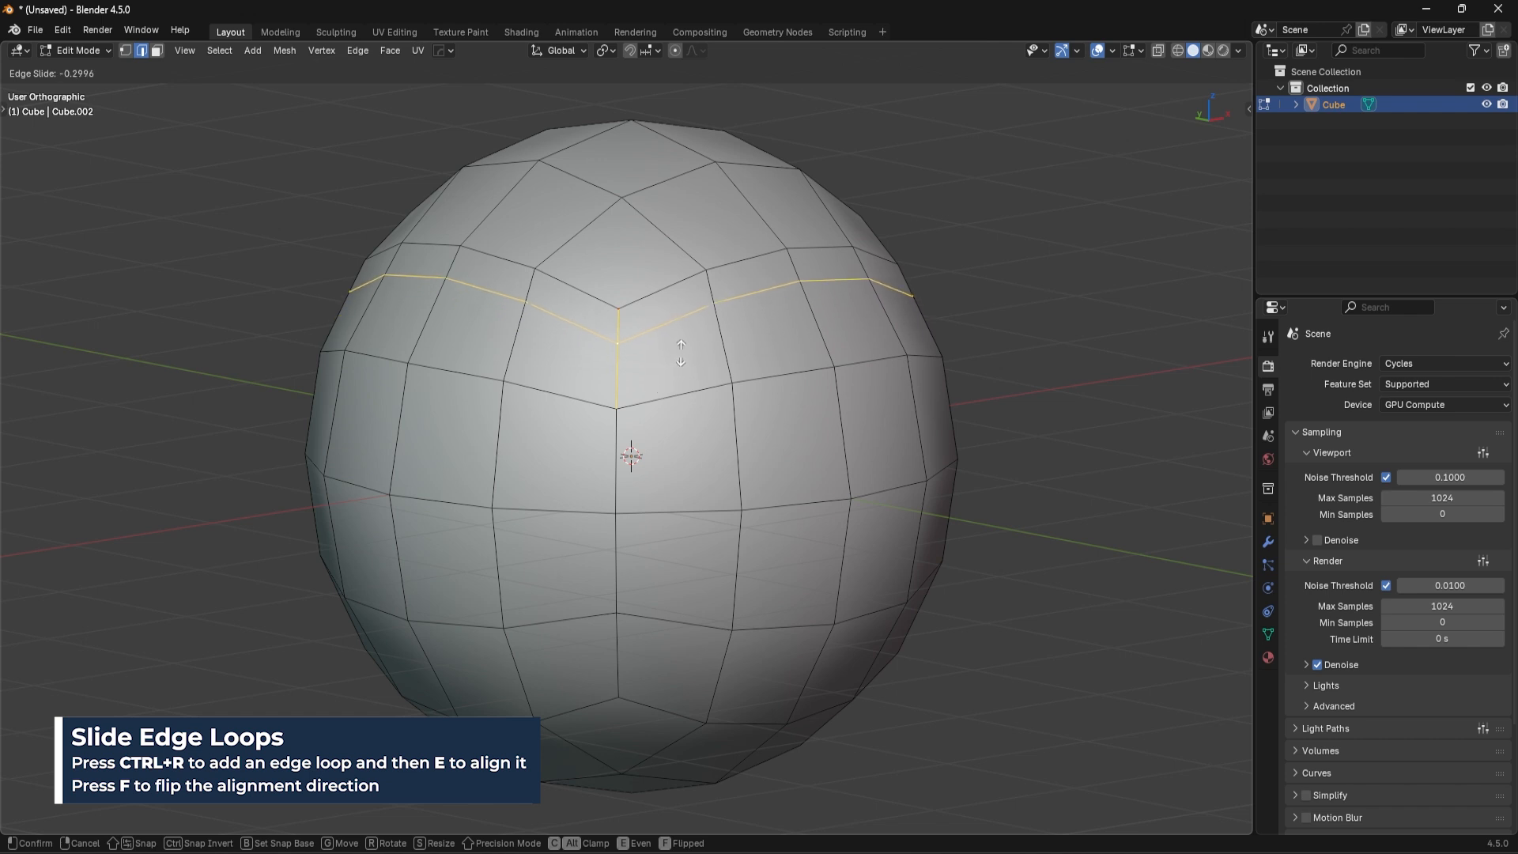
{"action": "mouse_move", "coordinate": [689, 363]}
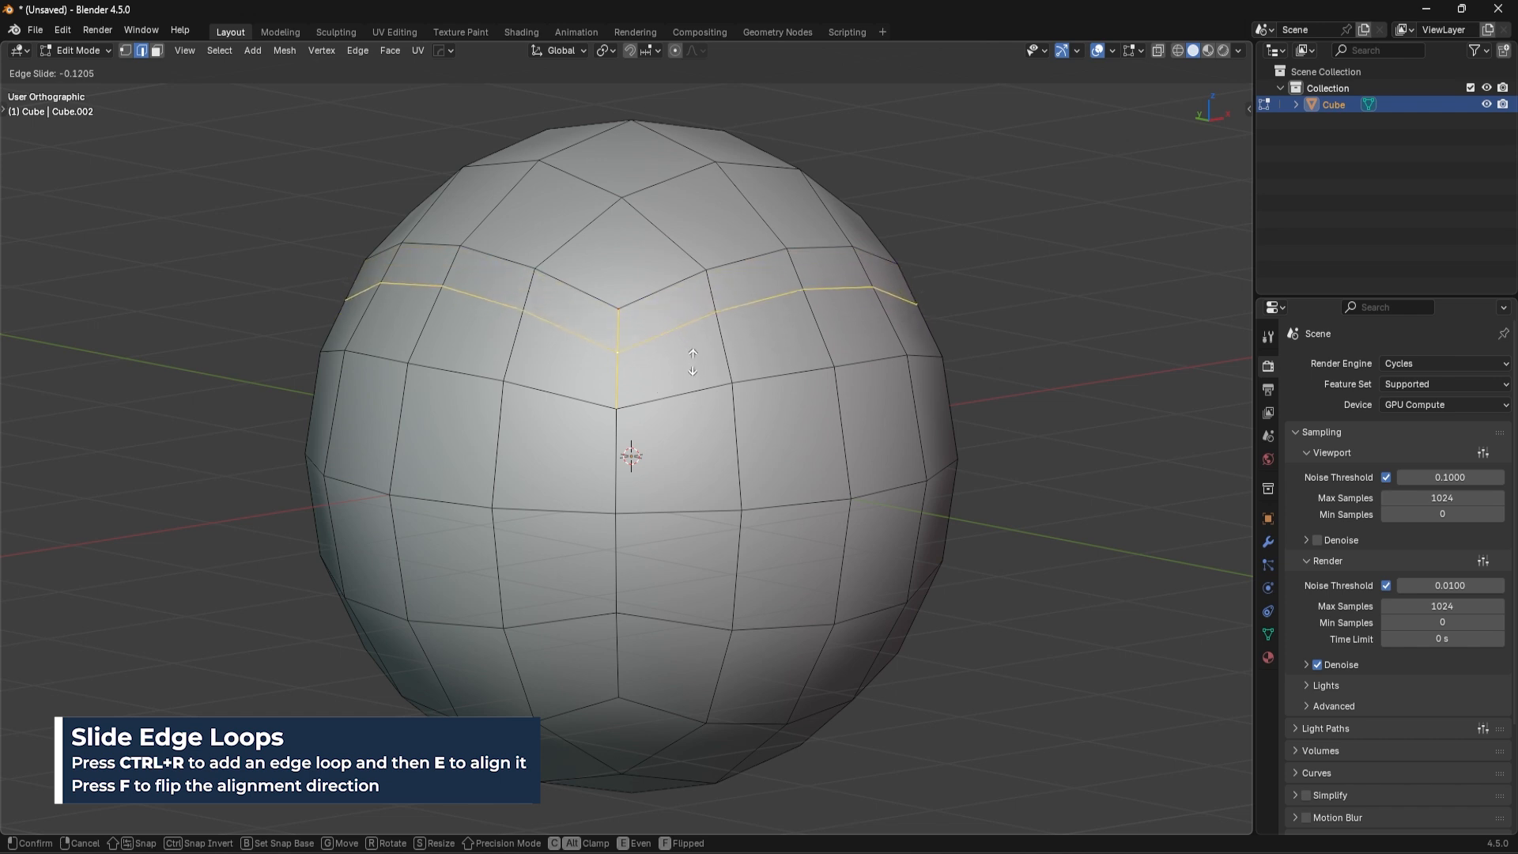
{"action": "mouse_move", "coordinate": [695, 376]}
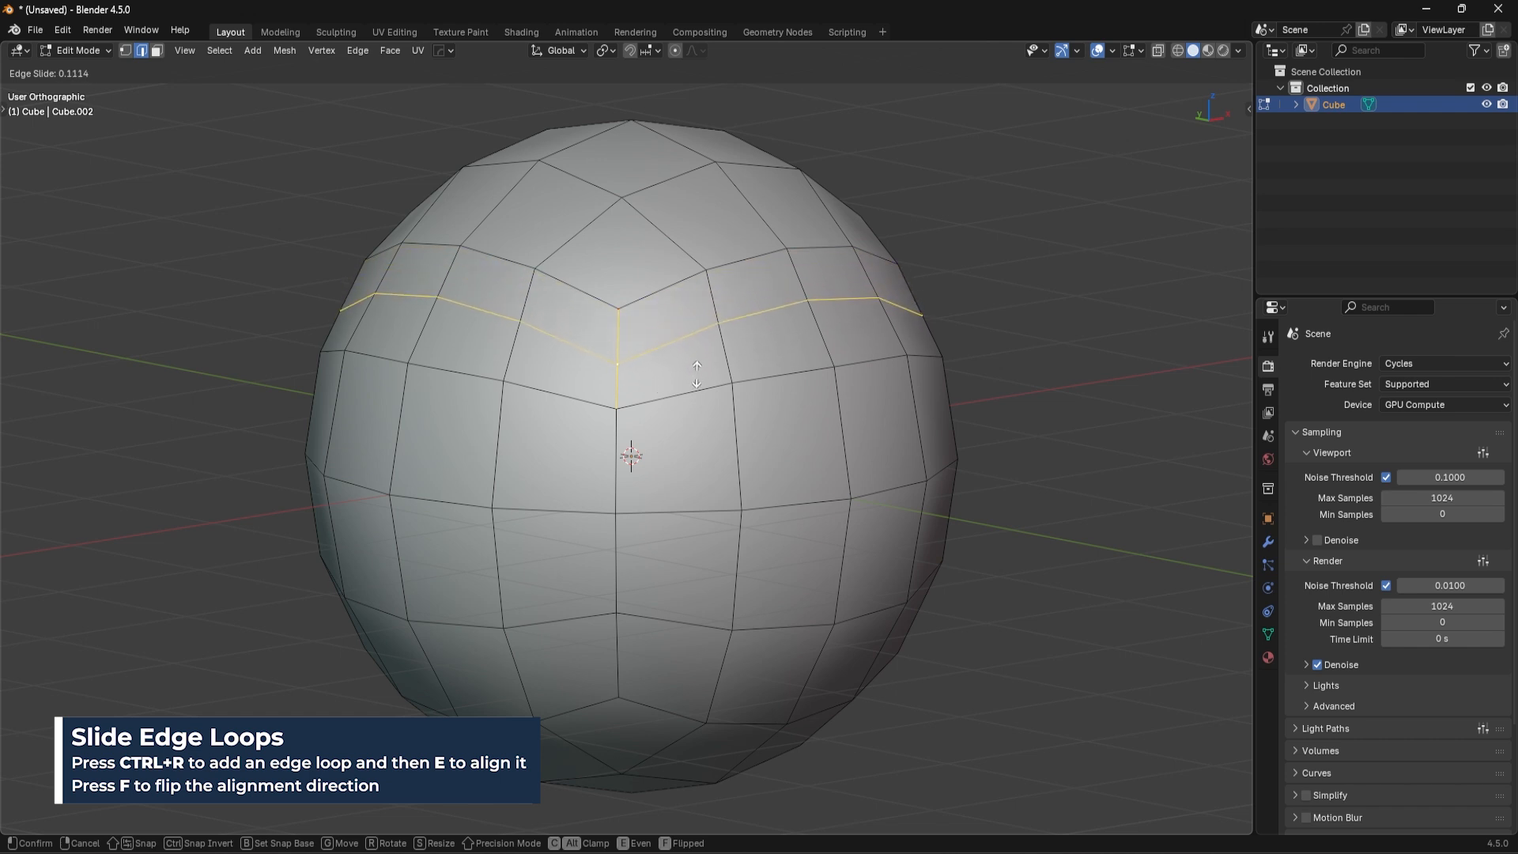
{"action": "mouse_move", "coordinate": [697, 373]}
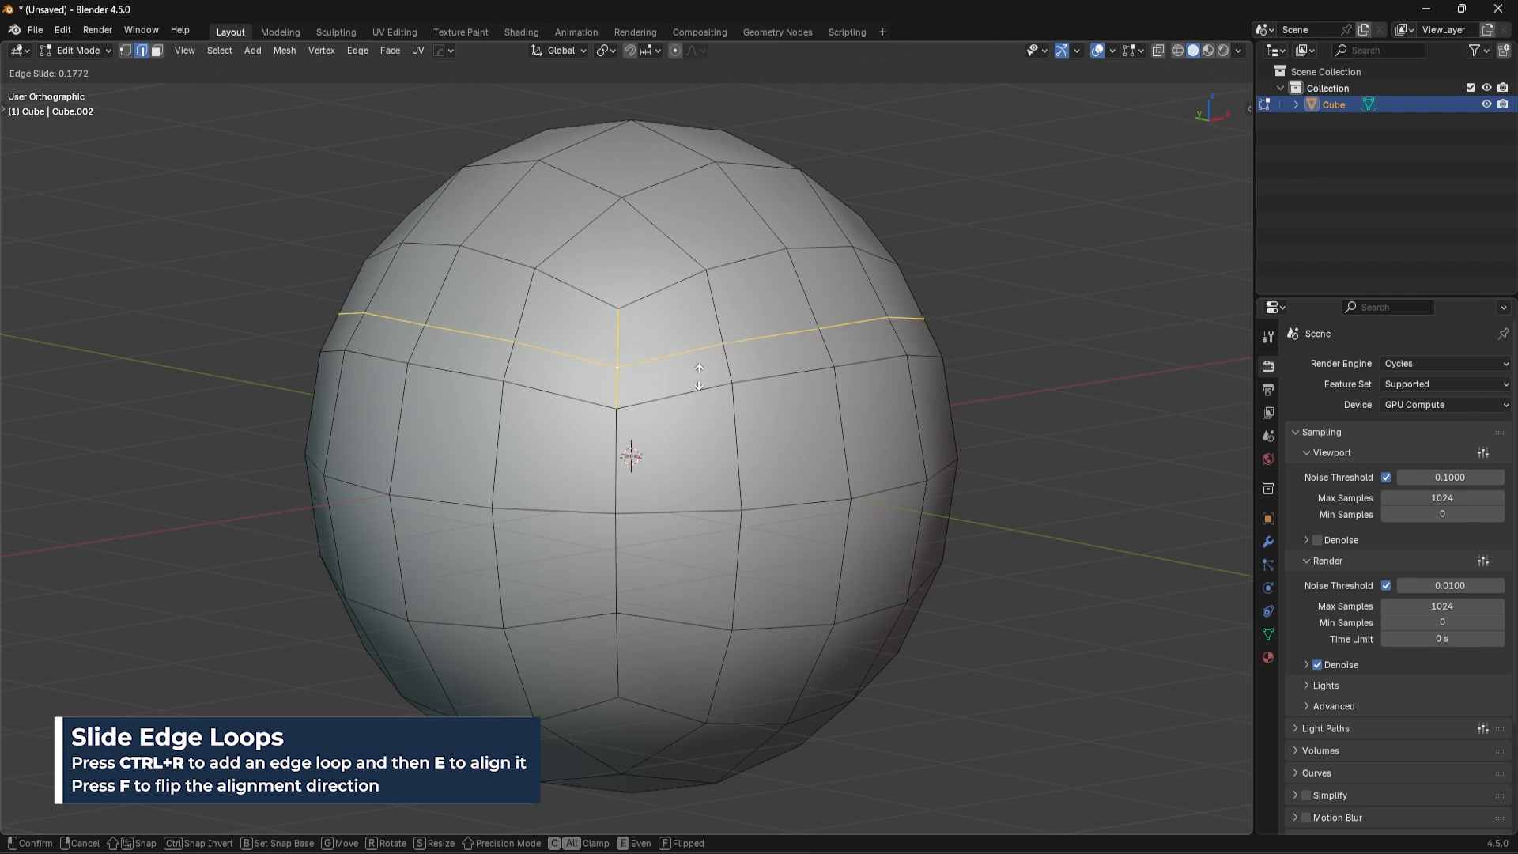
{"action": "mouse_move", "coordinate": [700, 393]}
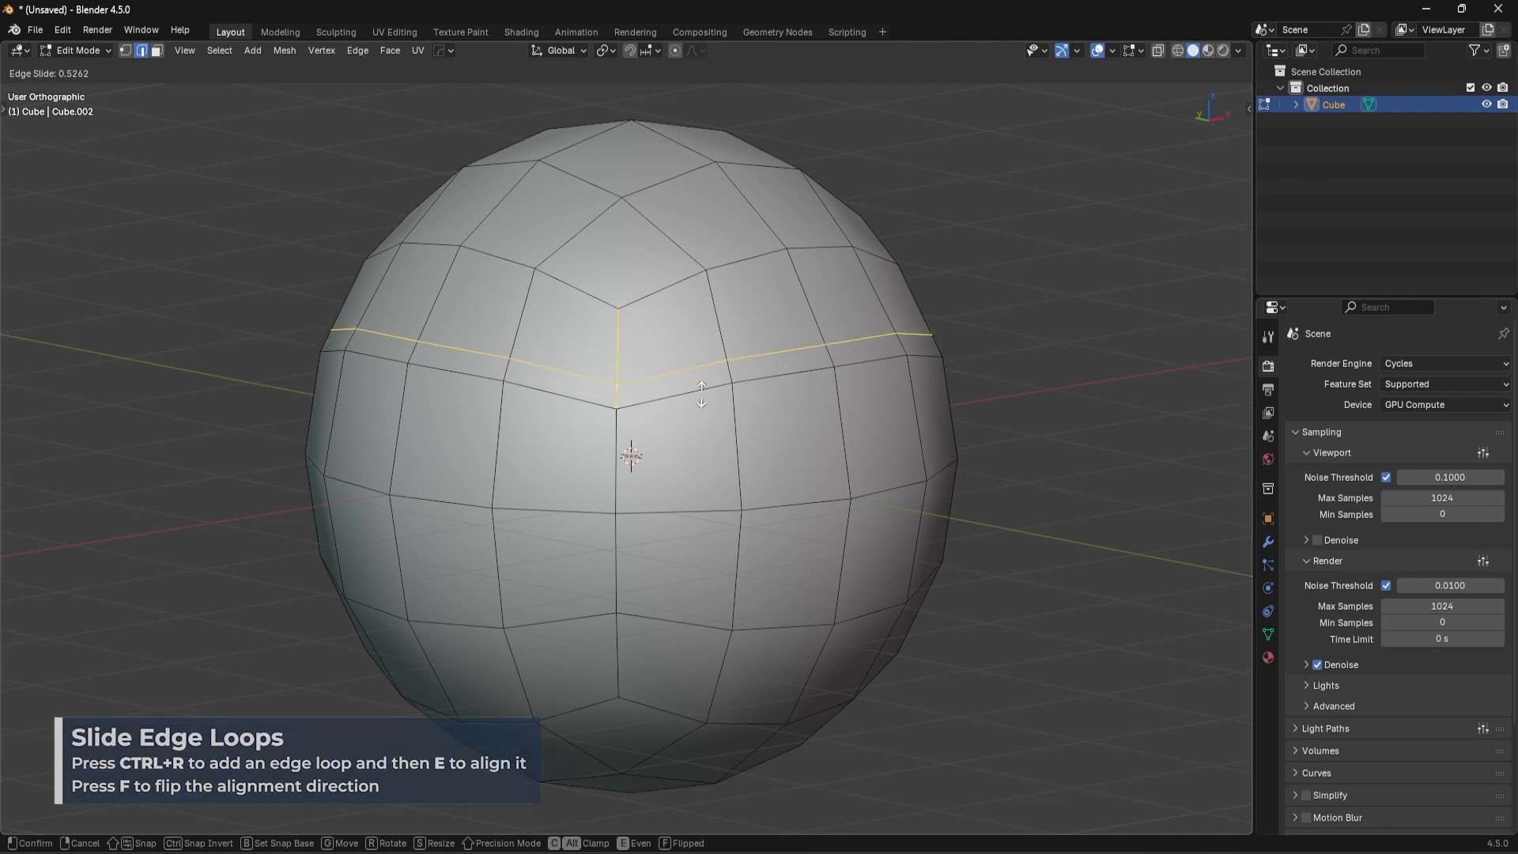
{"action": "mouse_move", "coordinate": [702, 392]}
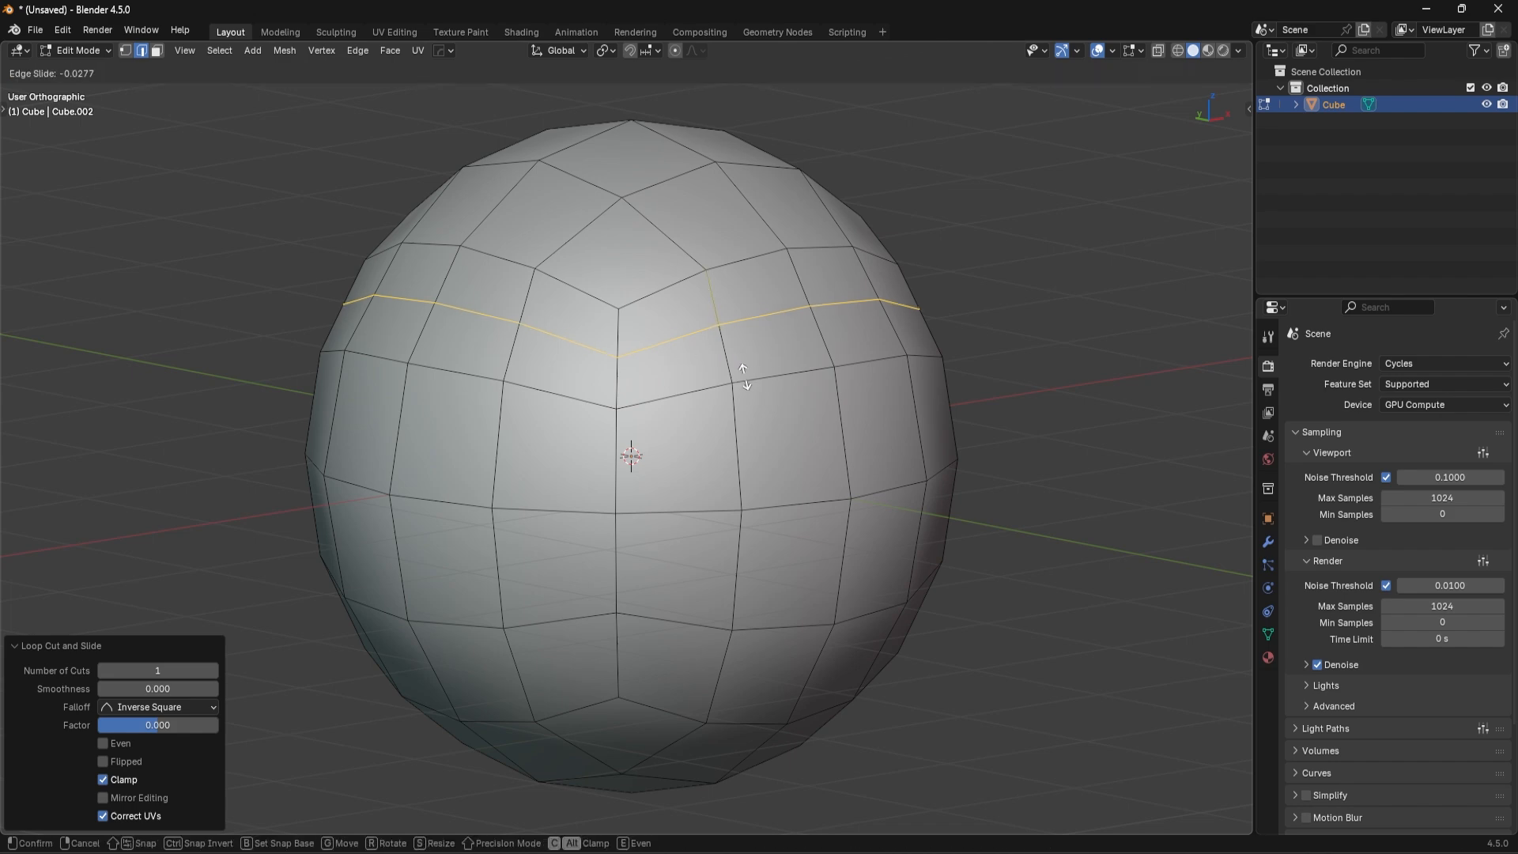
{"action": "mouse_move", "coordinate": [748, 397]}
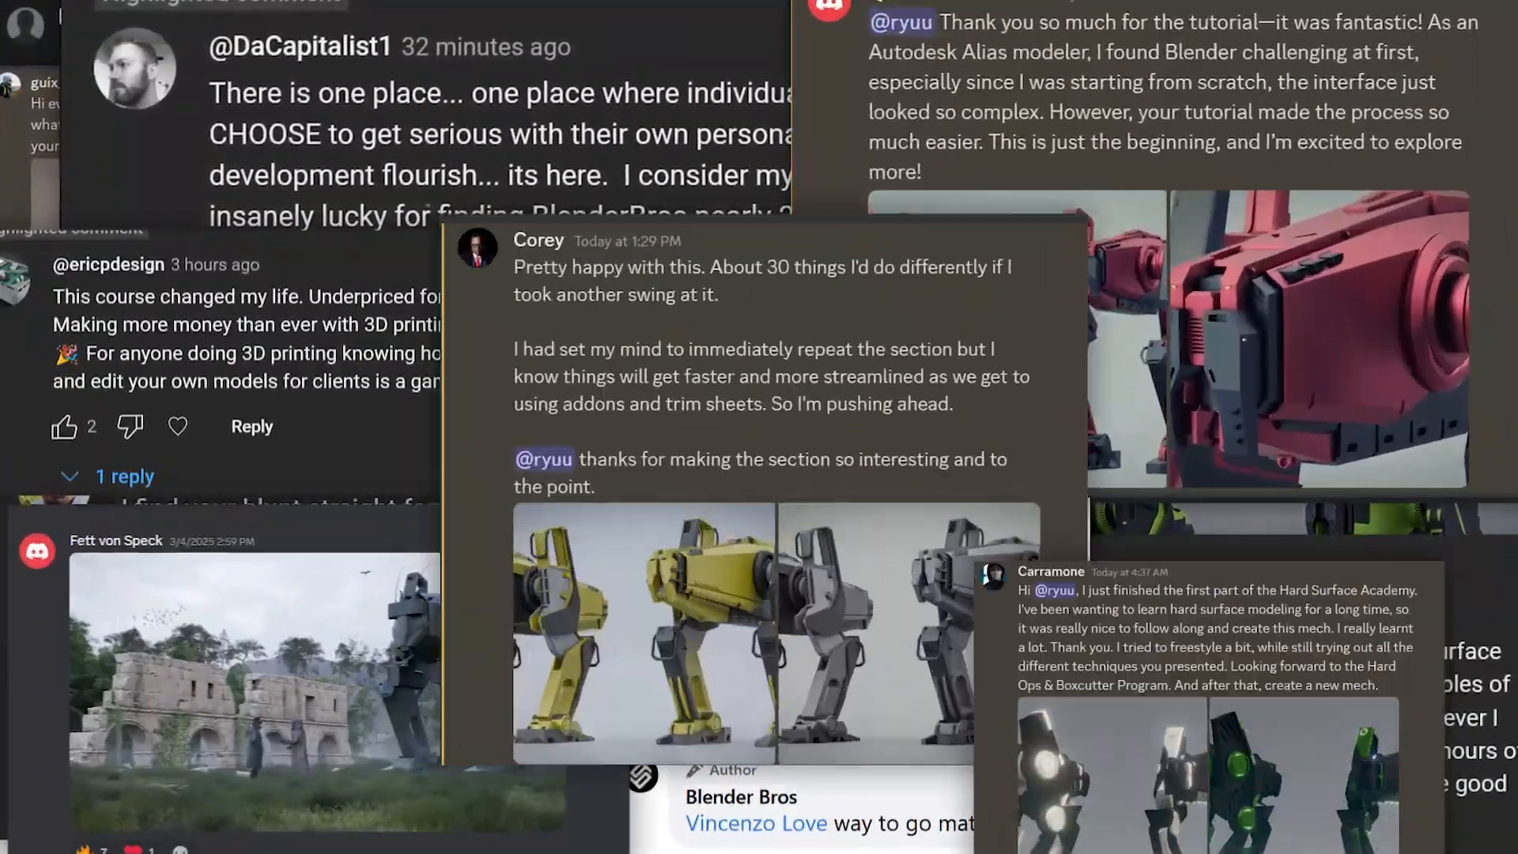
{"action": "scroll", "scroll_direction": "up", "scroll_amount": 3}
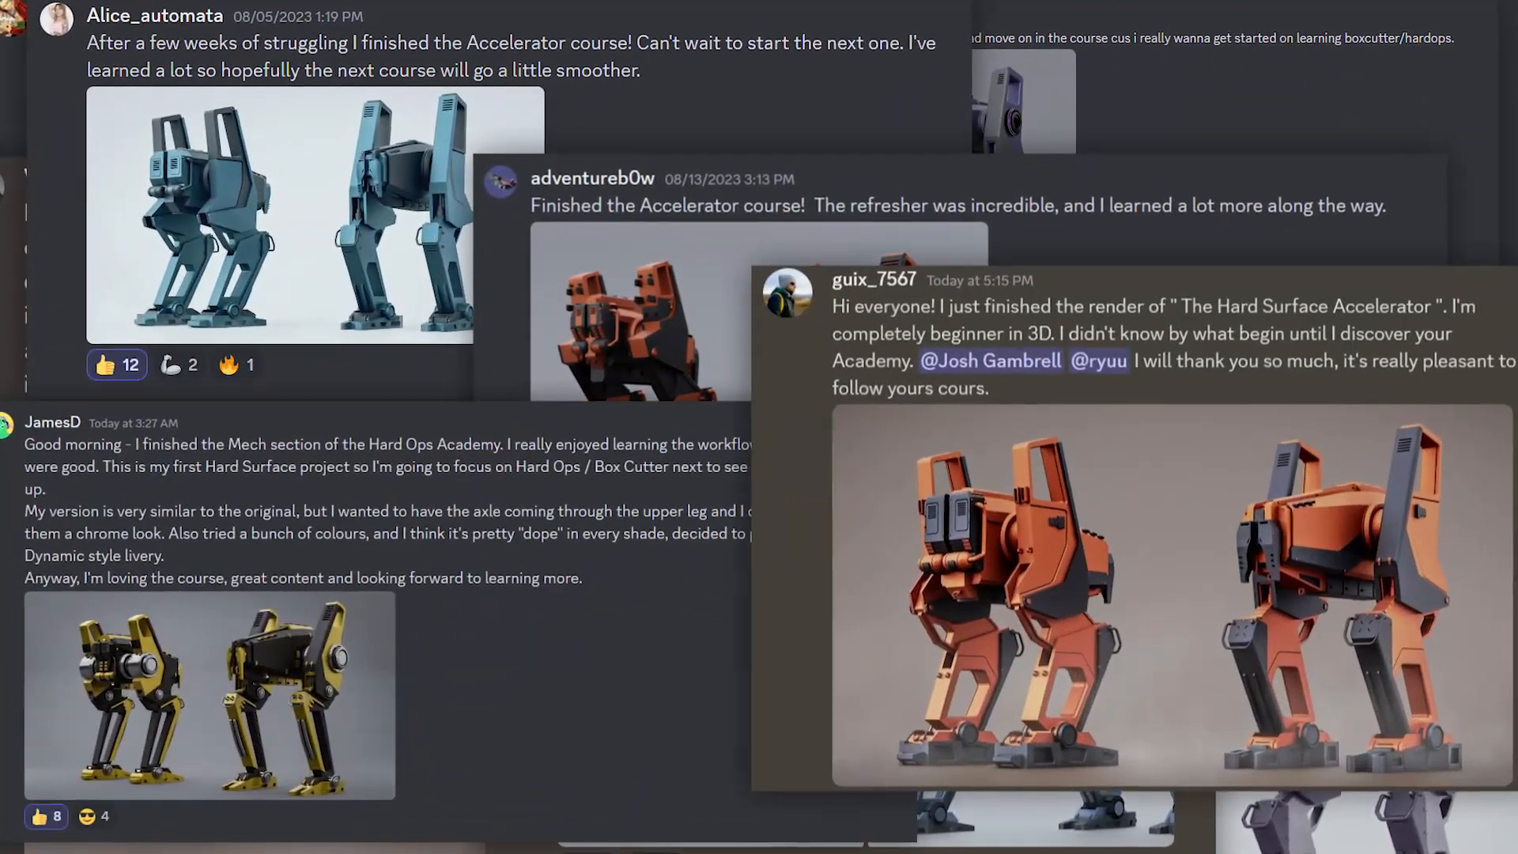